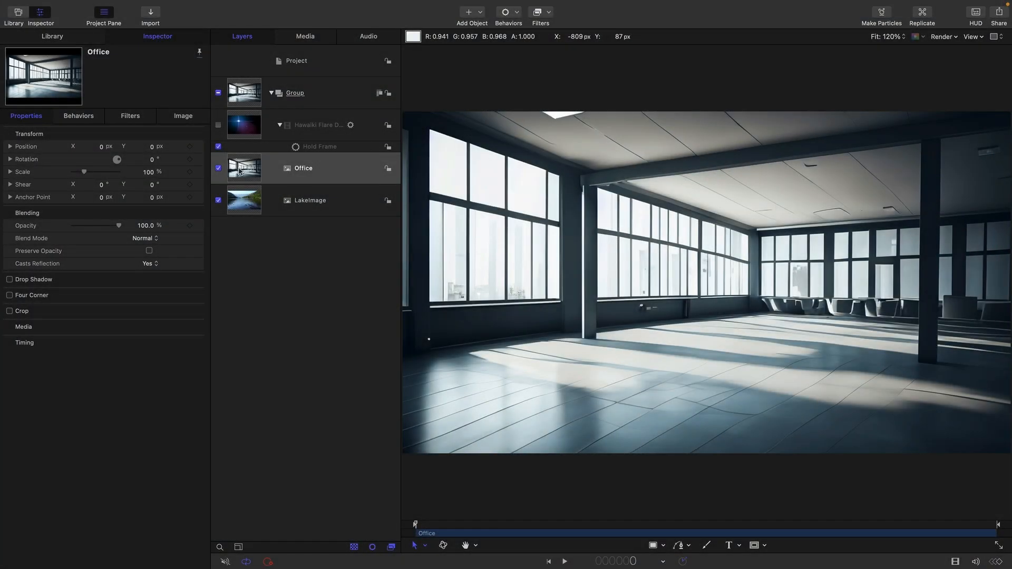
Step: Try Exclusion blending on the Office photo layer, then return it to Normal
{"action": "left_click", "coordinate": [303, 167]}
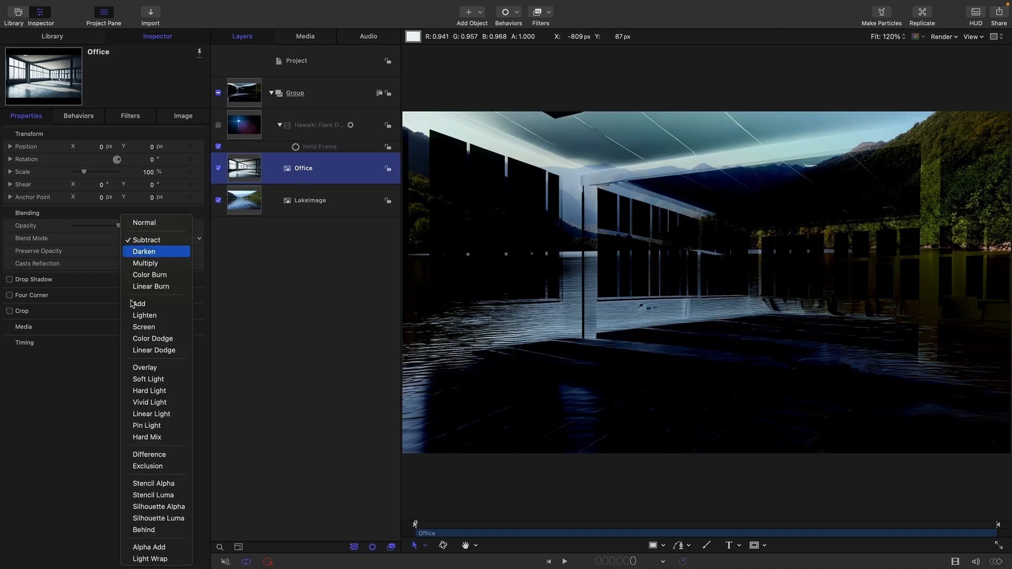
{"action": "left_click", "coordinate": [147, 465]}
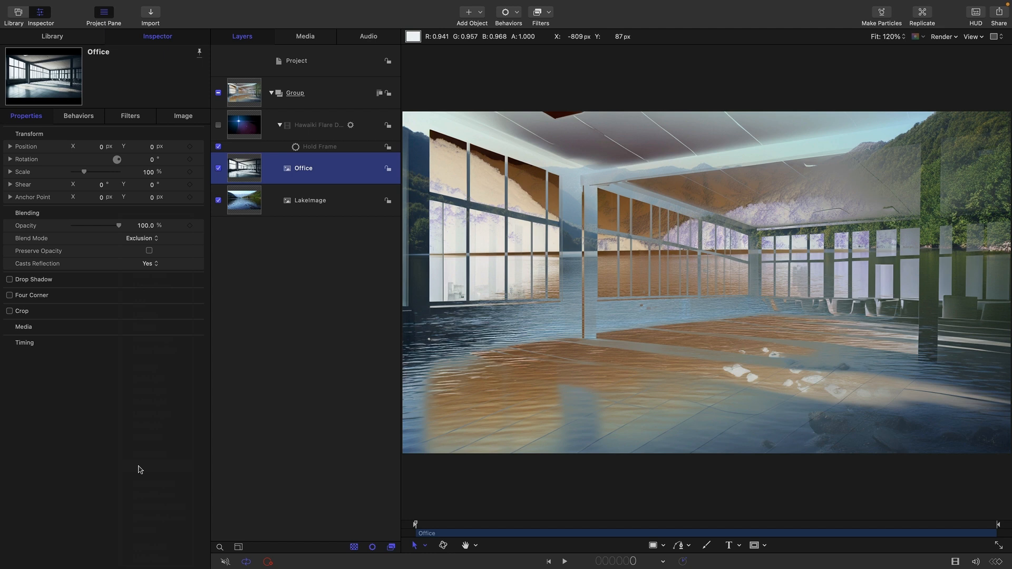
{"action": "mouse_move", "coordinate": [177, 187]}
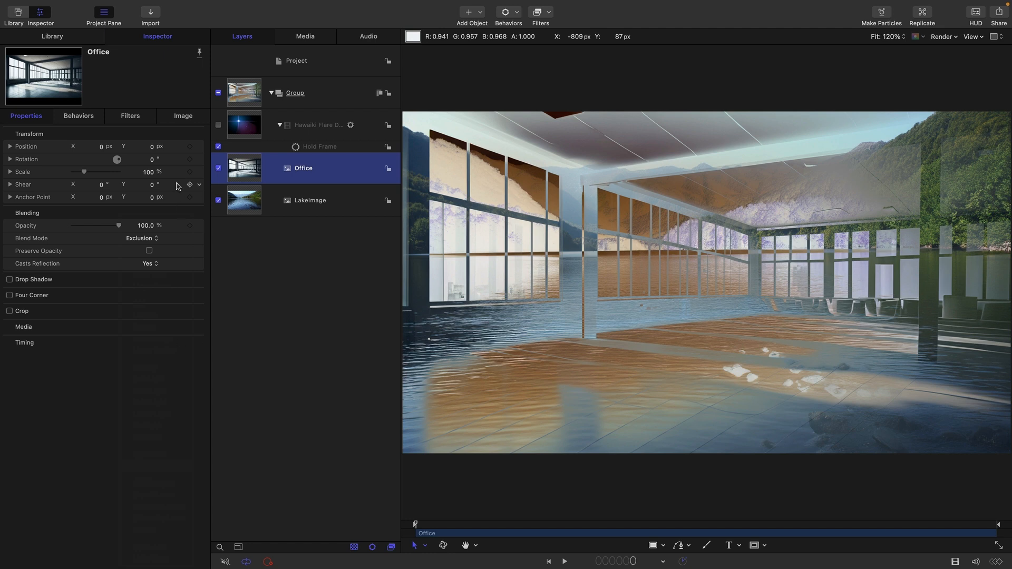
{"action": "left_click", "coordinate": [138, 238]}
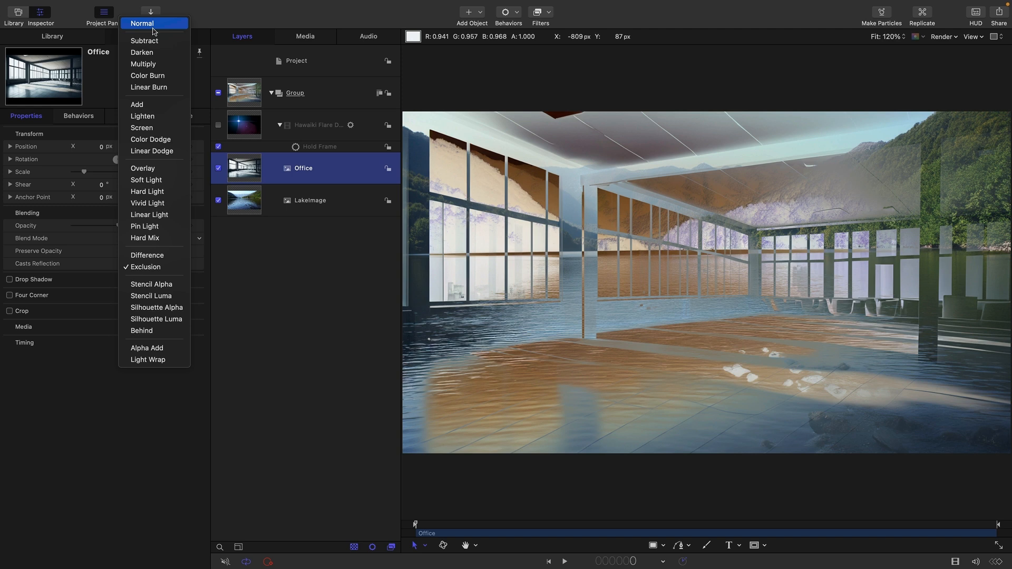
{"action": "left_click", "coordinate": [142, 24]}
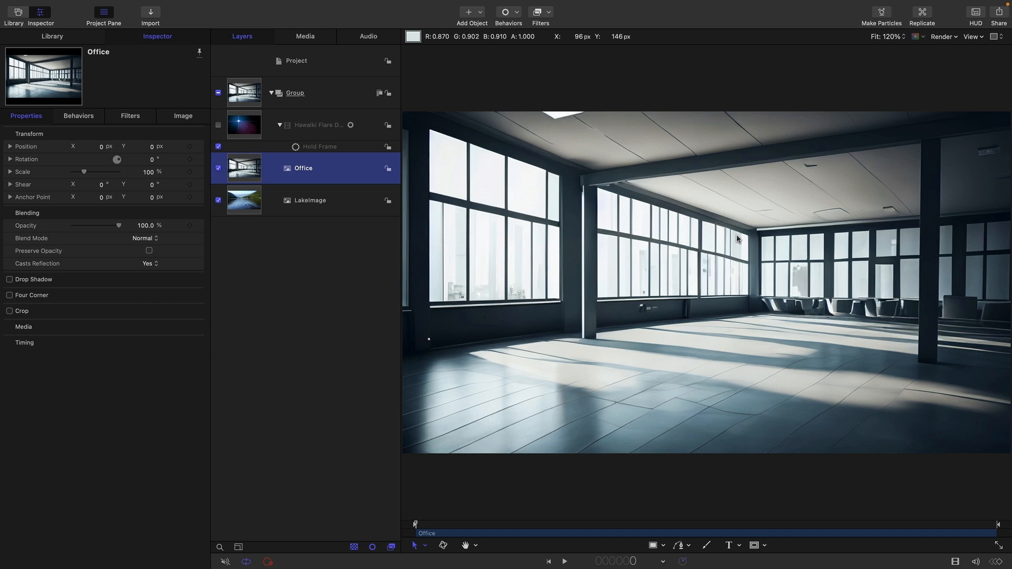
{"action": "mouse_move", "coordinate": [738, 240]}
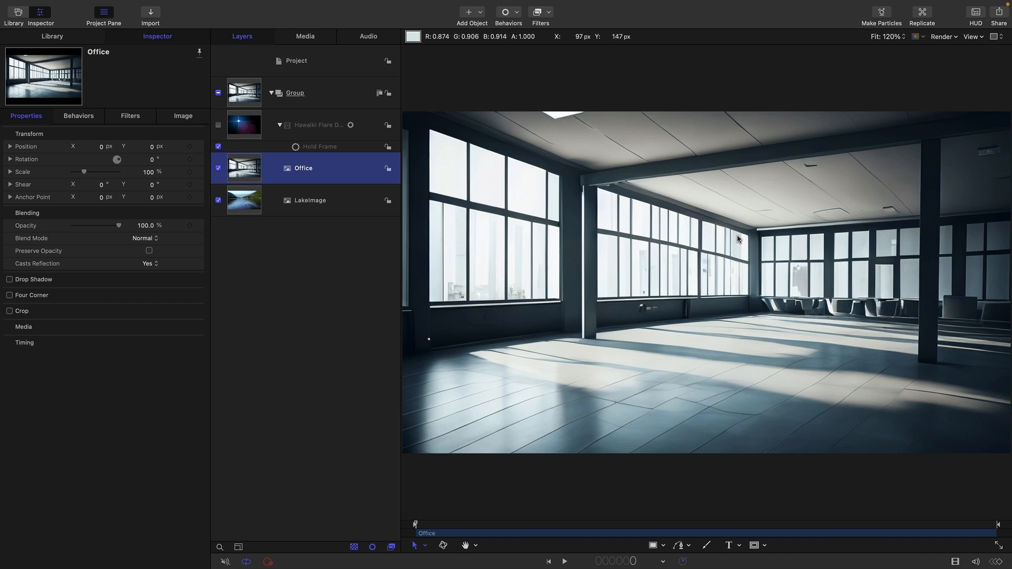
{"action": "mouse_move", "coordinate": [630, 382]}
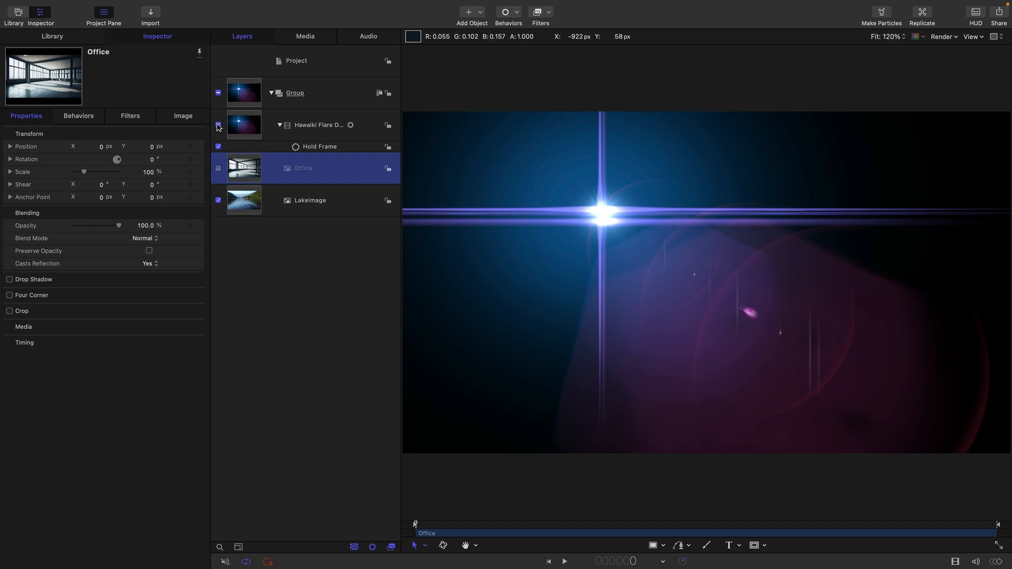
Step: Show the Blend Mode list for Hawaiki Flare D Diagonal, currently Normal
{"action": "left_click", "coordinate": [144, 238]}
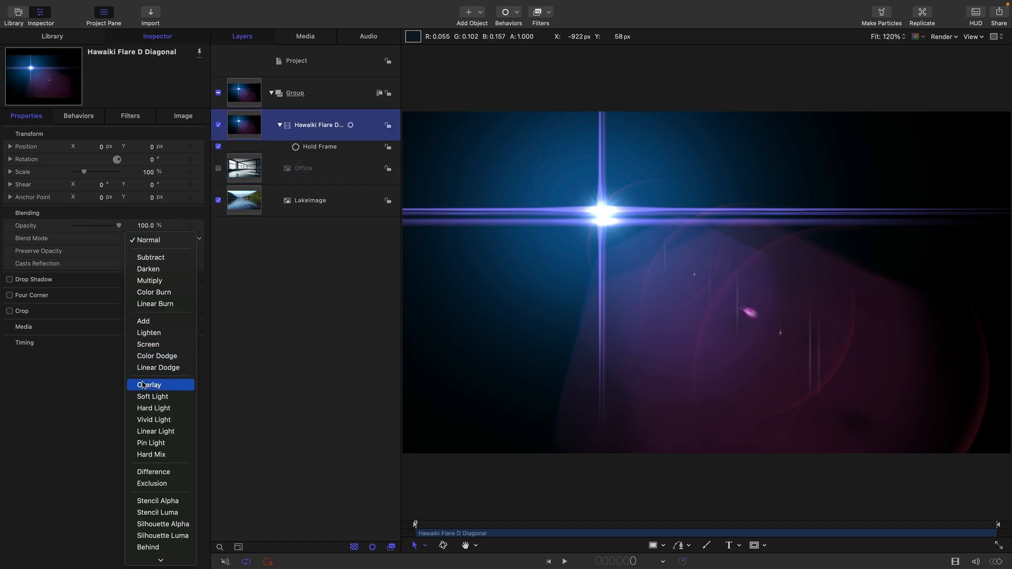
{"action": "mouse_move", "coordinate": [157, 355]}
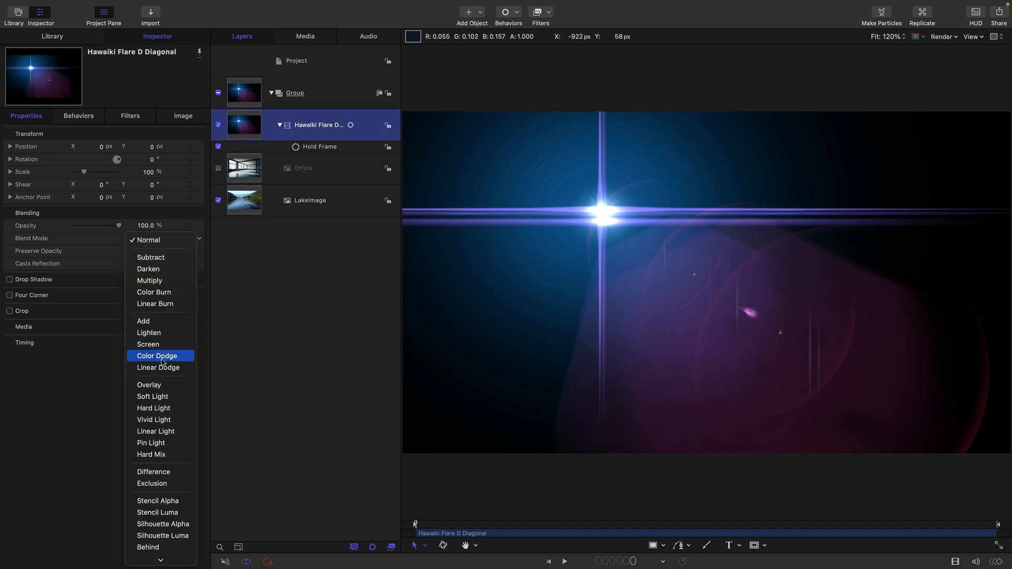
{"action": "mouse_move", "coordinate": [158, 368]}
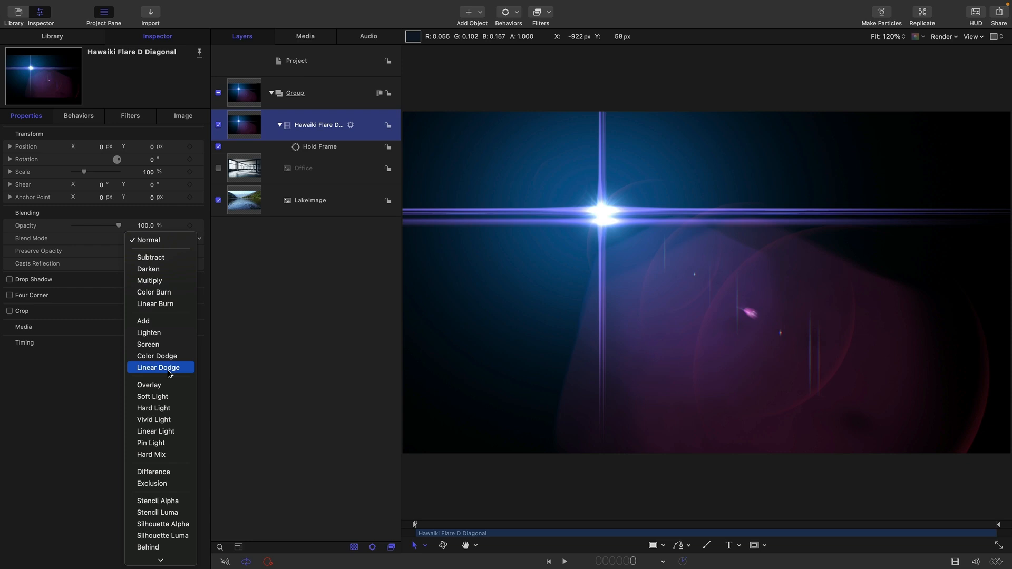
{"action": "mouse_move", "coordinate": [239, 120]}
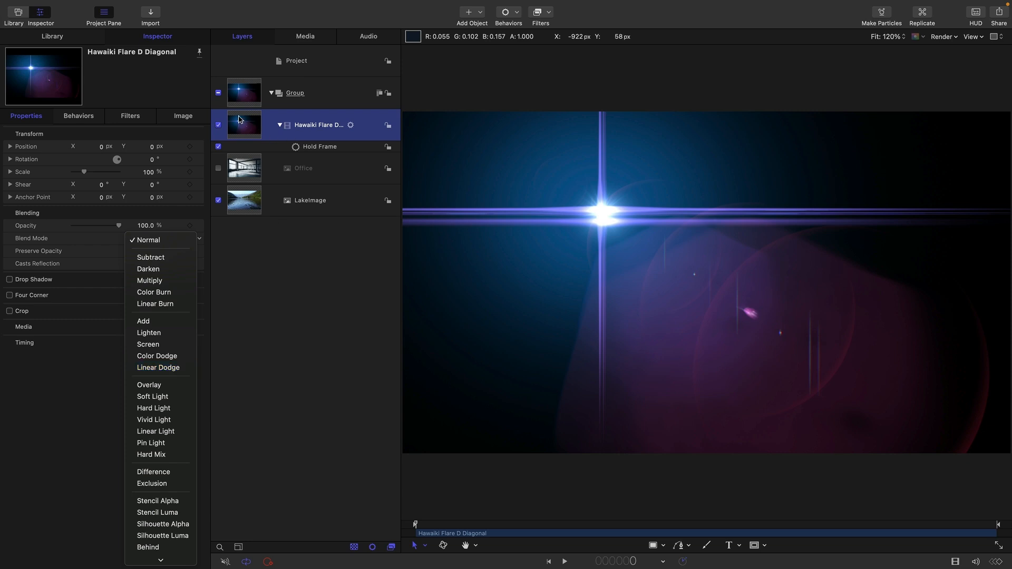
{"action": "mouse_move", "coordinate": [149, 385]}
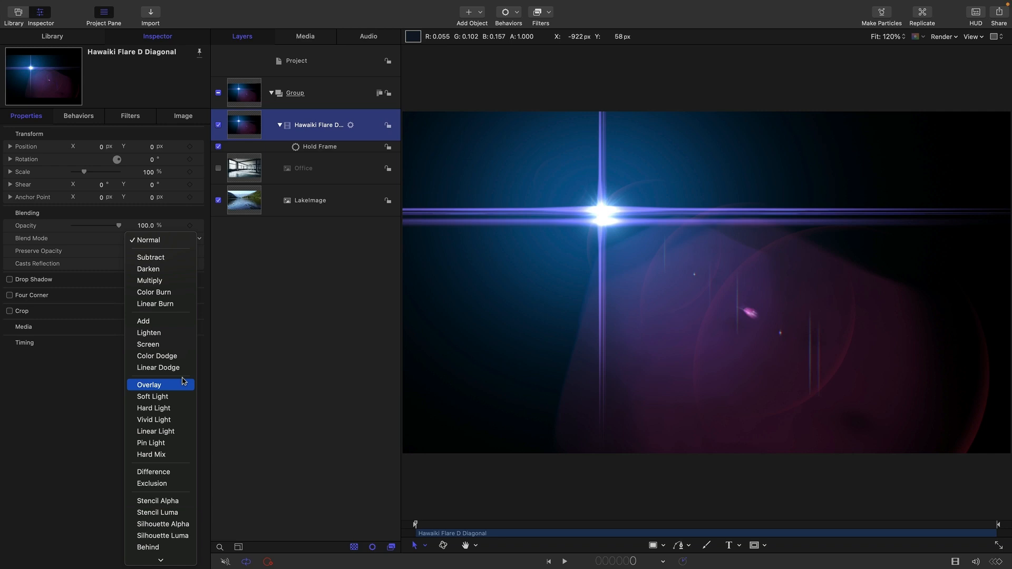
{"action": "mouse_move", "coordinate": [184, 268]}
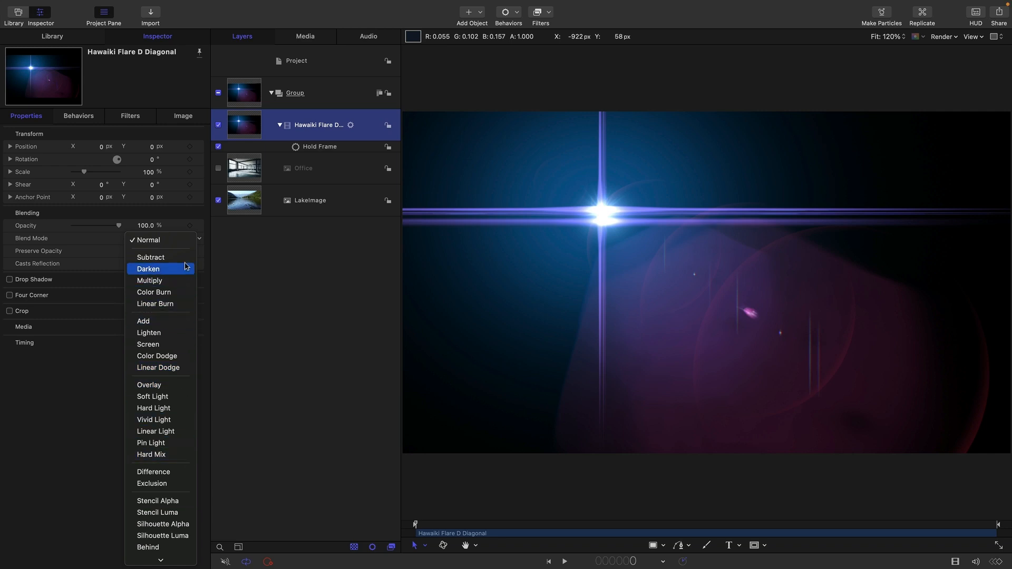
{"action": "mouse_move", "coordinate": [174, 253]}
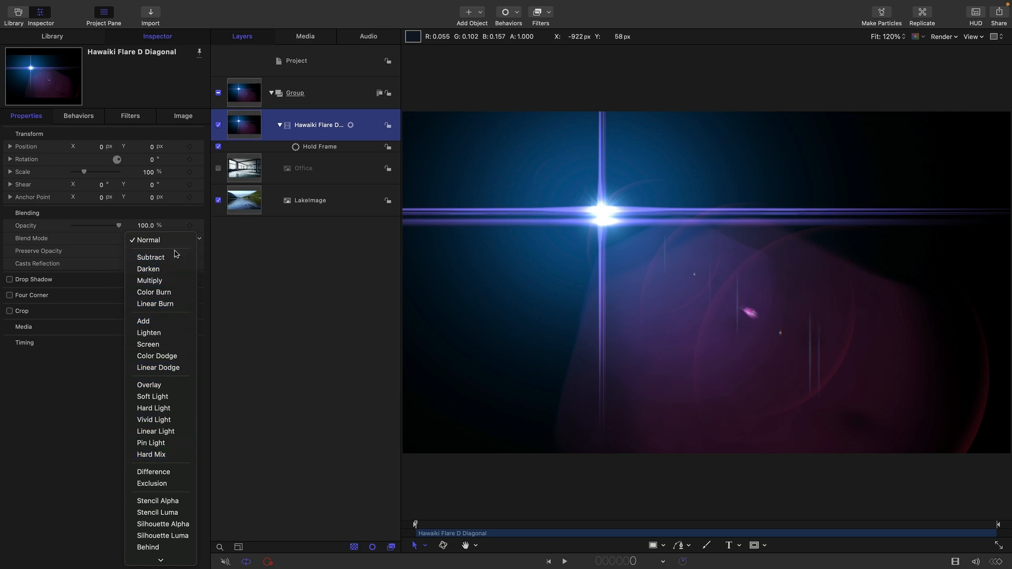
{"action": "mouse_move", "coordinate": [150, 256]}
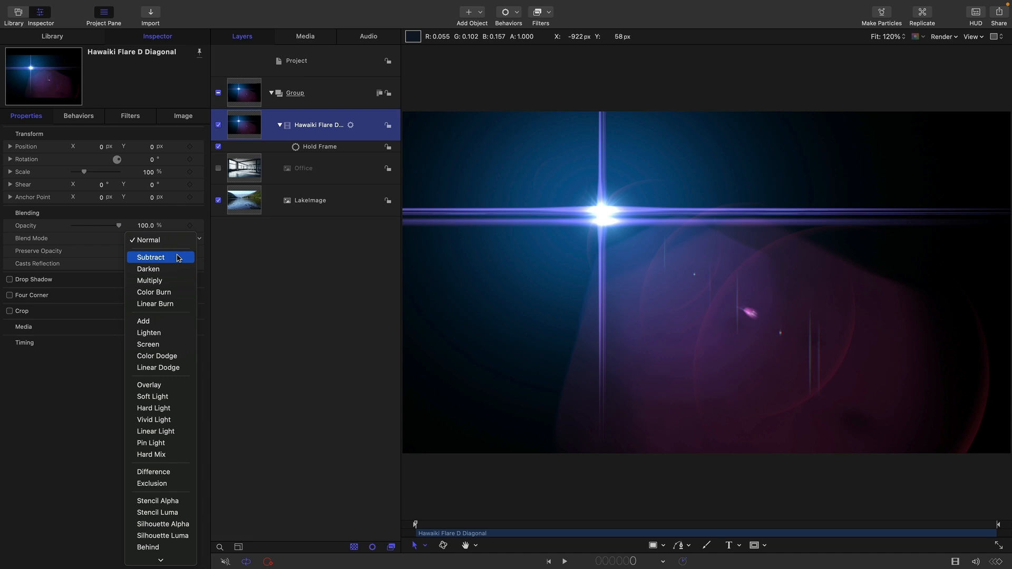
{"action": "mouse_move", "coordinate": [177, 268]}
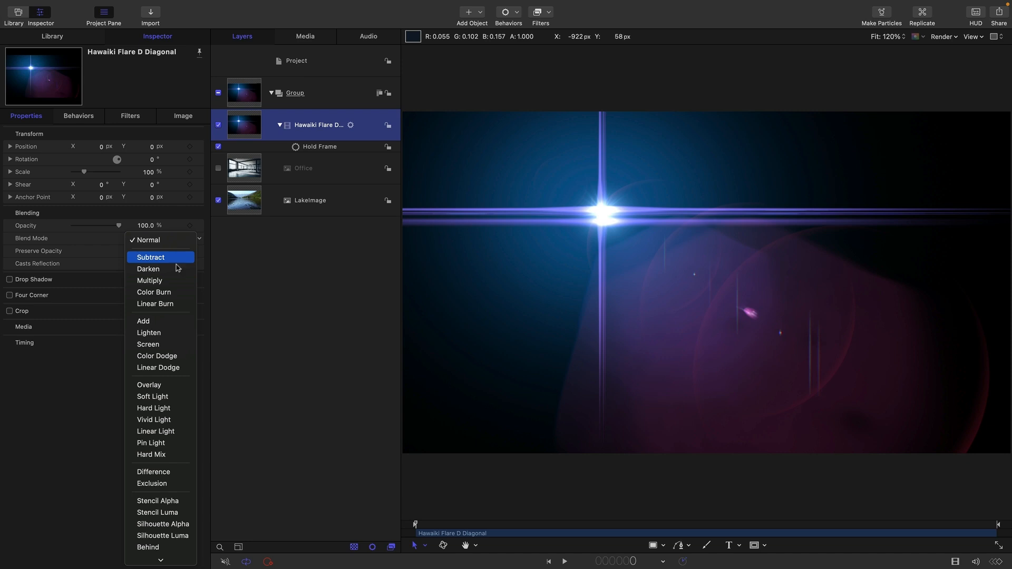
{"action": "mouse_move", "coordinate": [178, 355]}
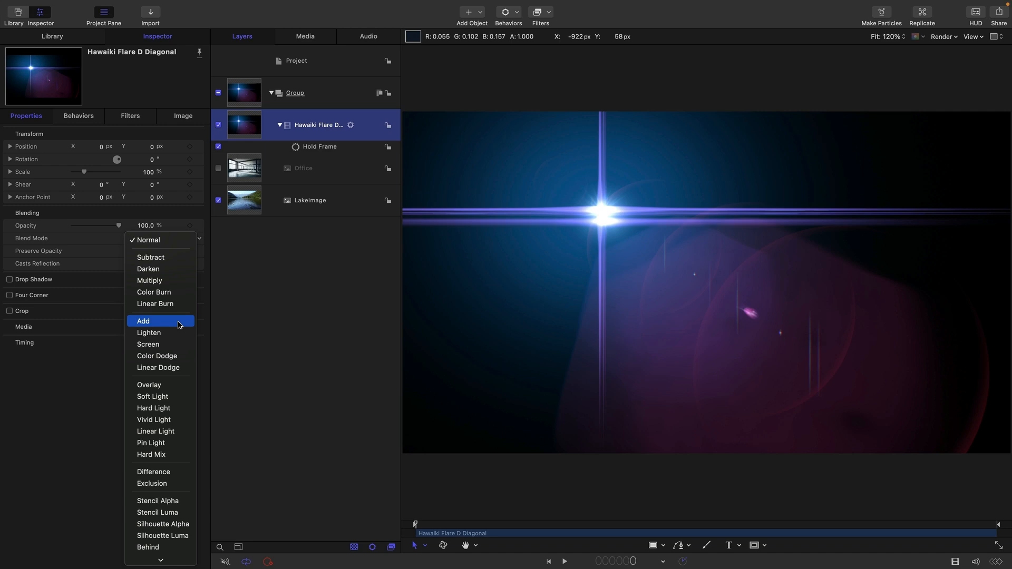
{"action": "mouse_move", "coordinate": [673, 236]}
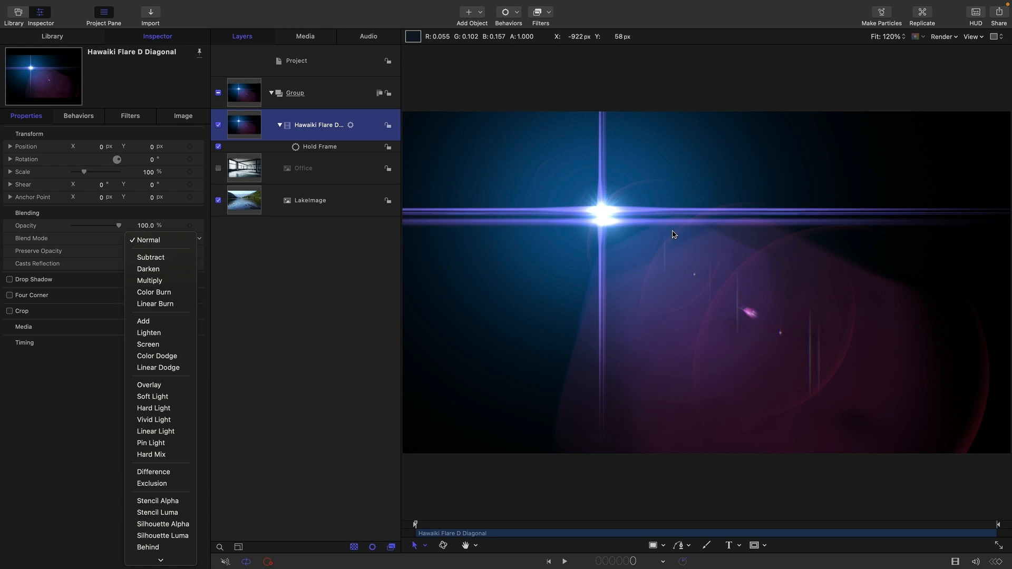
{"action": "mouse_move", "coordinate": [143, 322]}
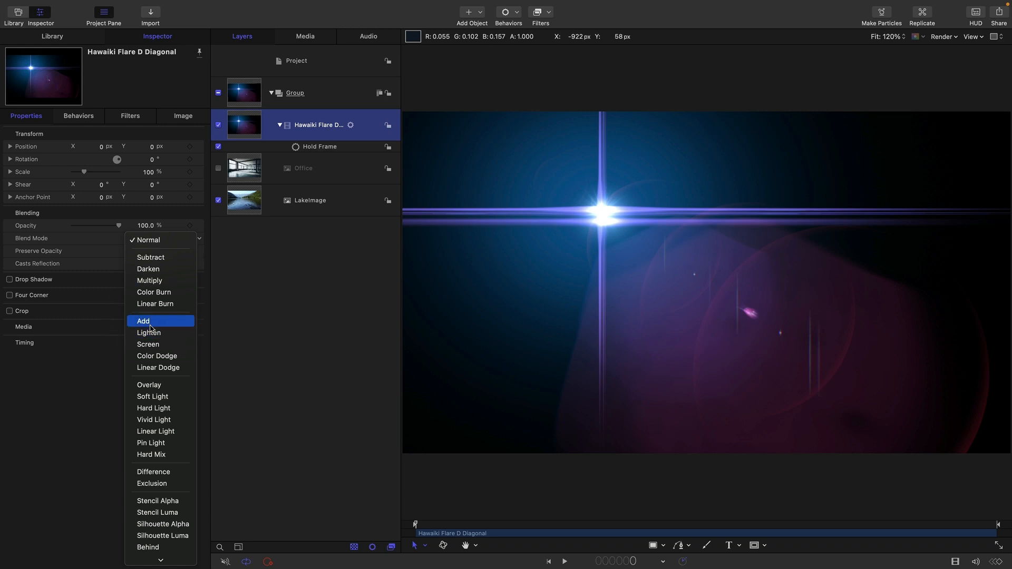
Step: Set the Hawaiki Flare layer's Blend Mode to Add
{"action": "left_click", "coordinate": [143, 321]}
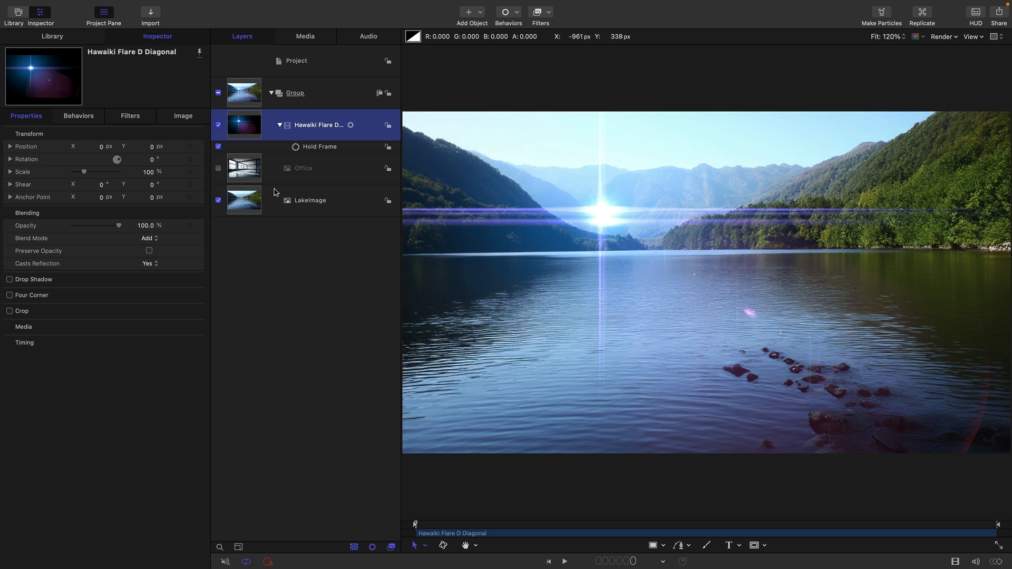
{"action": "mouse_move", "coordinate": [667, 277]}
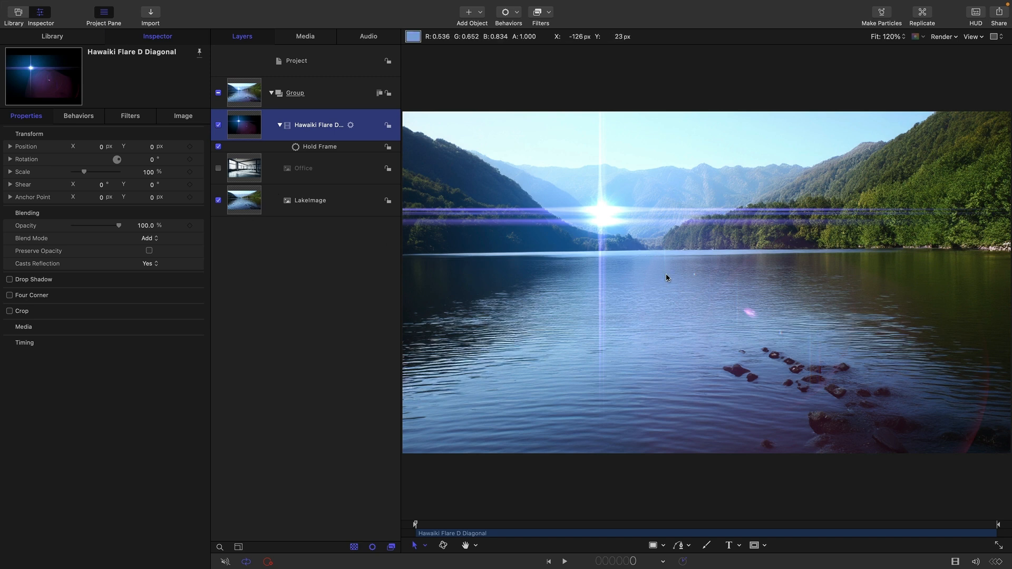
{"action": "mouse_move", "coordinate": [649, 379]}
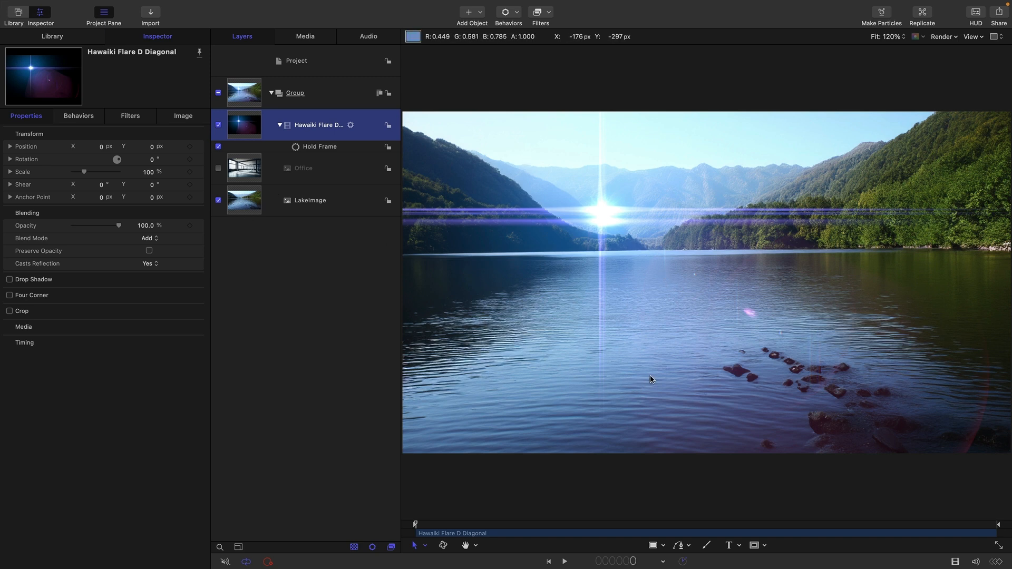
{"action": "mouse_move", "coordinate": [801, 322]}
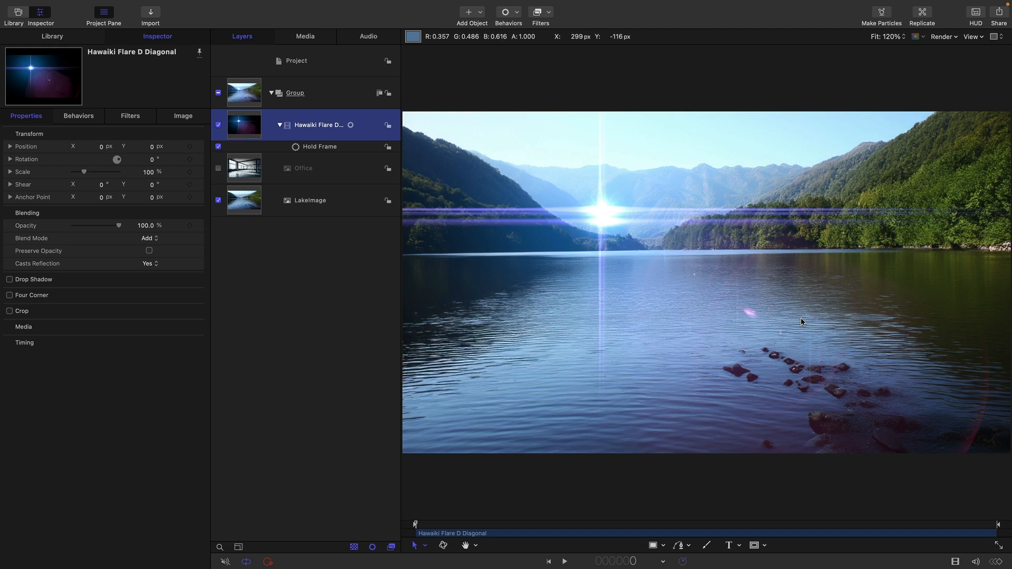
{"action": "mouse_move", "coordinate": [342, 233]}
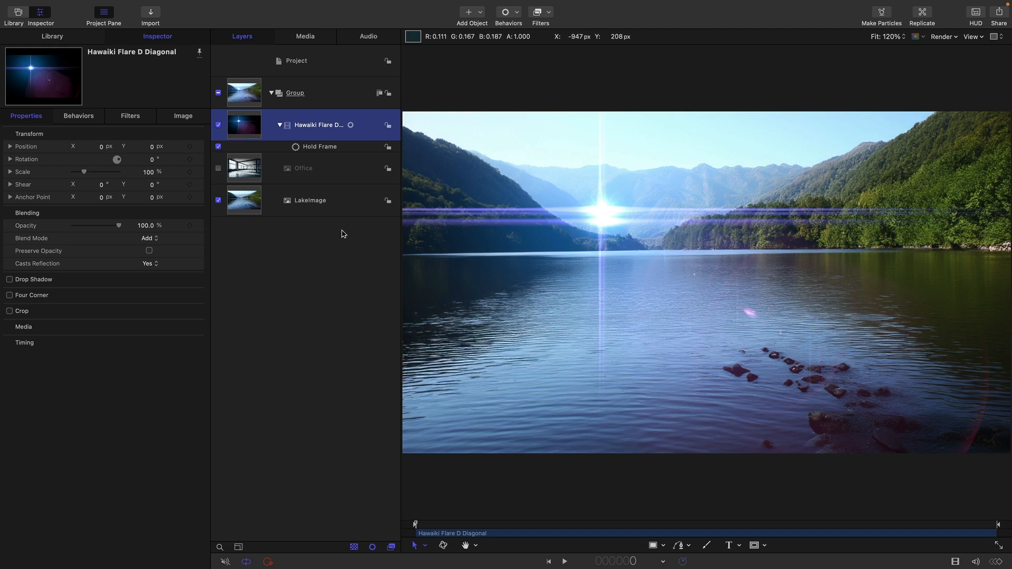
Step: Return the flare to Normal blending and select the LakeImage layer
{"action": "left_click", "coordinate": [147, 238]}
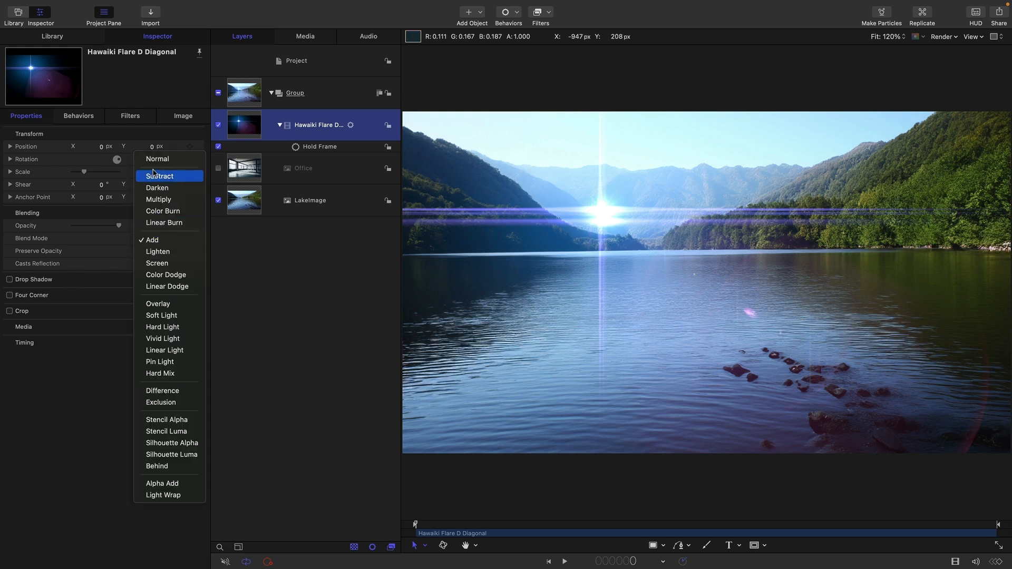
{"action": "mouse_move", "coordinate": [157, 159]}
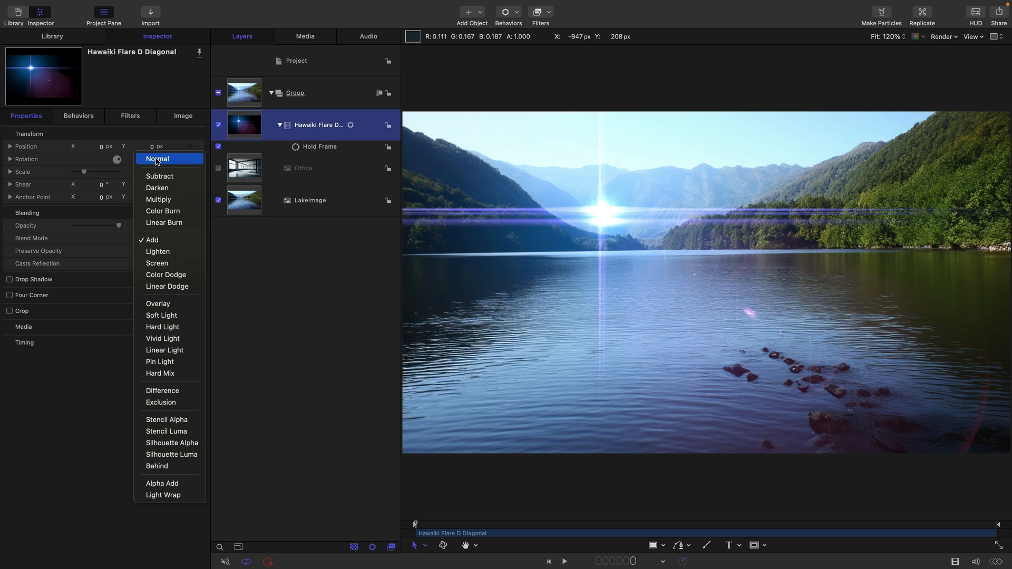
{"action": "left_click", "coordinate": [157, 158]}
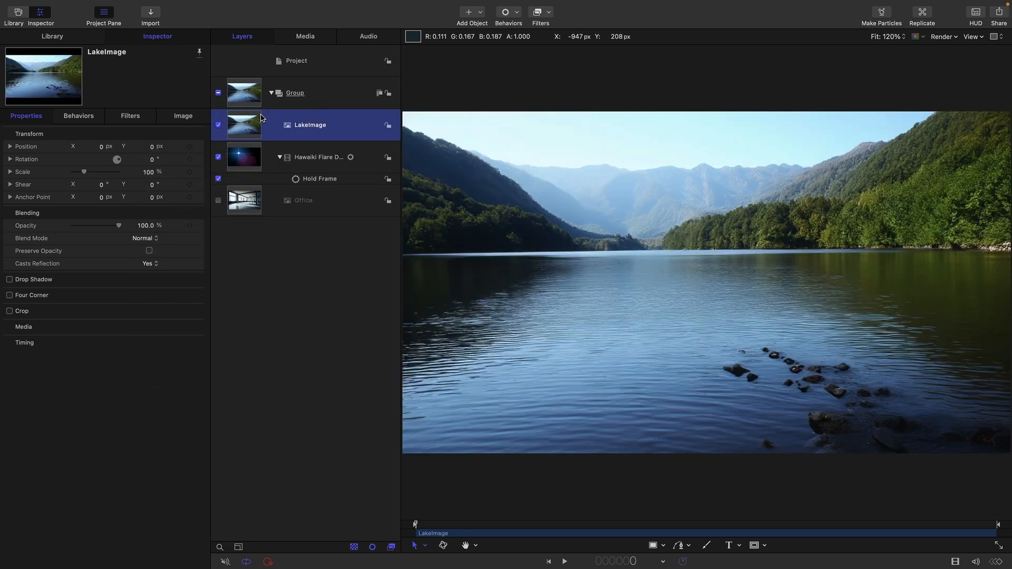
{"action": "left_click", "coordinate": [147, 238]}
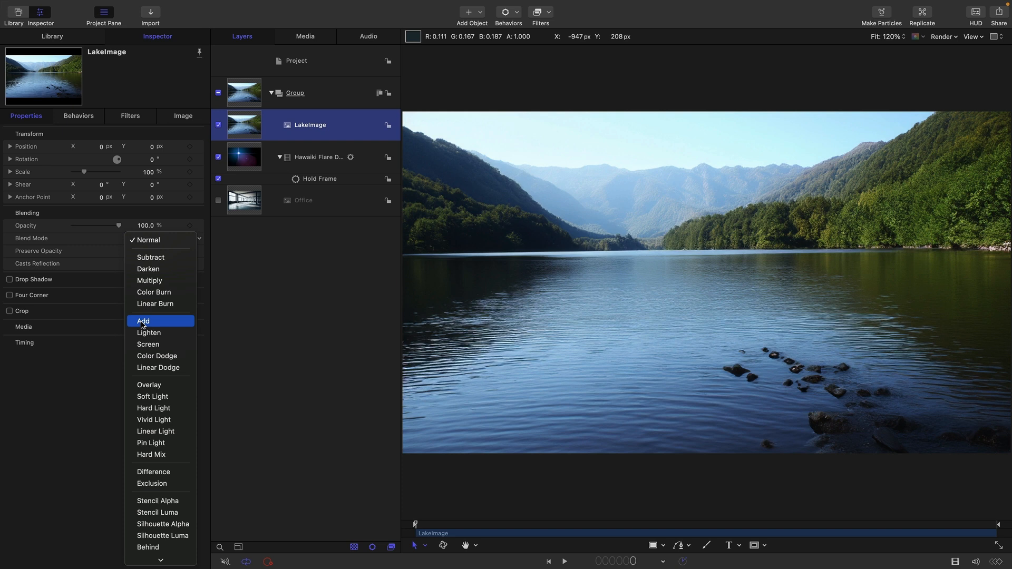
{"action": "left_click", "coordinate": [143, 321]}
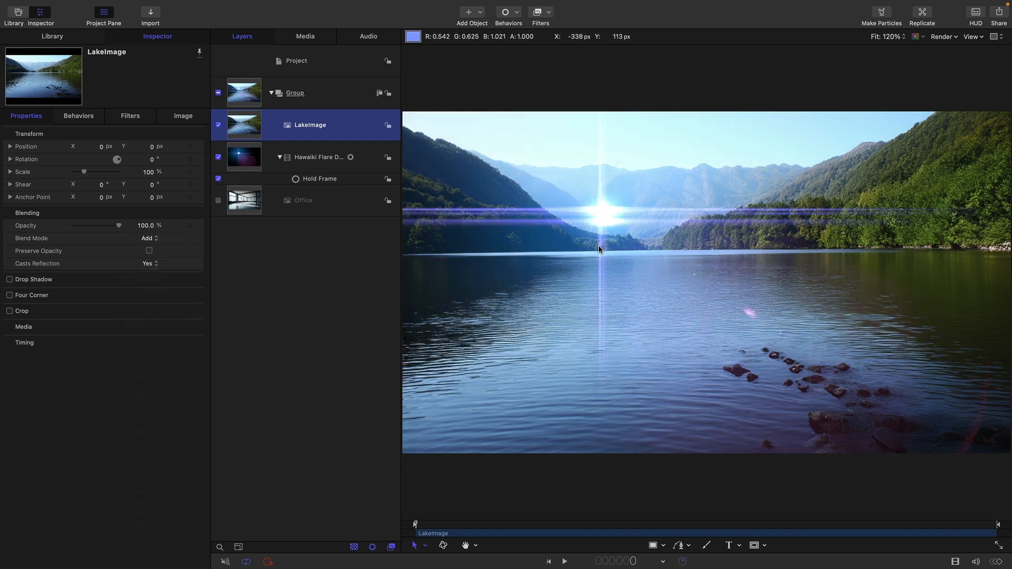
{"action": "mouse_move", "coordinate": [565, 161]}
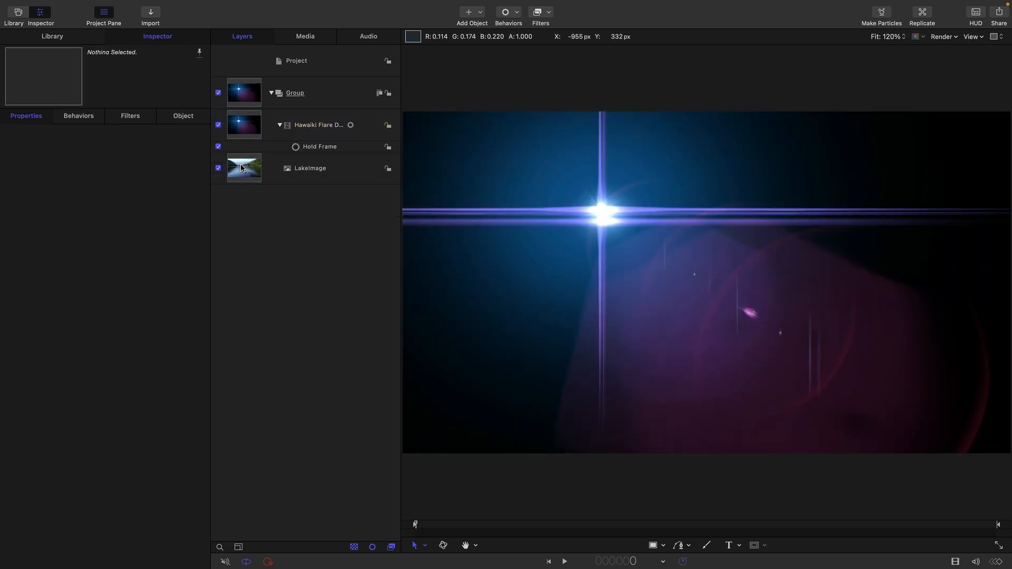
Step: Select Hawaiki Flare D Diagonal and set its Blend Mode to Lighten
{"action": "left_click", "coordinate": [316, 124]}
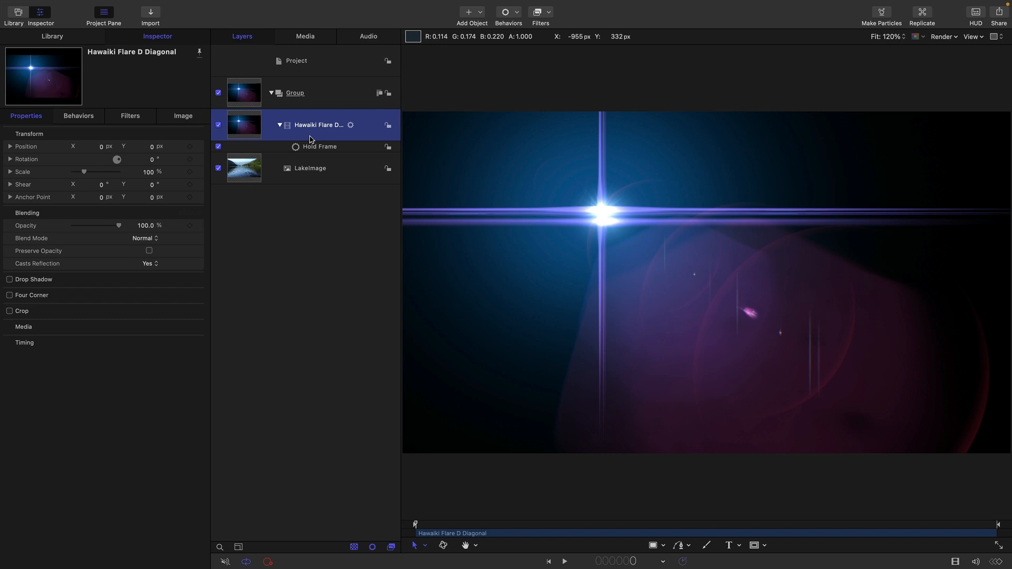
{"action": "left_click", "coordinate": [144, 238]}
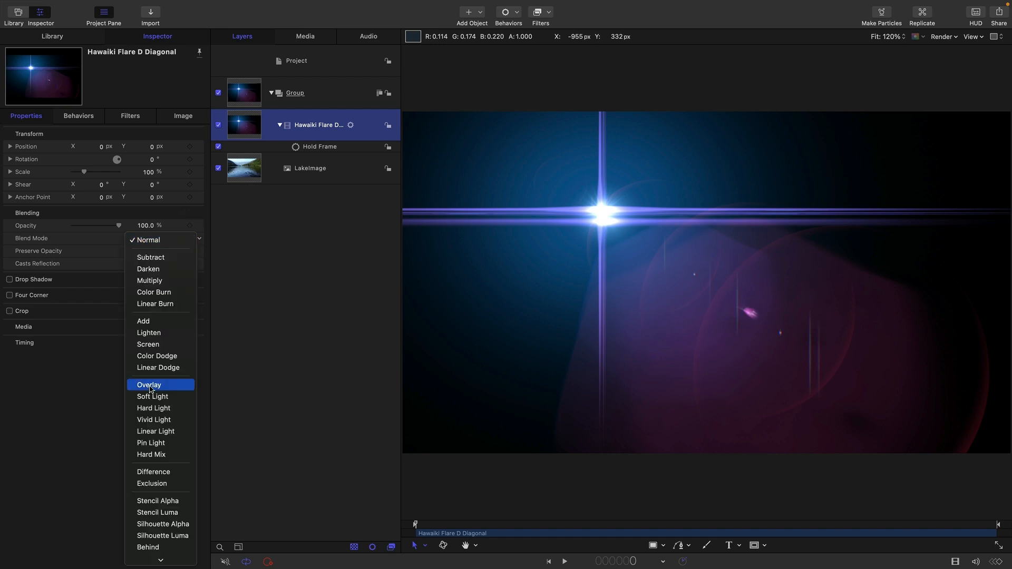
{"action": "left_click", "coordinate": [149, 333]}
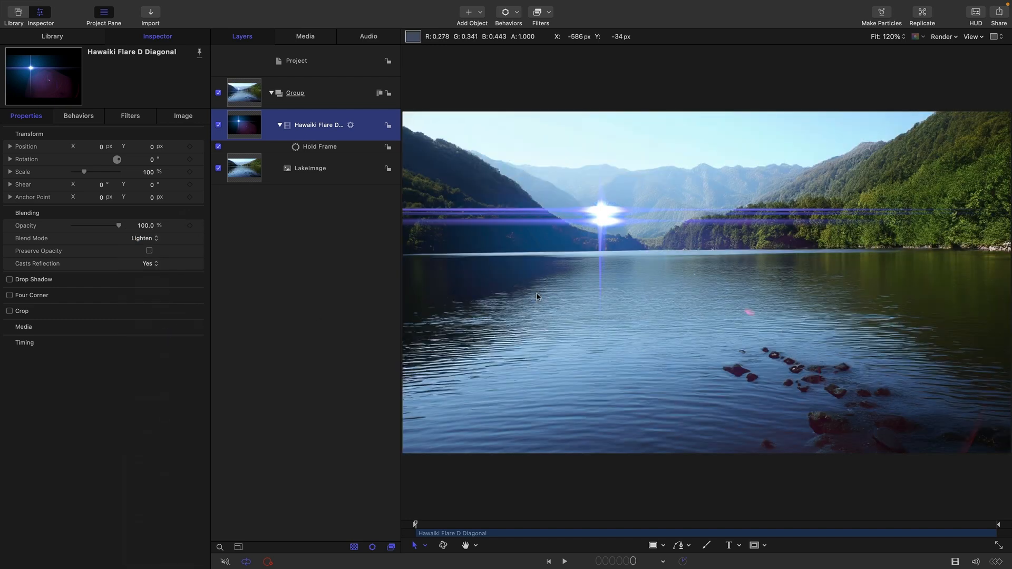
{"action": "mouse_move", "coordinate": [611, 216]}
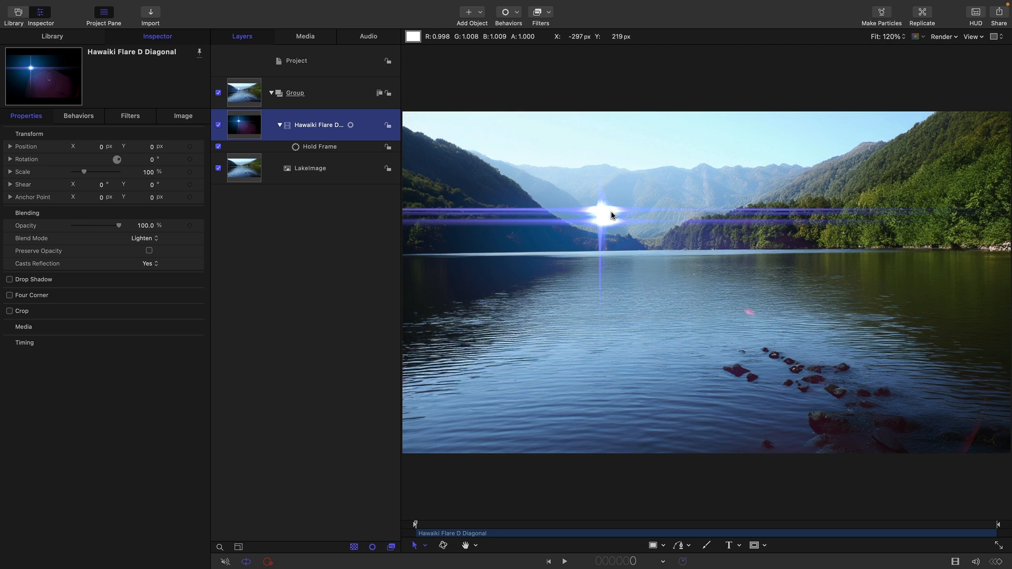
{"action": "mouse_move", "coordinate": [609, 216]}
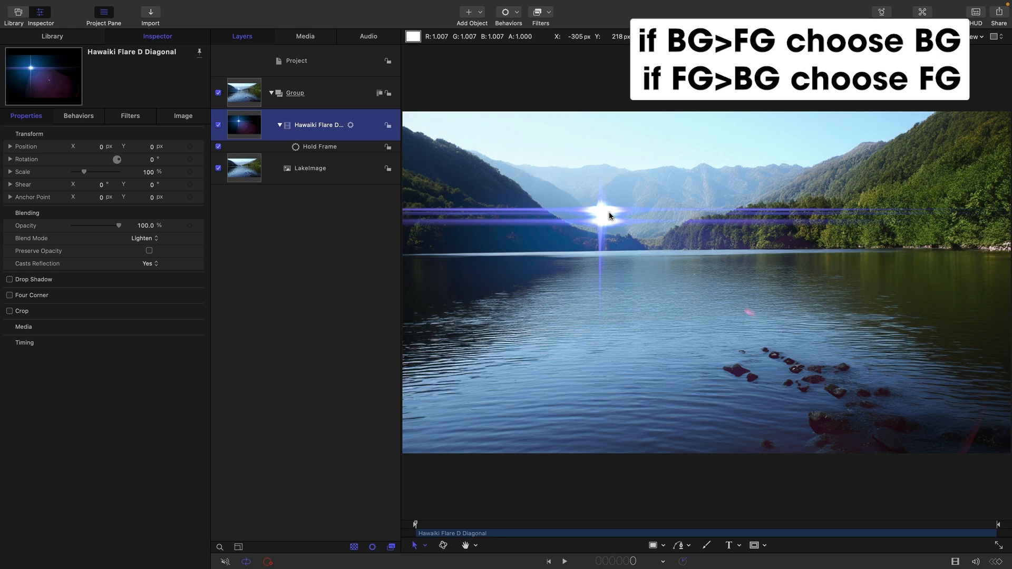
{"action": "mouse_move", "coordinate": [987, 153]}
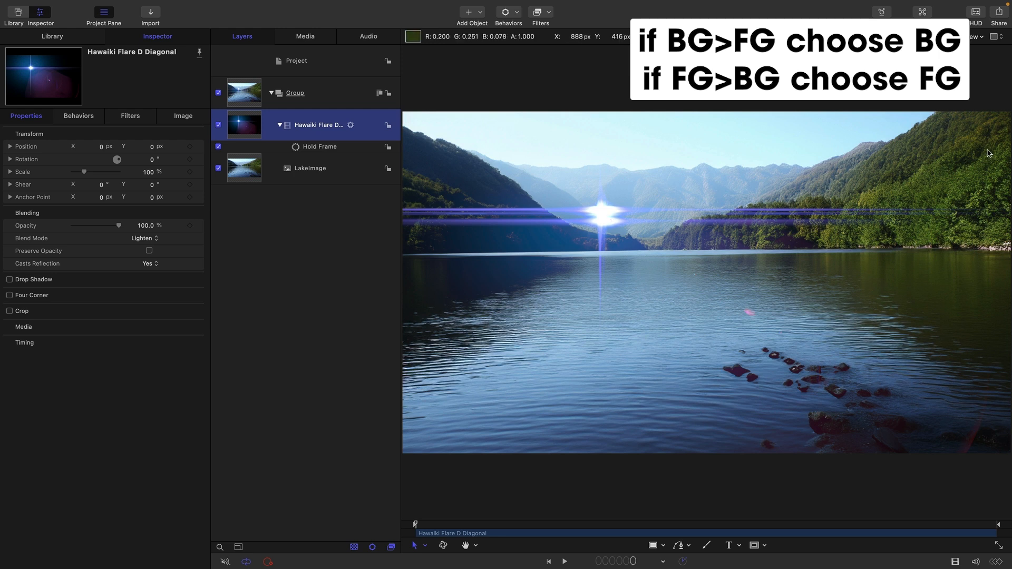
{"action": "mouse_move", "coordinate": [890, 297]}
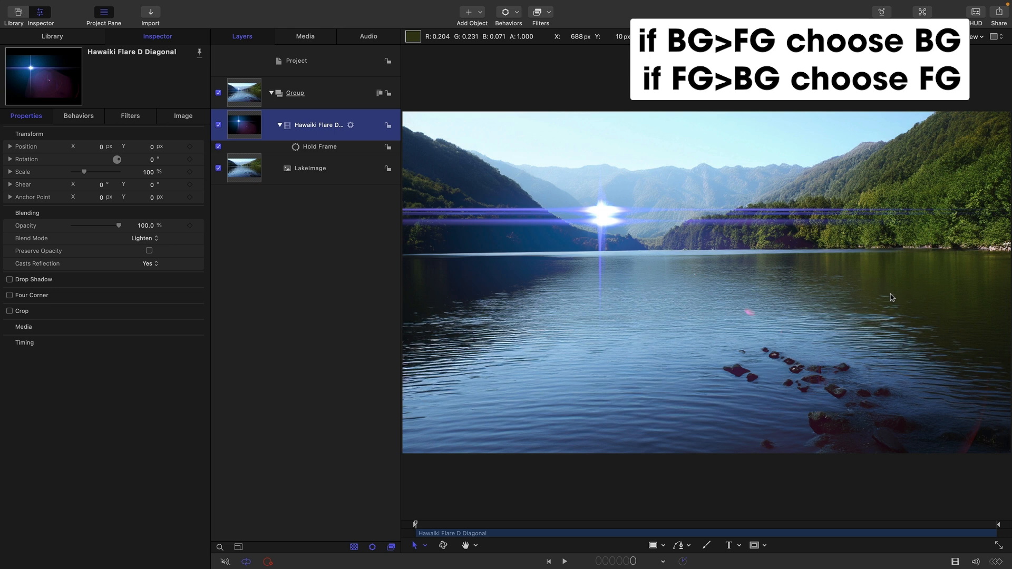
{"action": "mouse_move", "coordinate": [969, 284]}
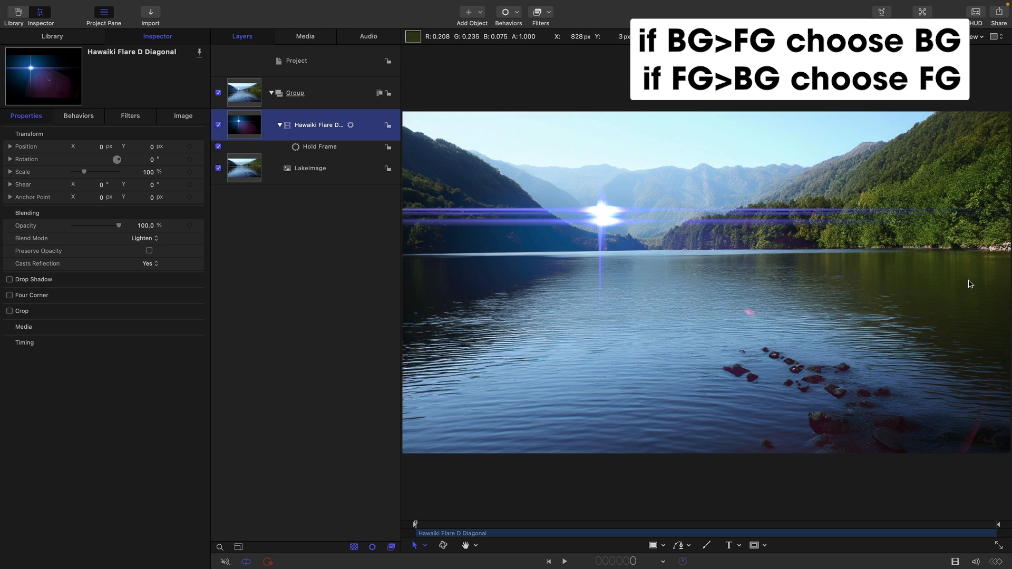
{"action": "mouse_move", "coordinate": [978, 259]}
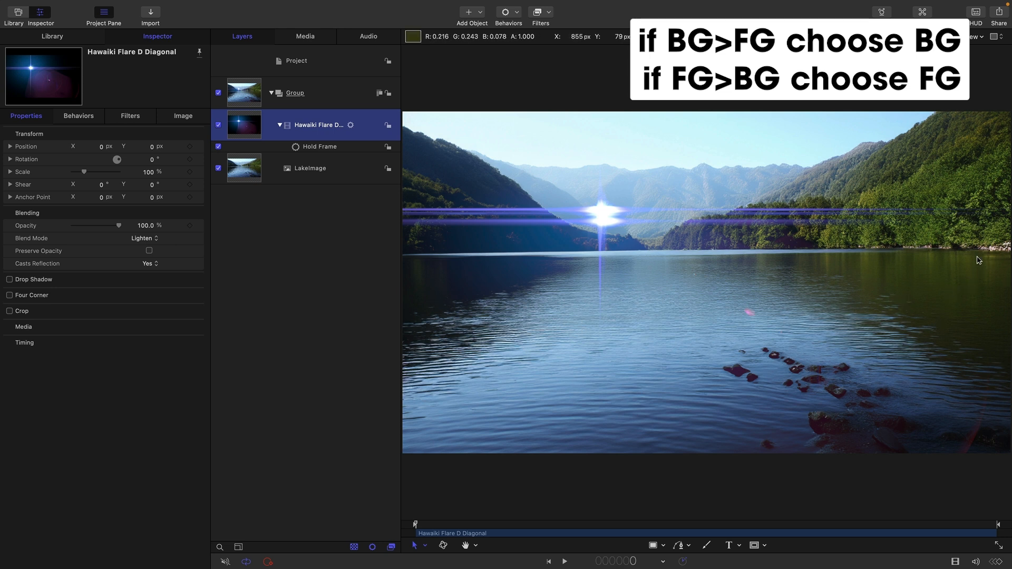
{"action": "mouse_move", "coordinate": [494, 216]}
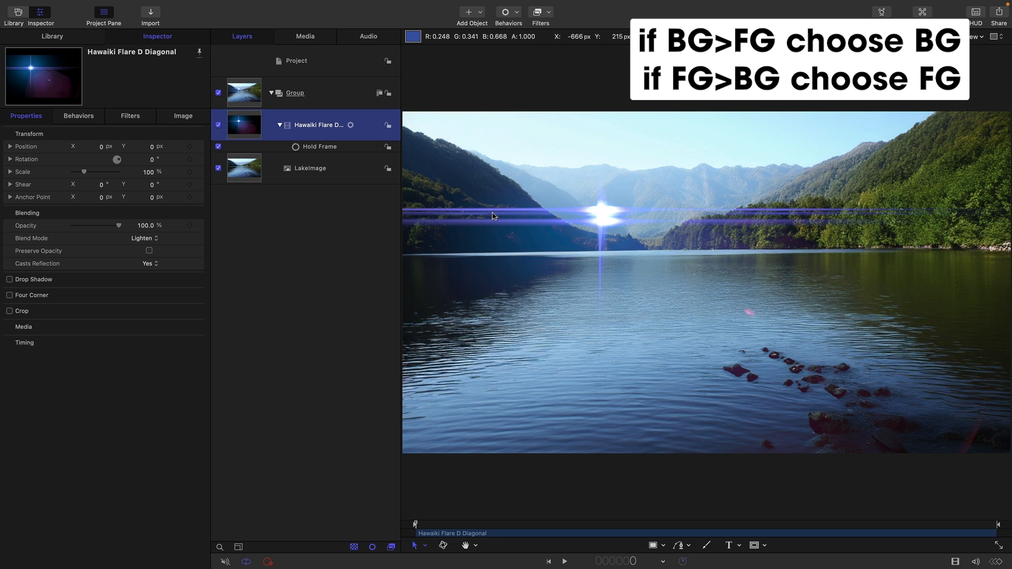
{"action": "mouse_move", "coordinate": [607, 214]}
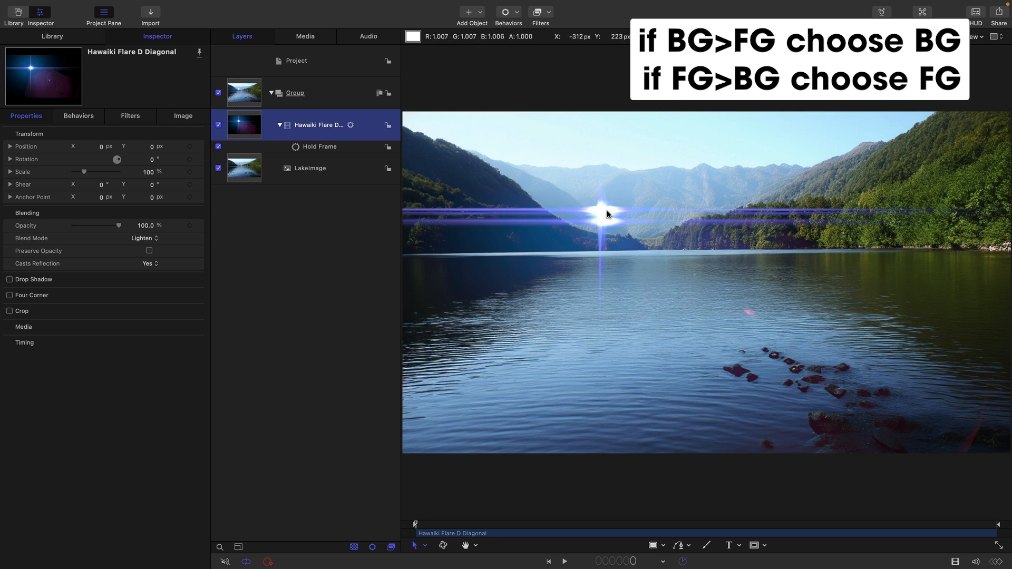
{"action": "mouse_move", "coordinate": [617, 207]}
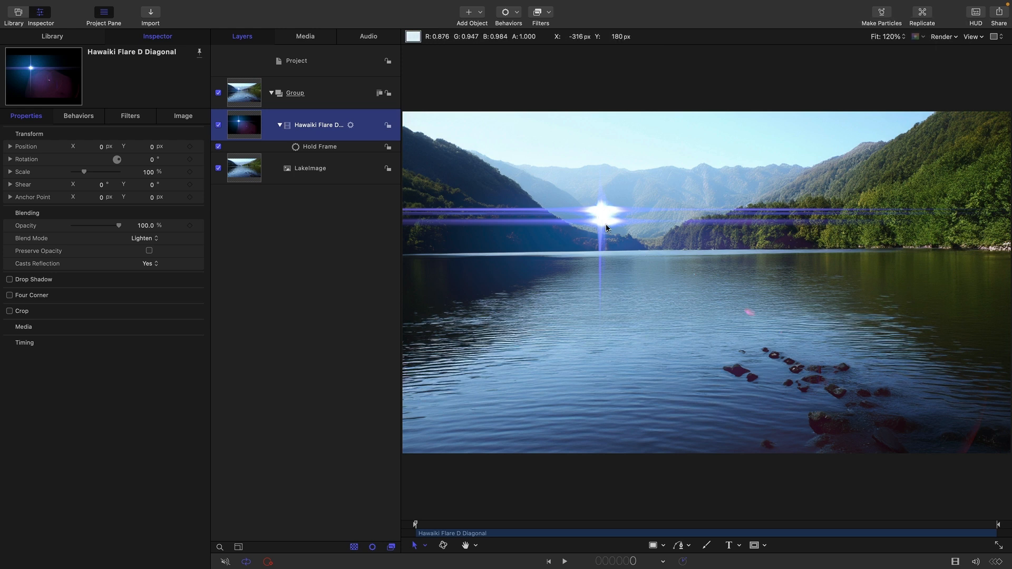
{"action": "mouse_move", "coordinate": [603, 213]}
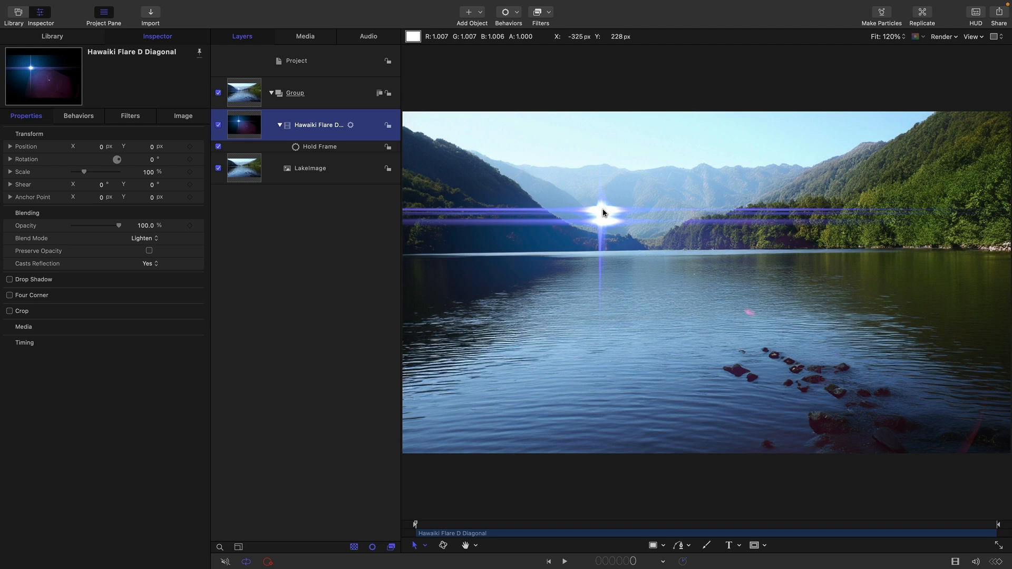
Step: Set the Hawaiki flare's Blend Mode to Screen
{"action": "left_click", "coordinate": [143, 238]}
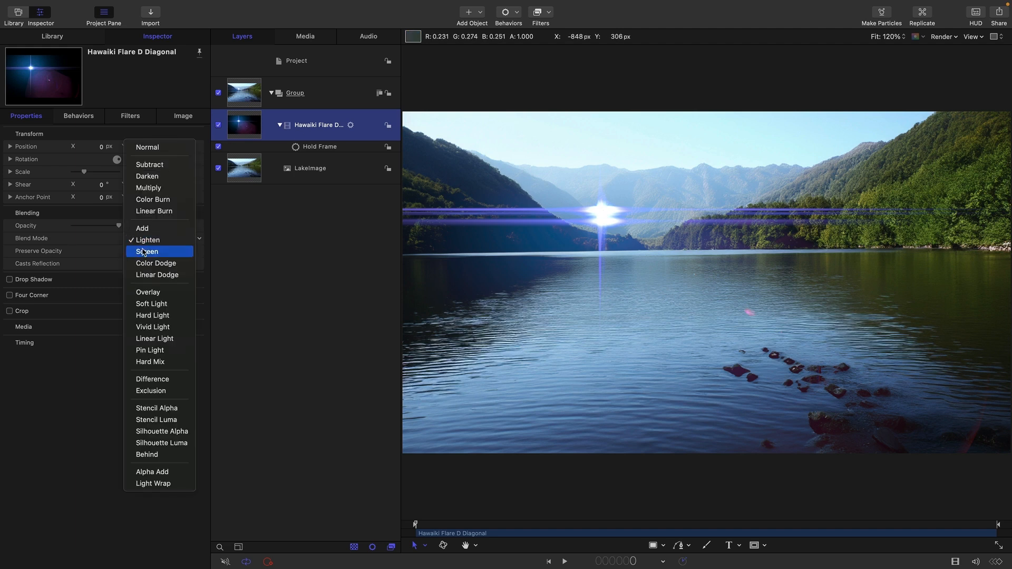
{"action": "left_click", "coordinate": [147, 250]}
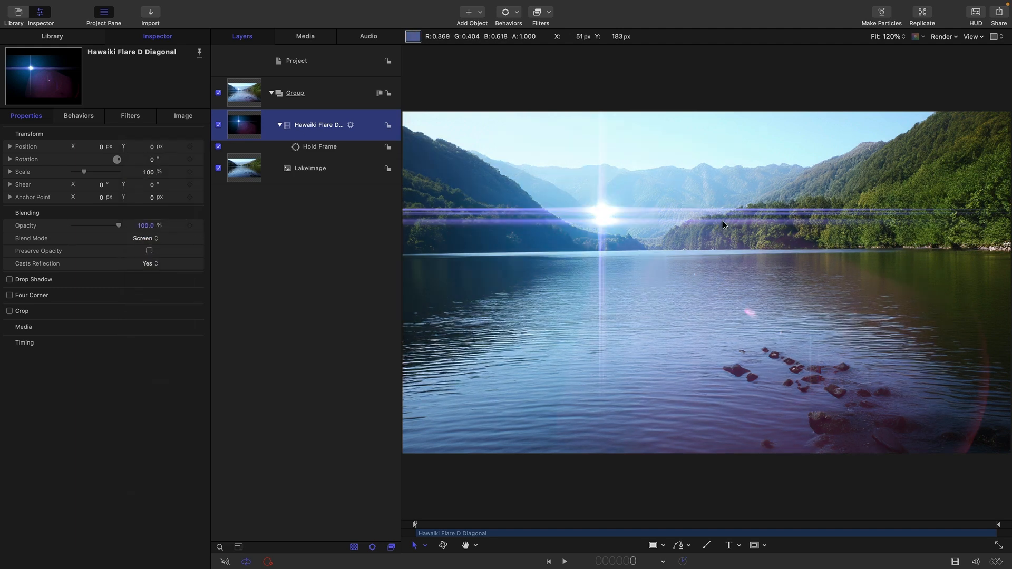
{"action": "mouse_move", "coordinate": [818, 216]}
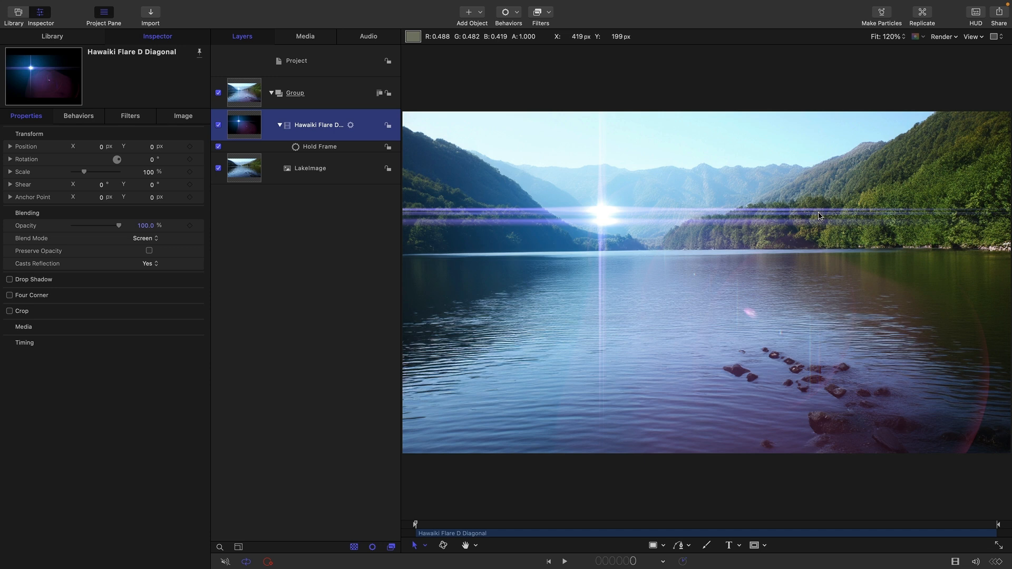
{"action": "mouse_move", "coordinate": [946, 198]}
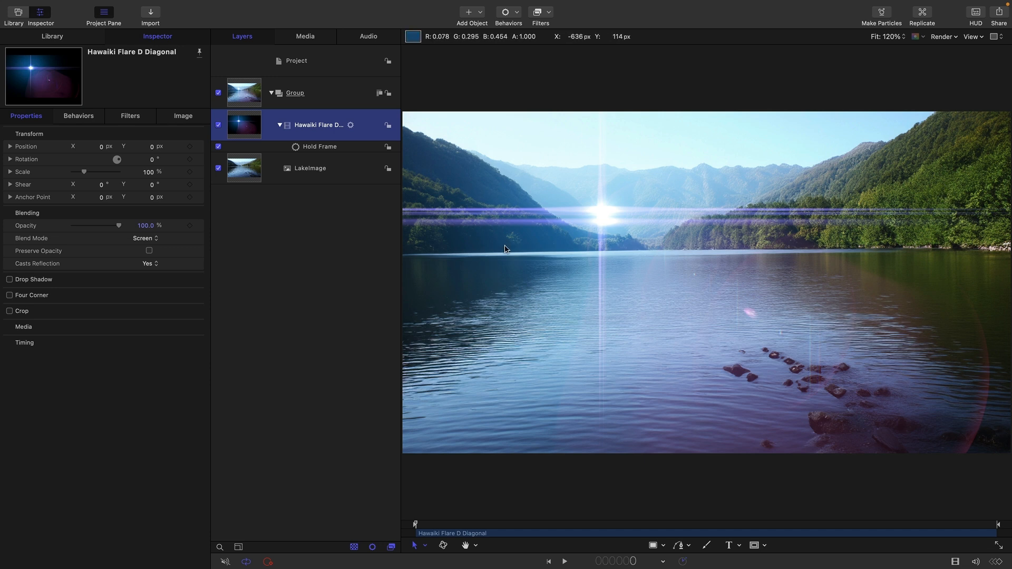
{"action": "mouse_move", "coordinate": [712, 180]}
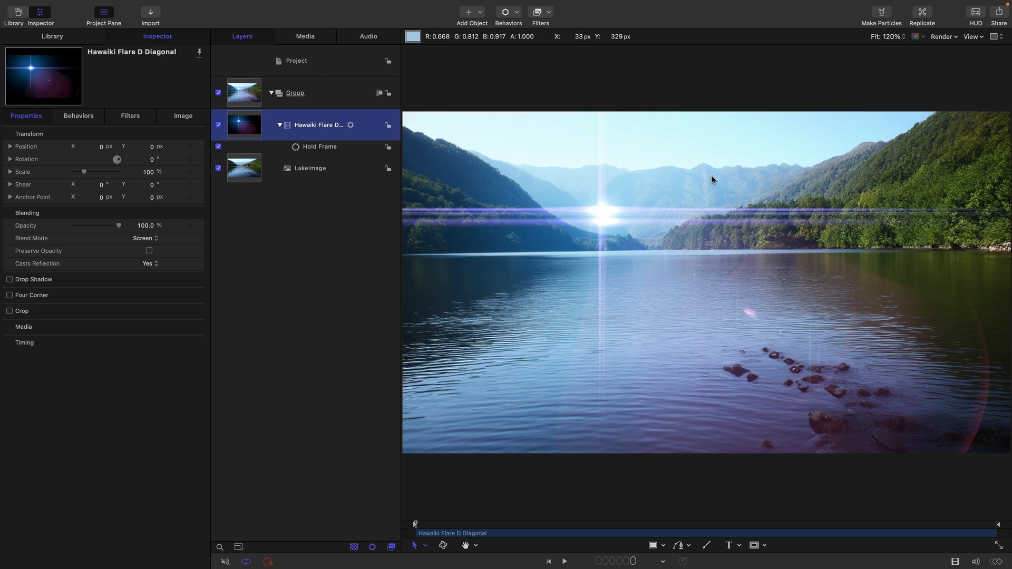
{"action": "mouse_move", "coordinate": [813, 163]}
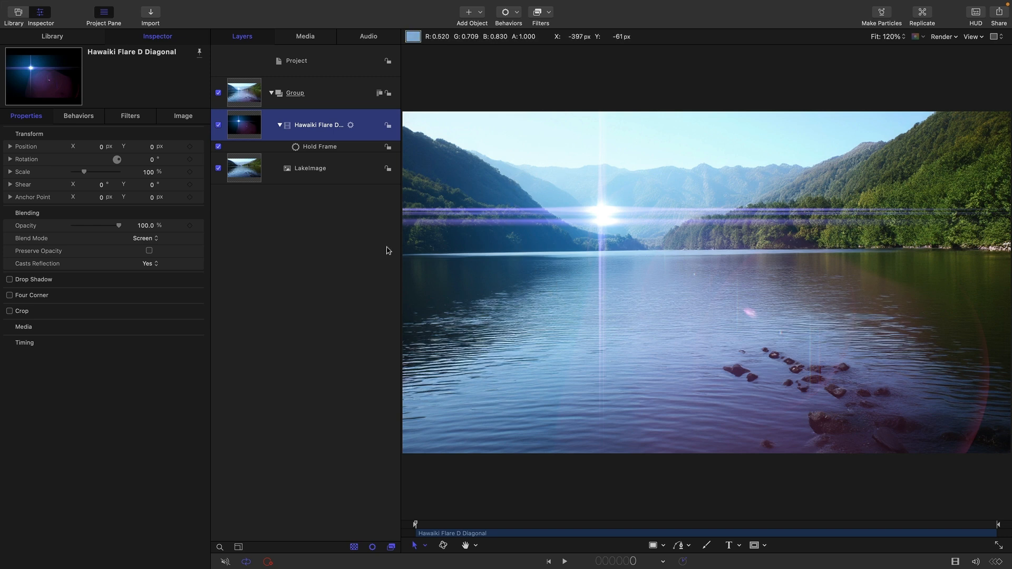
Step: Switch the Hawaiki flare's Blend Mode to Color Dodge
{"action": "left_click", "coordinate": [144, 238]}
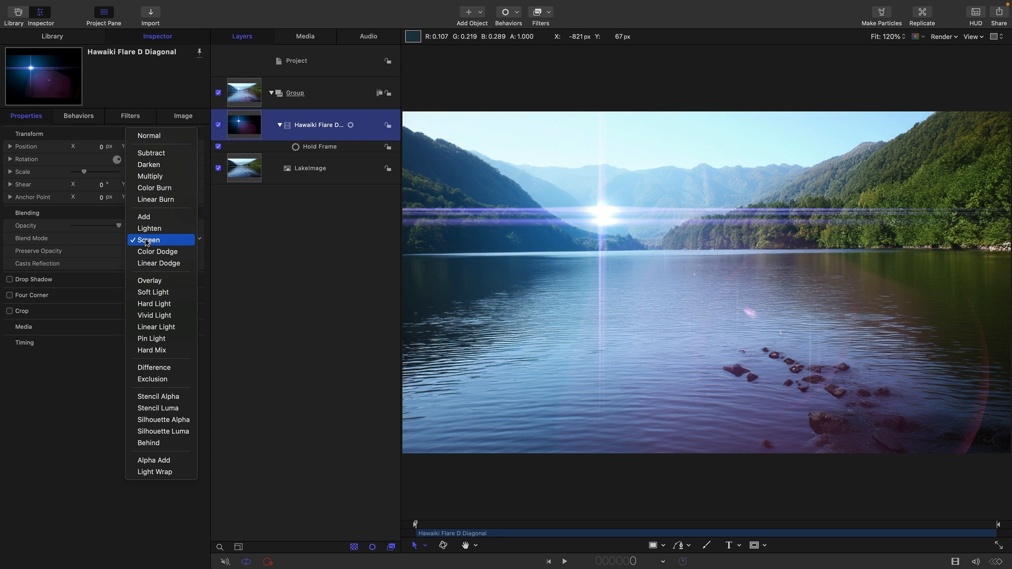
{"action": "left_click", "coordinate": [158, 252]}
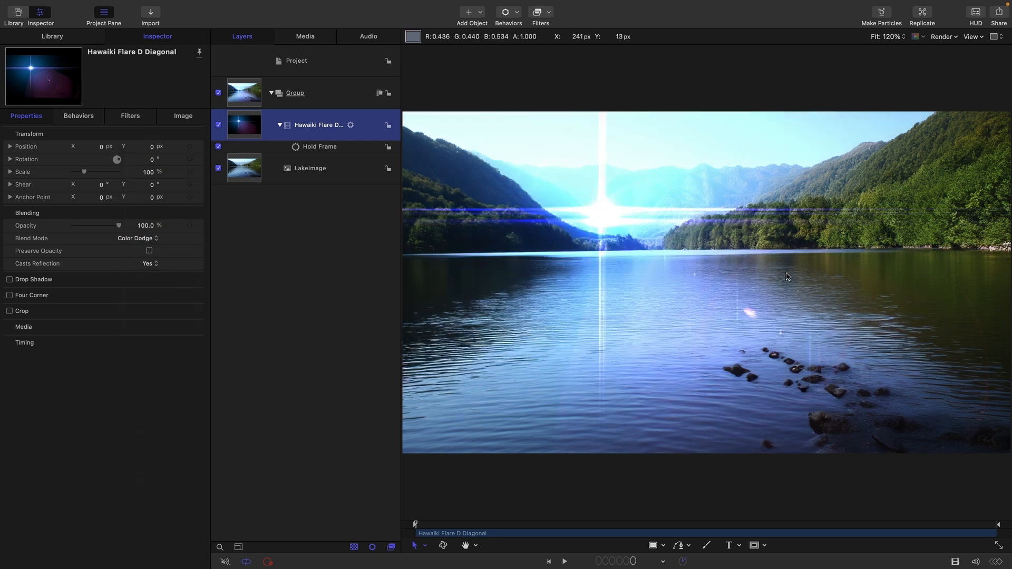
{"action": "mouse_move", "coordinate": [584, 220]}
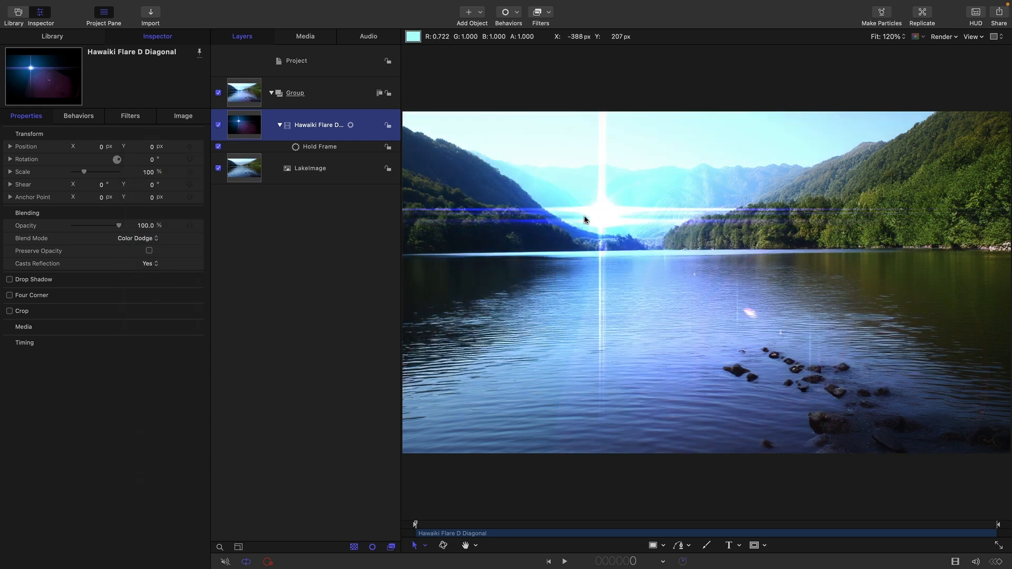
{"action": "mouse_move", "coordinate": [764, 250]}
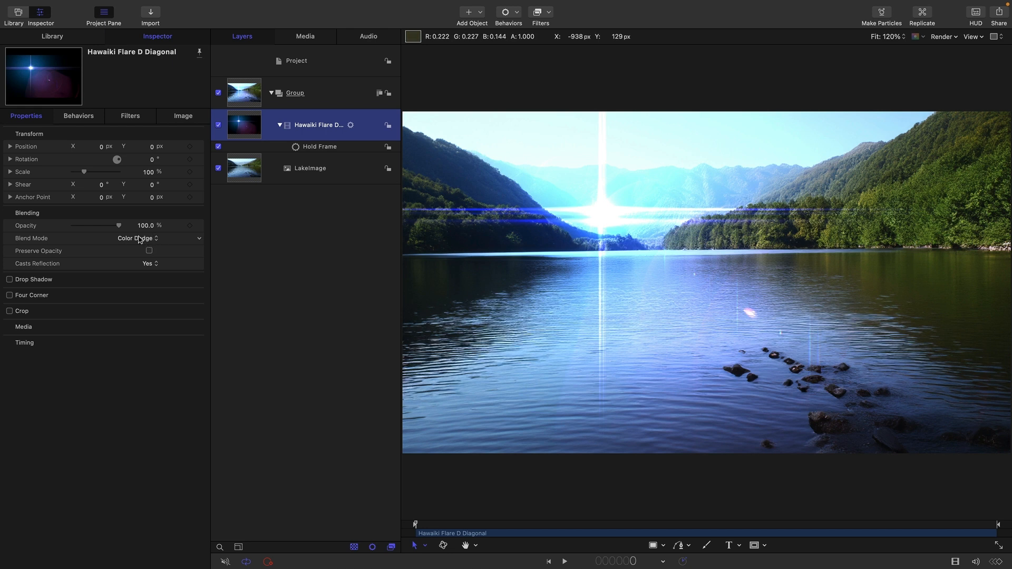
{"action": "mouse_move", "coordinate": [509, 213]}
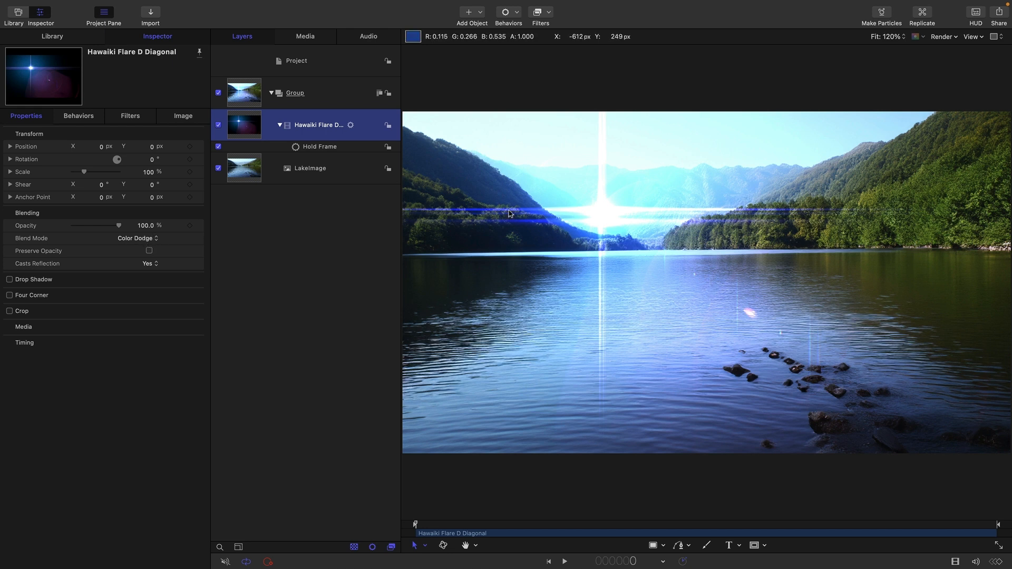
{"action": "mouse_move", "coordinate": [468, 236]}
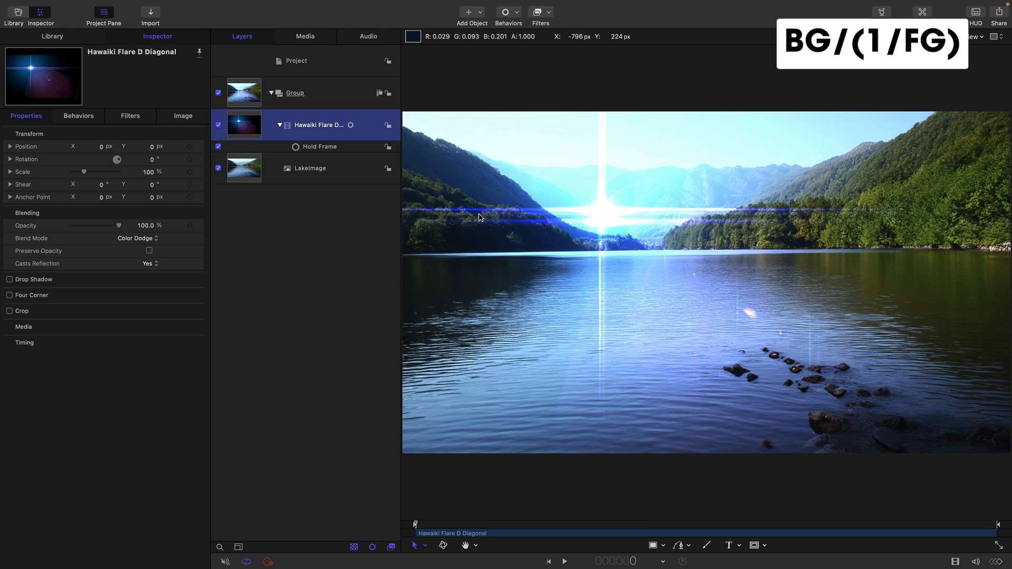
{"action": "left_click", "coordinate": [136, 239]}
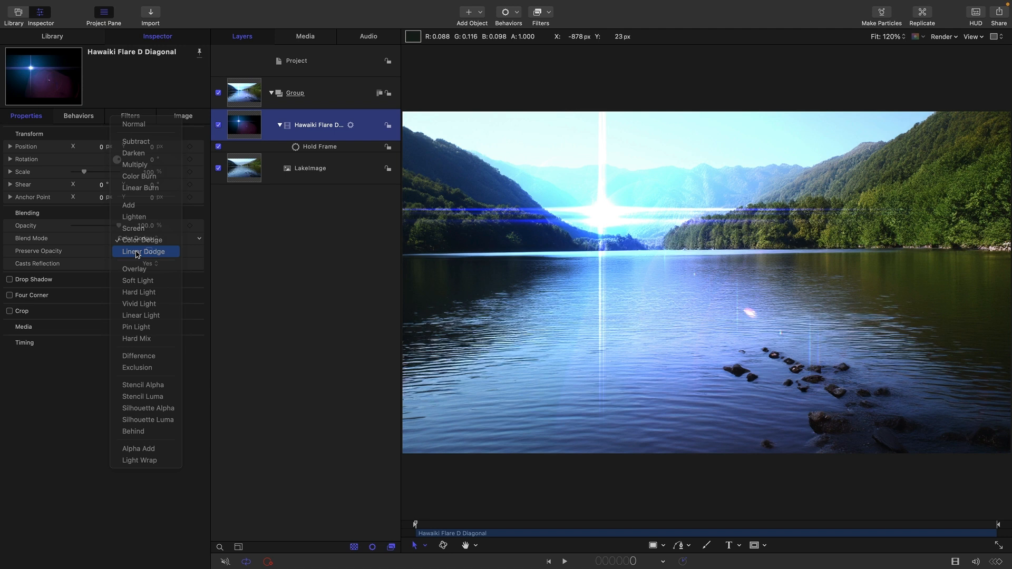
Step: Try Linear Dodge on the flare, then settle on Screen blending
{"action": "left_click", "coordinate": [143, 252]}
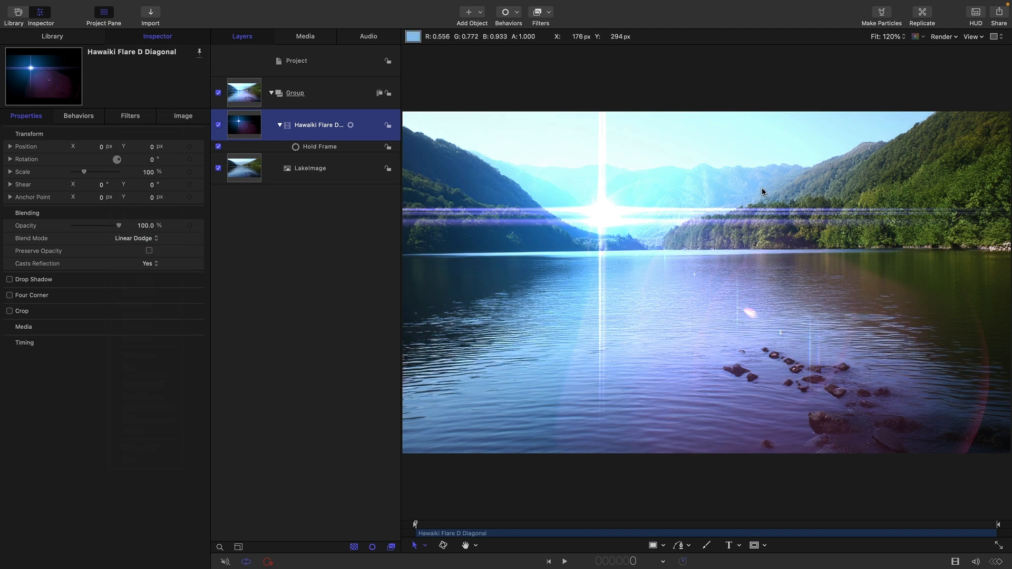
{"action": "mouse_move", "coordinate": [673, 343]}
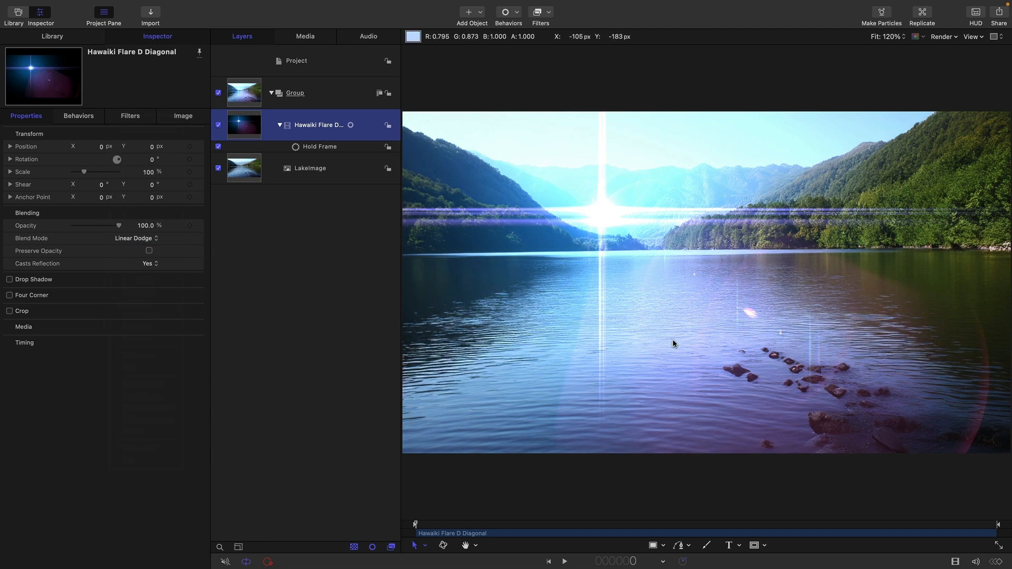
{"action": "left_click", "coordinate": [141, 239]}
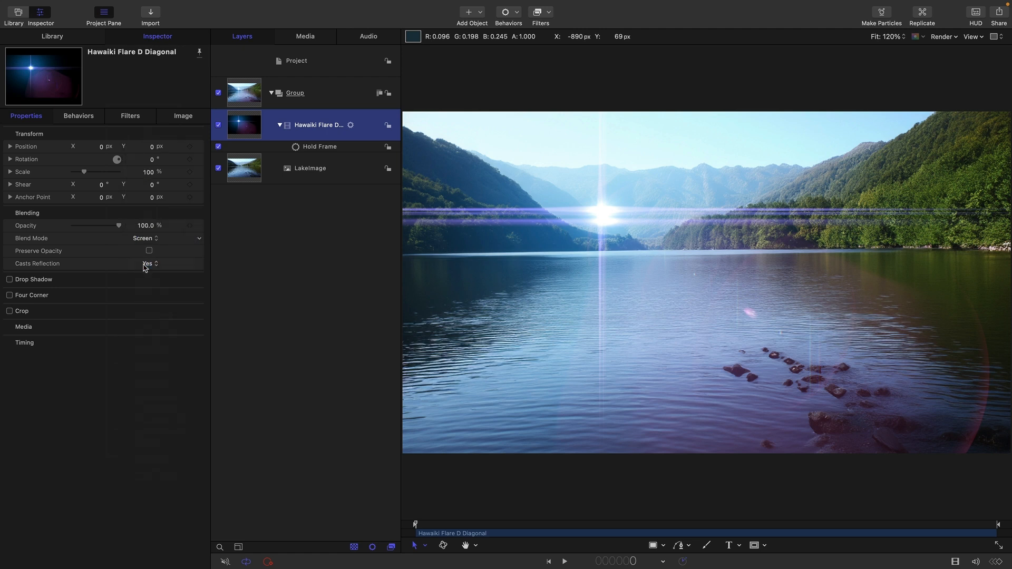
{"action": "left_click", "coordinate": [145, 238]}
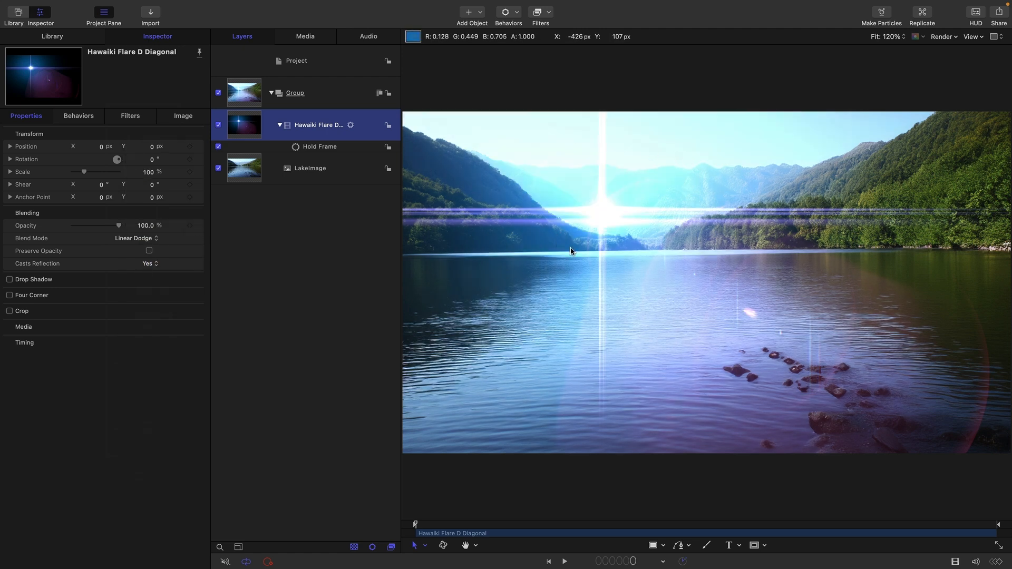
{"action": "mouse_move", "coordinate": [608, 217]}
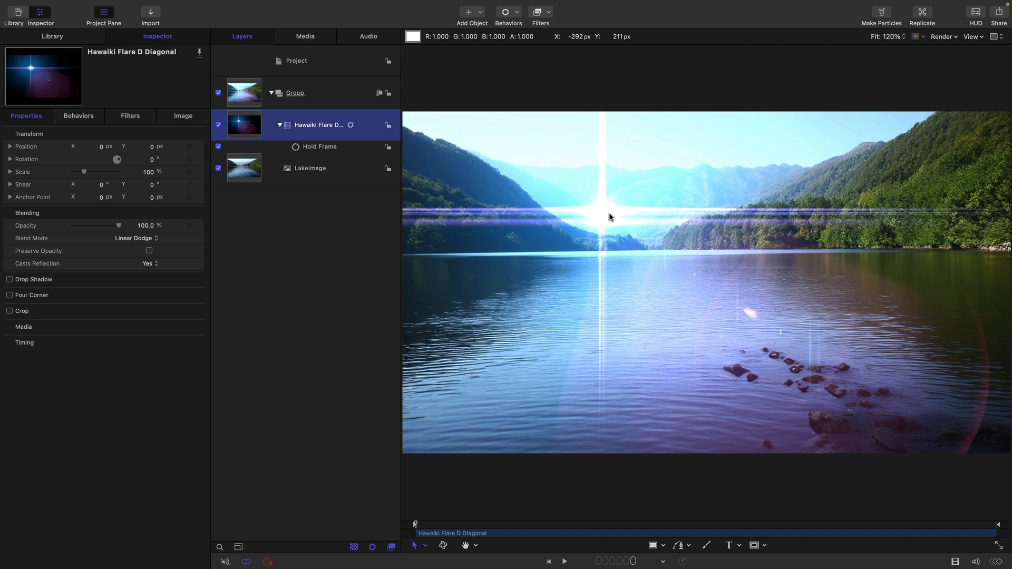
{"action": "left_click", "coordinate": [133, 238]}
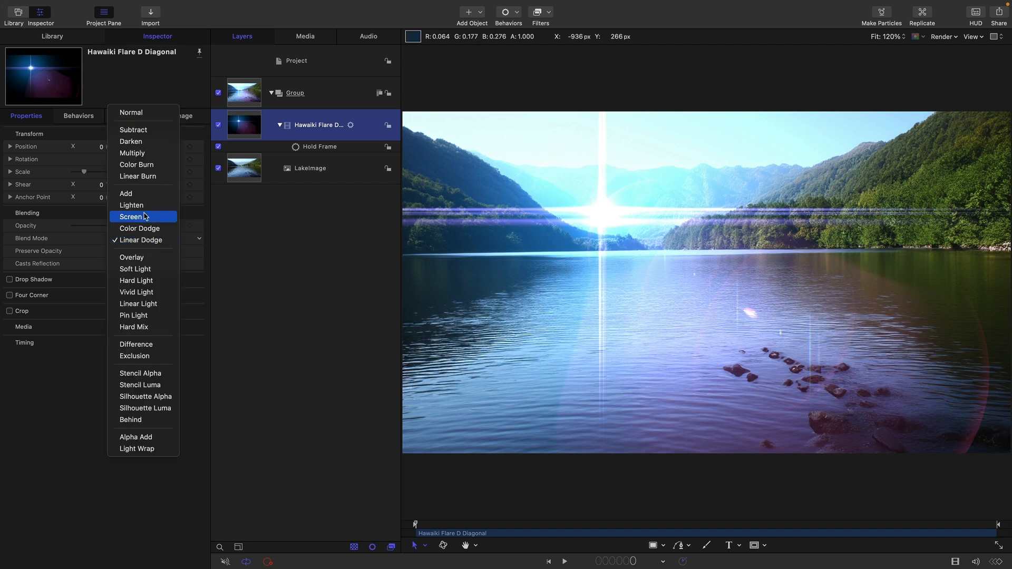
{"action": "mouse_move", "coordinate": [126, 194]}
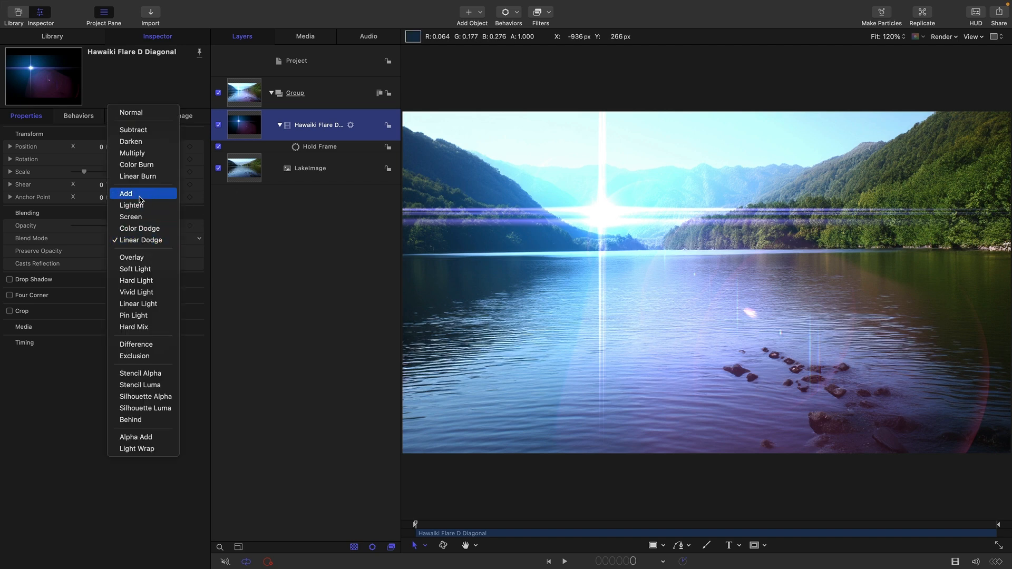
{"action": "mouse_move", "coordinate": [142, 239]}
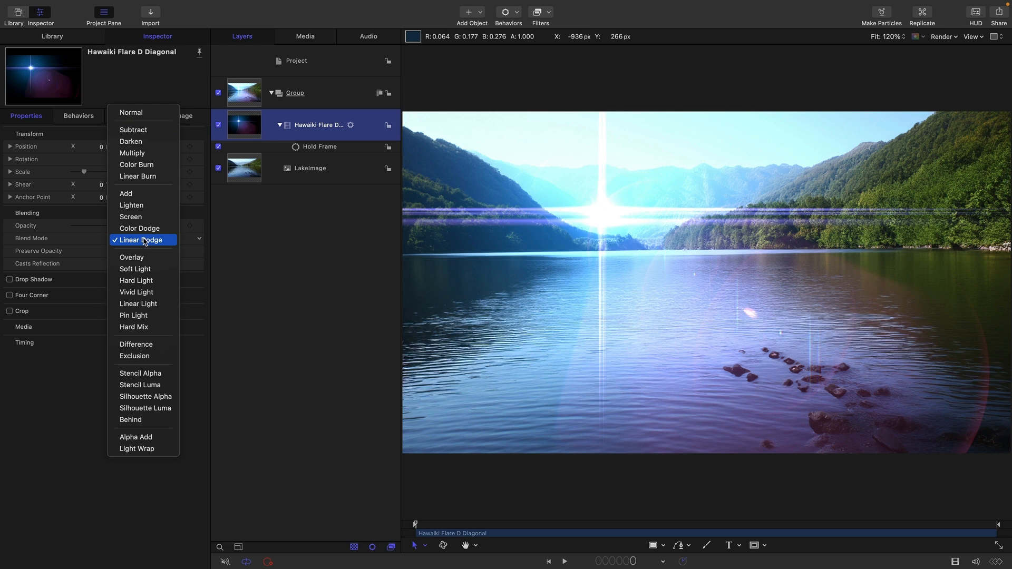
{"action": "mouse_move", "coordinate": [708, 333]}
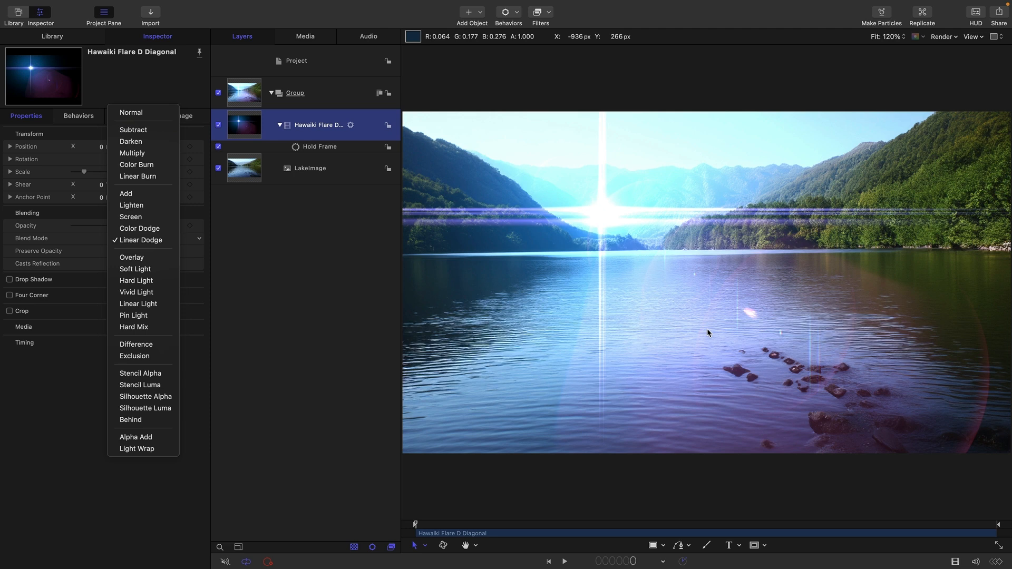
{"action": "left_click", "coordinate": [131, 216]}
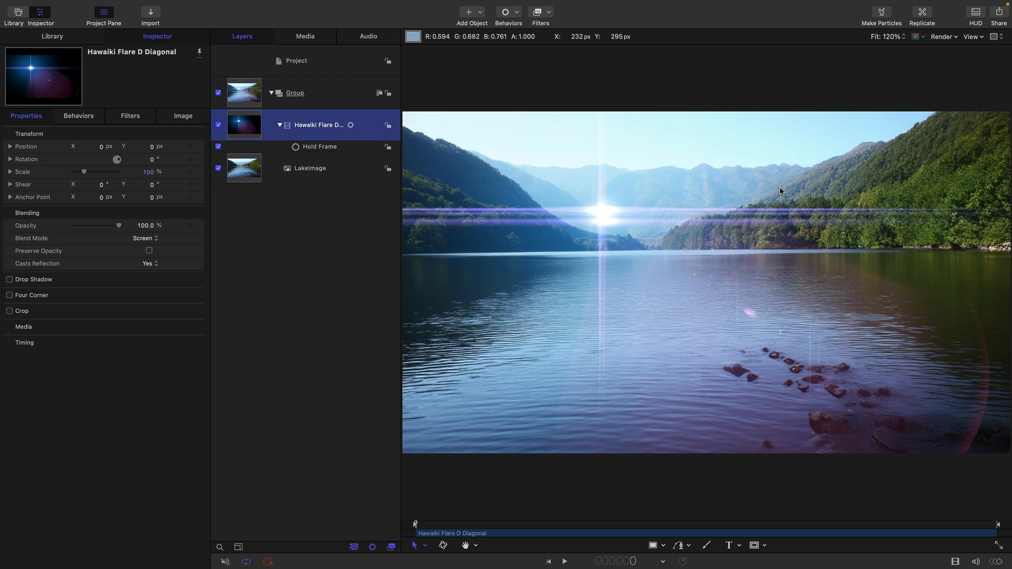
{"action": "mouse_move", "coordinate": [778, 189]}
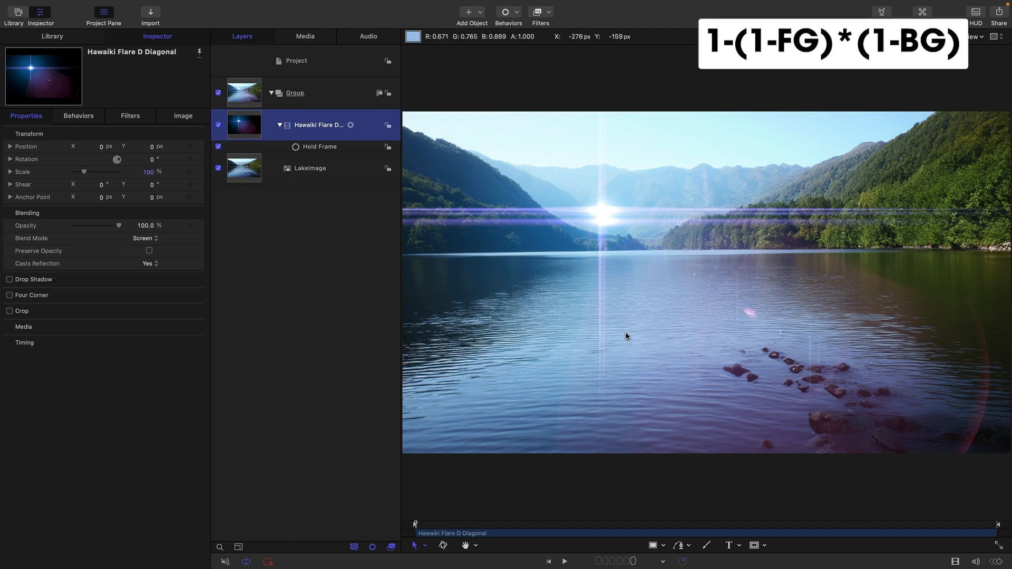
{"action": "mouse_move", "coordinate": [722, 344]}
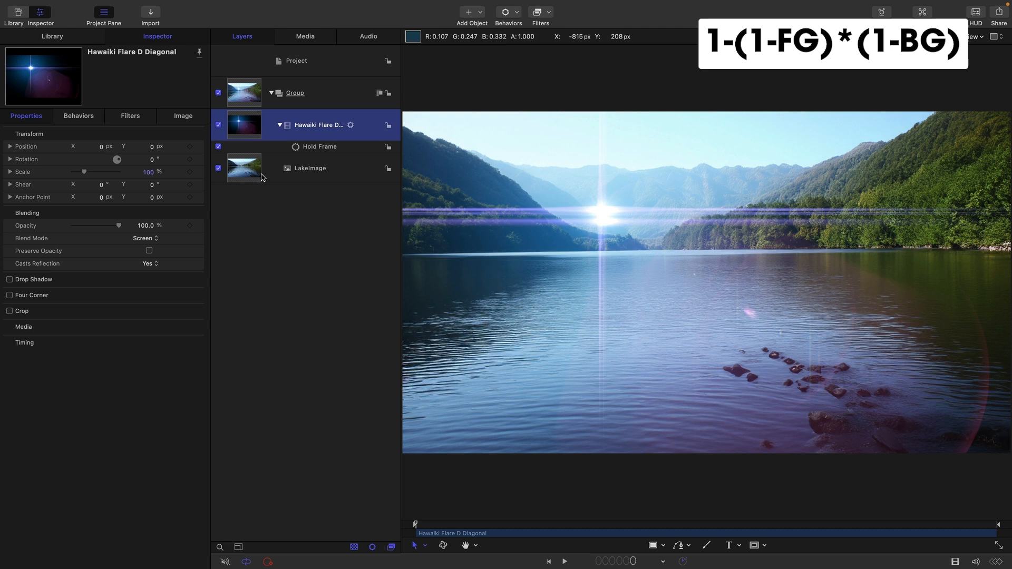
{"action": "mouse_move", "coordinate": [245, 93]}
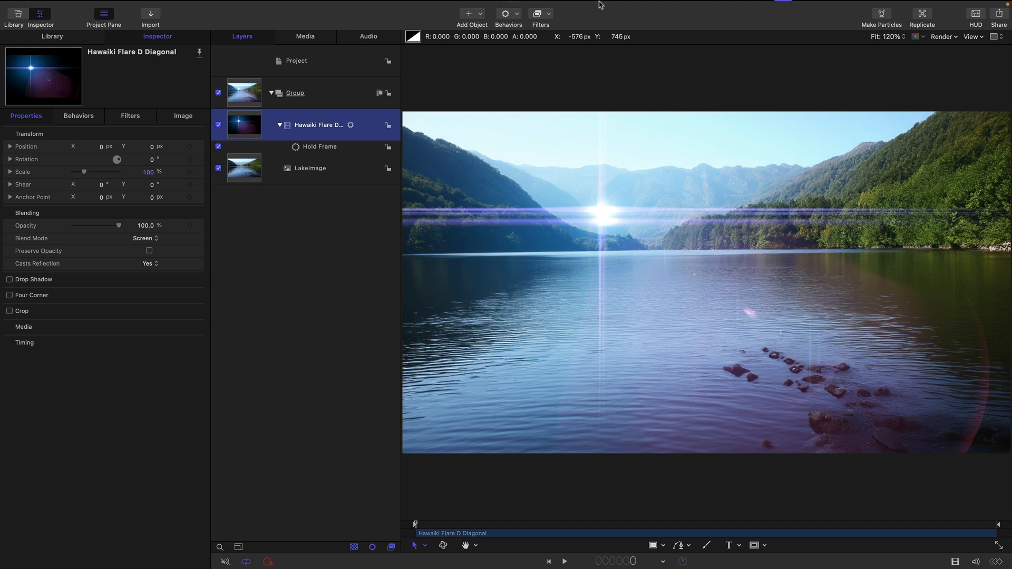
Step: Apply the Negative color filter to the flare and set its Blend Mode to Multiply
{"action": "left_click", "coordinate": [541, 15]}
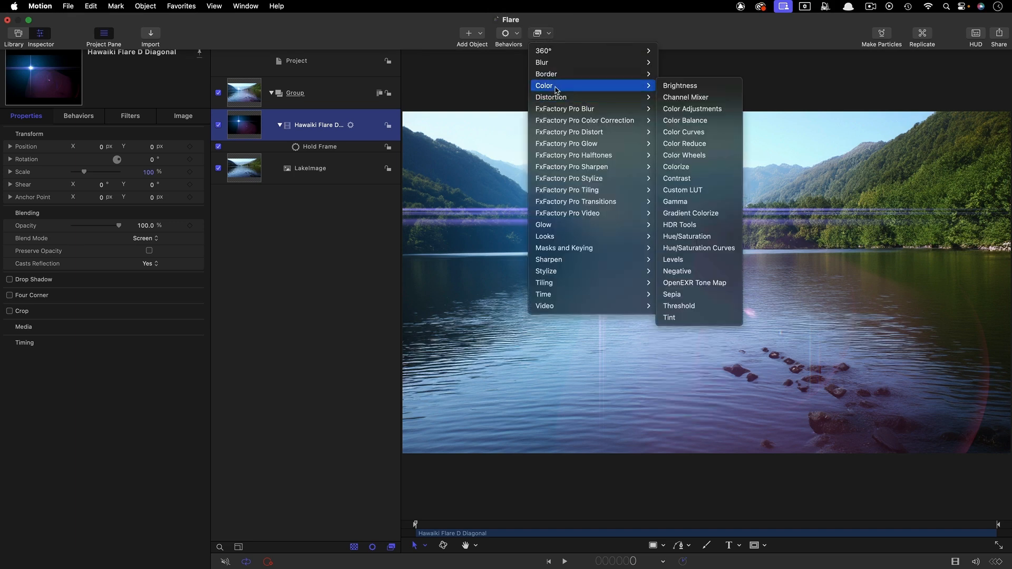
{"action": "left_click", "coordinate": [677, 271]}
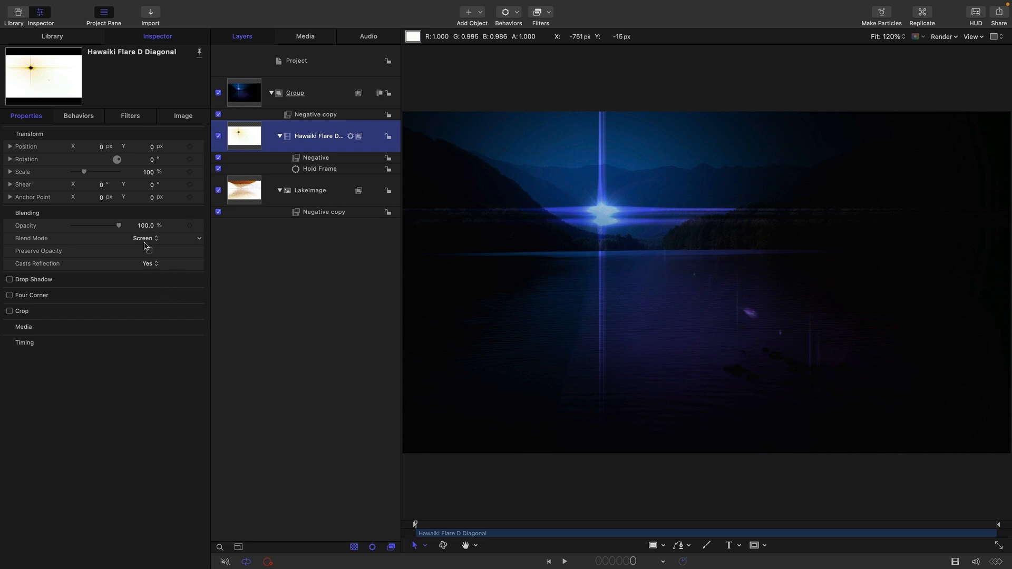
{"action": "left_click", "coordinate": [144, 239]}
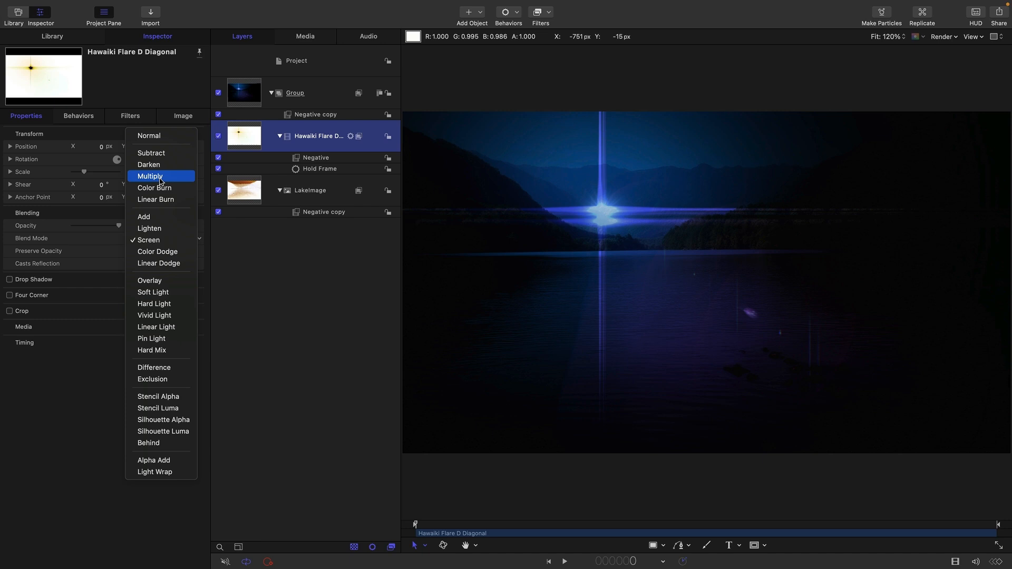
{"action": "left_click", "coordinate": [149, 176]}
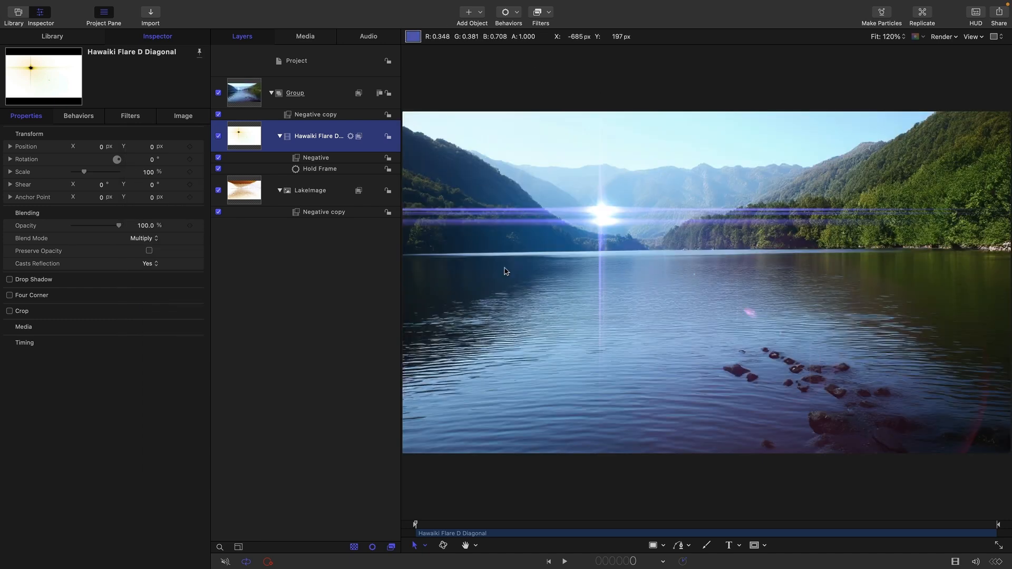
{"action": "mouse_move", "coordinate": [565, 279]}
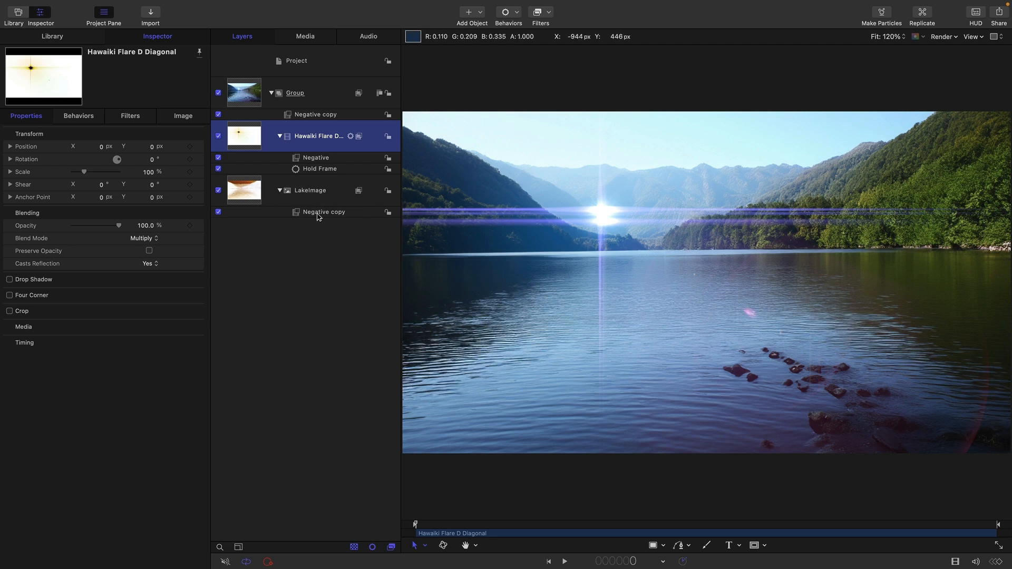
Step: Delete the Negative filters and set the flare's Blend Mode to Overlay
{"action": "left_click", "coordinate": [323, 211]}
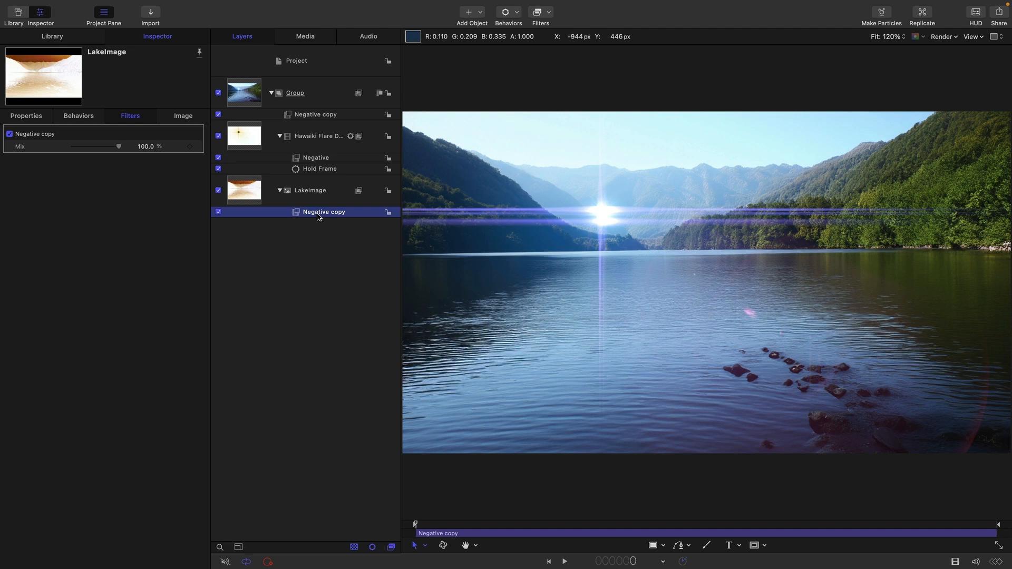
{"action": "left_click", "coordinate": [316, 157]}
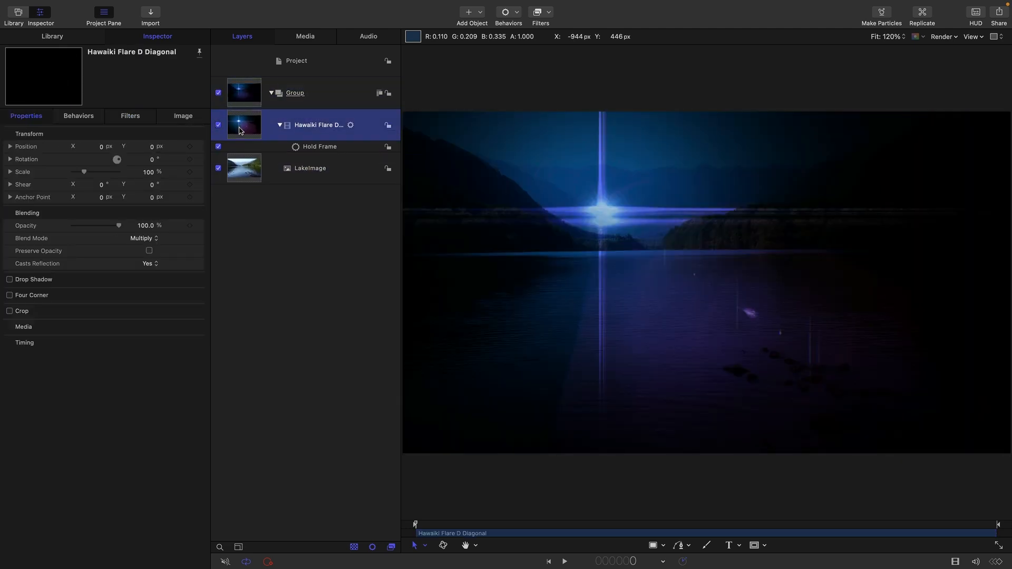
{"action": "left_click", "coordinate": [143, 238]}
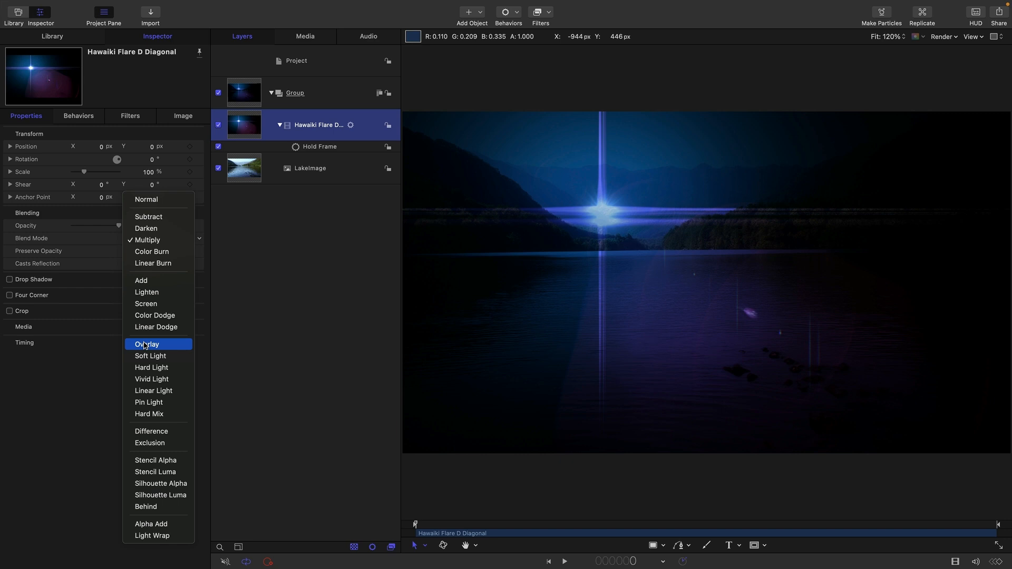
{"action": "left_click", "coordinate": [147, 344]}
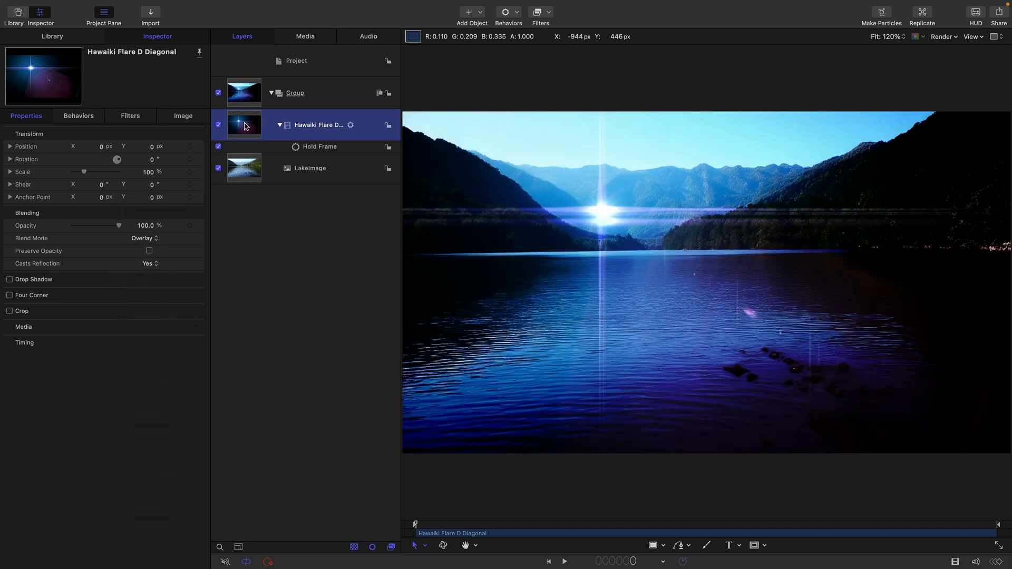
{"action": "mouse_move", "coordinate": [830, 374]}
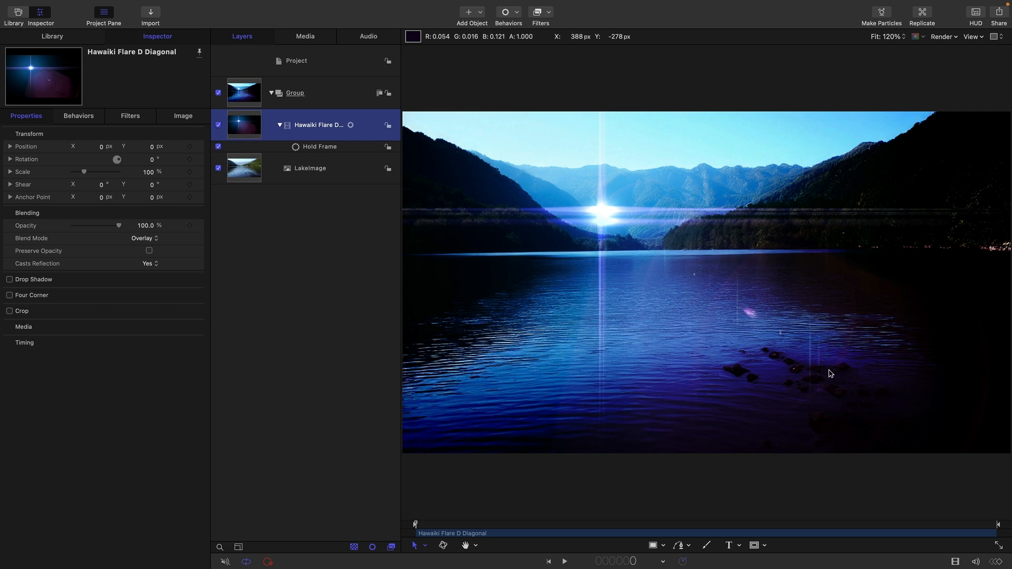
{"action": "mouse_move", "coordinate": [615, 217]}
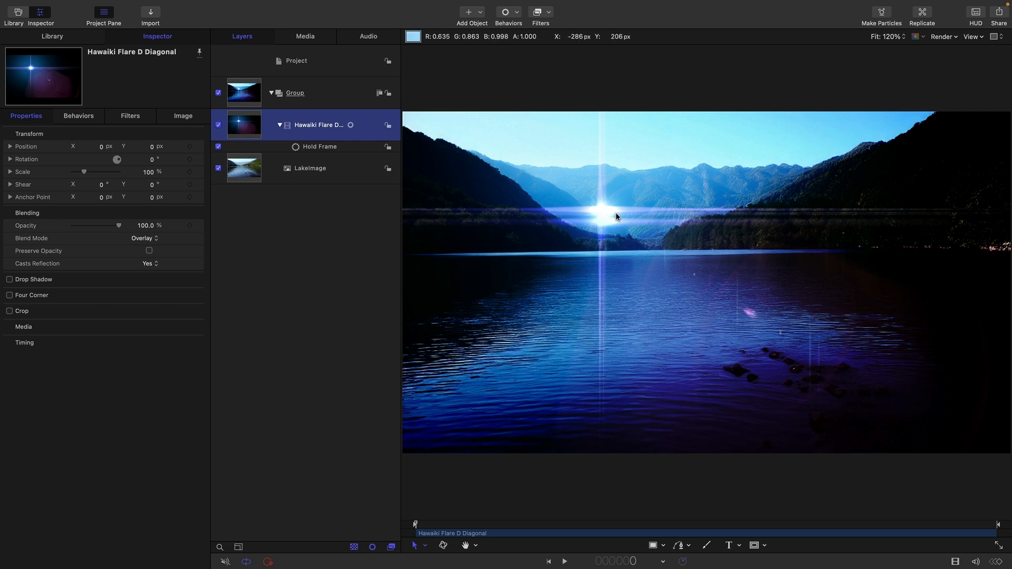
{"action": "mouse_move", "coordinate": [636, 218]}
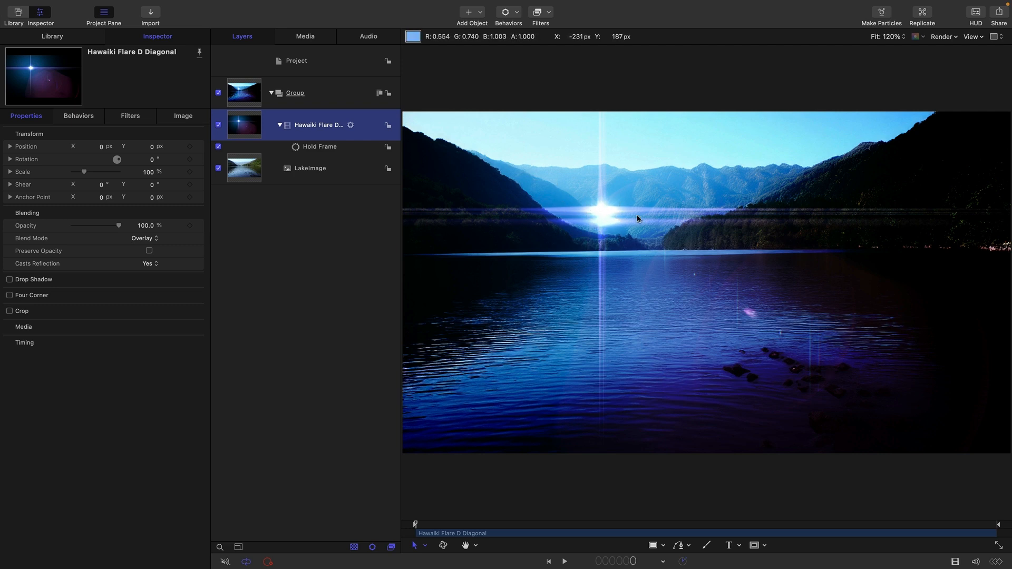
{"action": "mouse_move", "coordinate": [933, 221]}
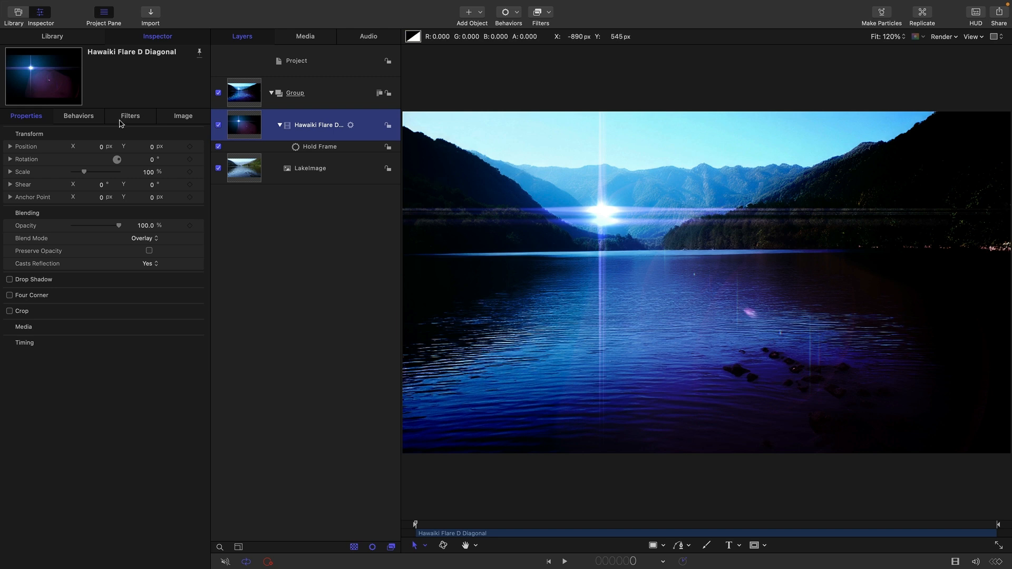
{"action": "mouse_move", "coordinate": [249, 125]}
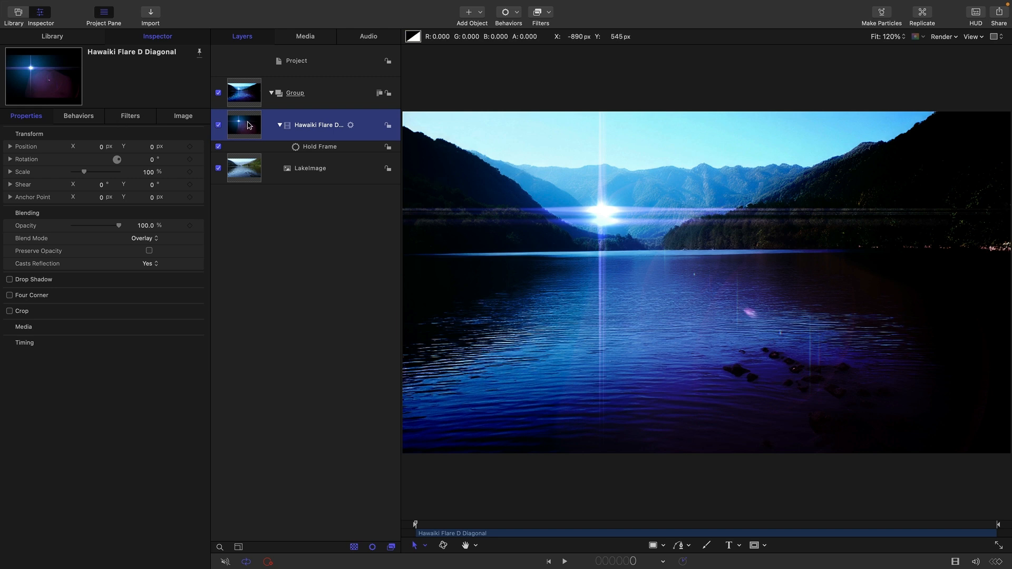
{"action": "mouse_move", "coordinate": [558, 12]}
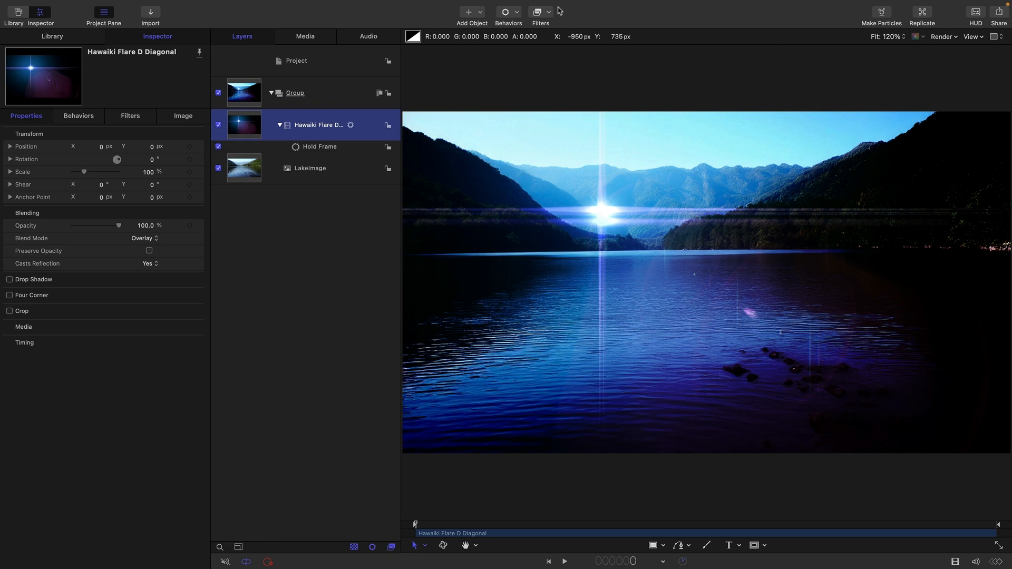
Step: Add a Levels filter to the Hawaiki flare and set its RGB Black Out to 0.5
{"action": "left_click", "coordinate": [537, 12]}
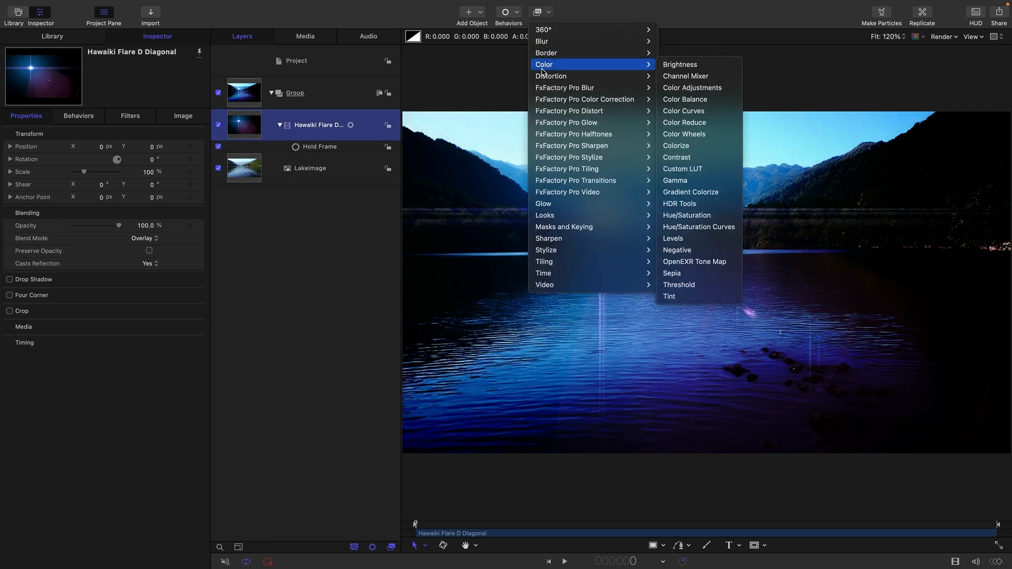
{"action": "left_click", "coordinate": [672, 239]}
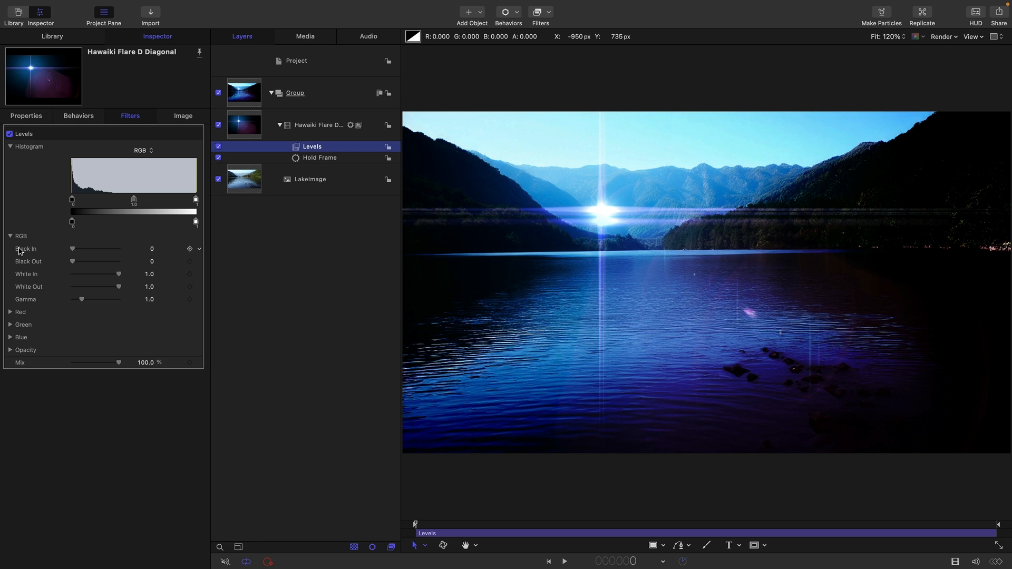
{"action": "mouse_move", "coordinate": [490, 348]}
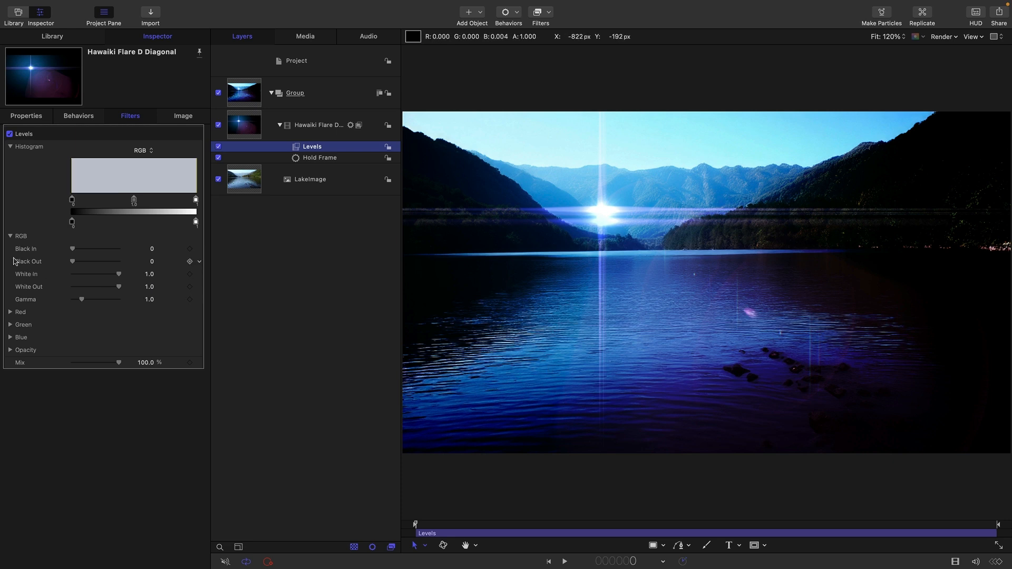
{"action": "double_click", "coordinate": [143, 265]}
{"action": "type", "text": ".5"}
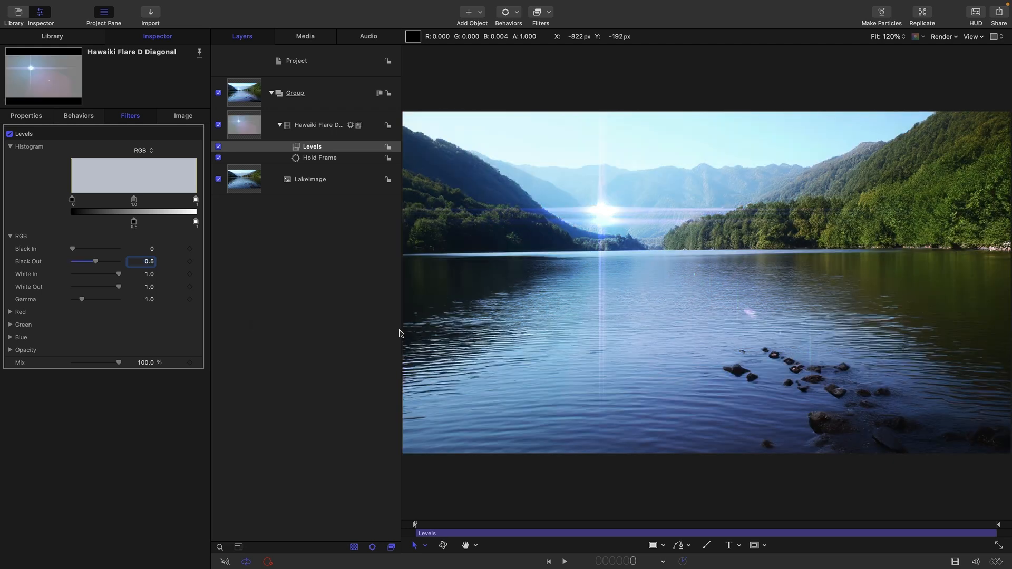
{"action": "mouse_move", "coordinate": [587, 316]}
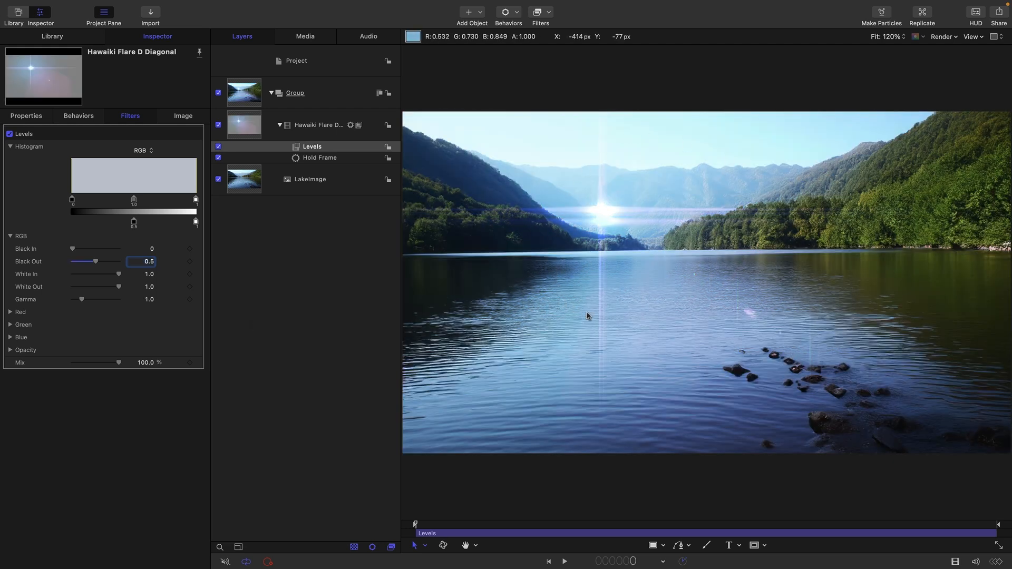
{"action": "mouse_move", "coordinate": [514, 221]}
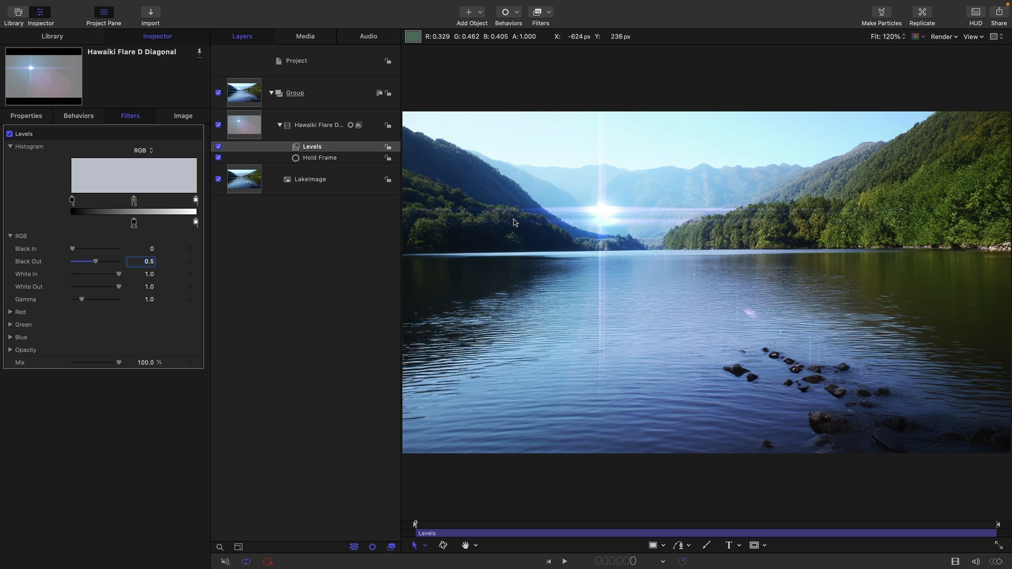
{"action": "mouse_move", "coordinate": [550, 326]}
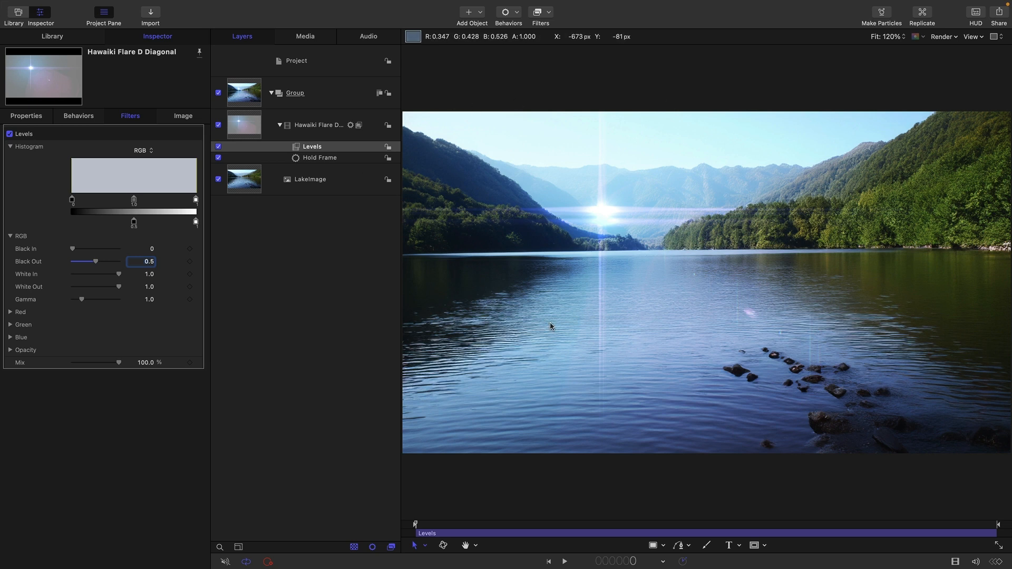
{"action": "mouse_move", "coordinate": [336, 141]}
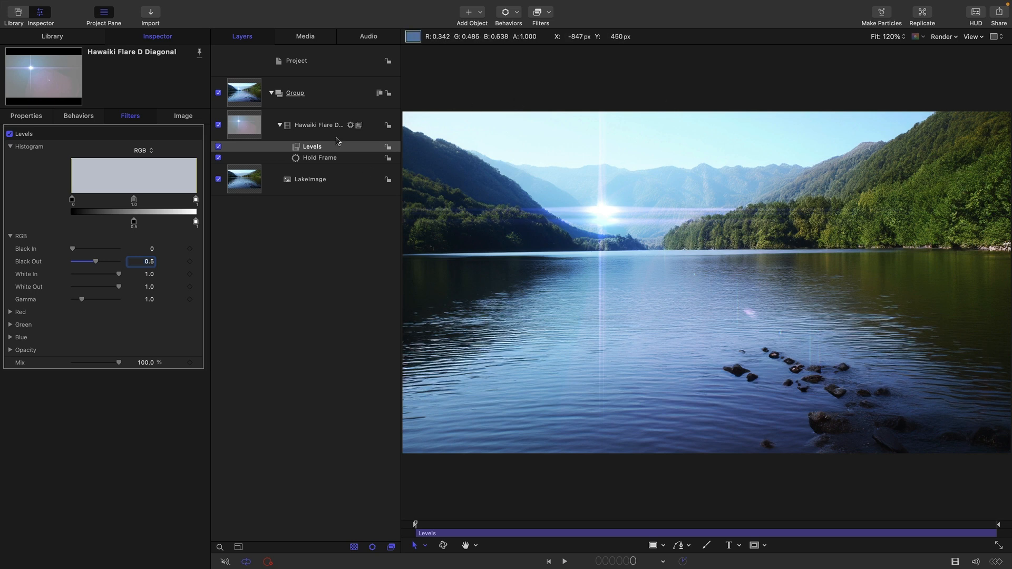
{"action": "mouse_move", "coordinate": [819, 305]}
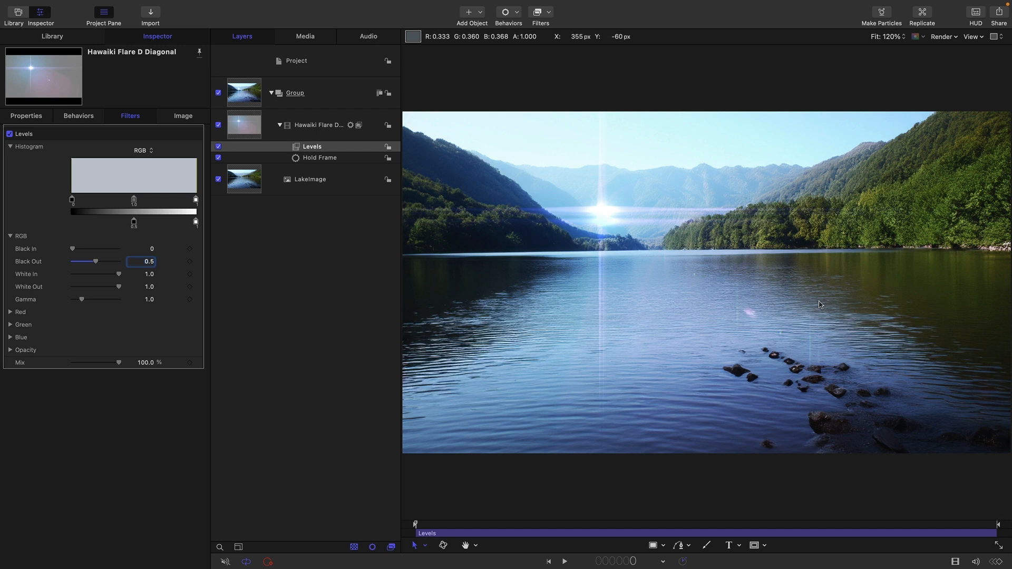
{"action": "mouse_move", "coordinate": [226, 153]}
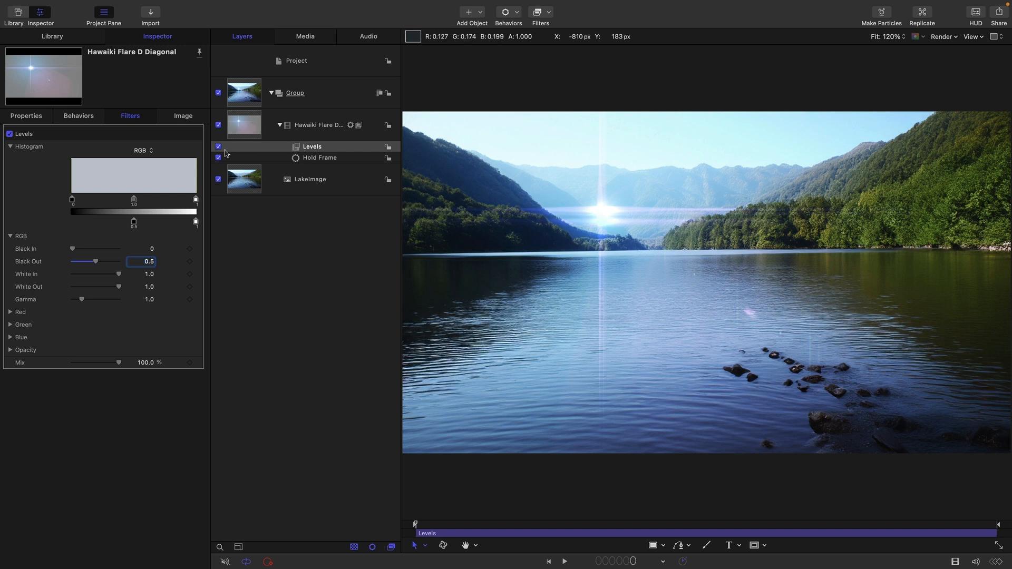
Step: Disable the flare's Levels filter, try Screen and Multiply, then set Overlay blending
{"action": "left_click", "coordinate": [218, 146]}
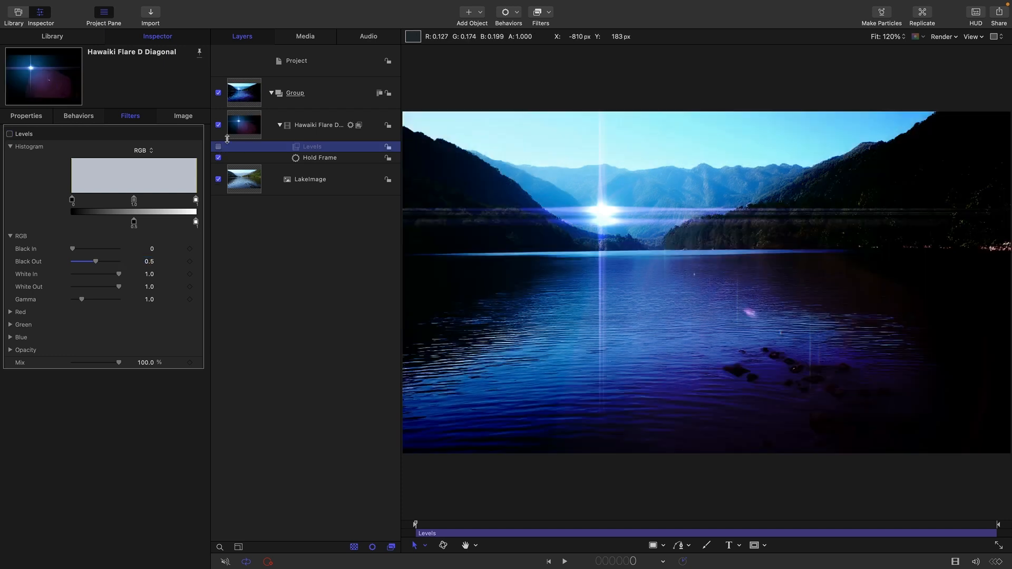
{"action": "left_click", "coordinate": [118, 238]}
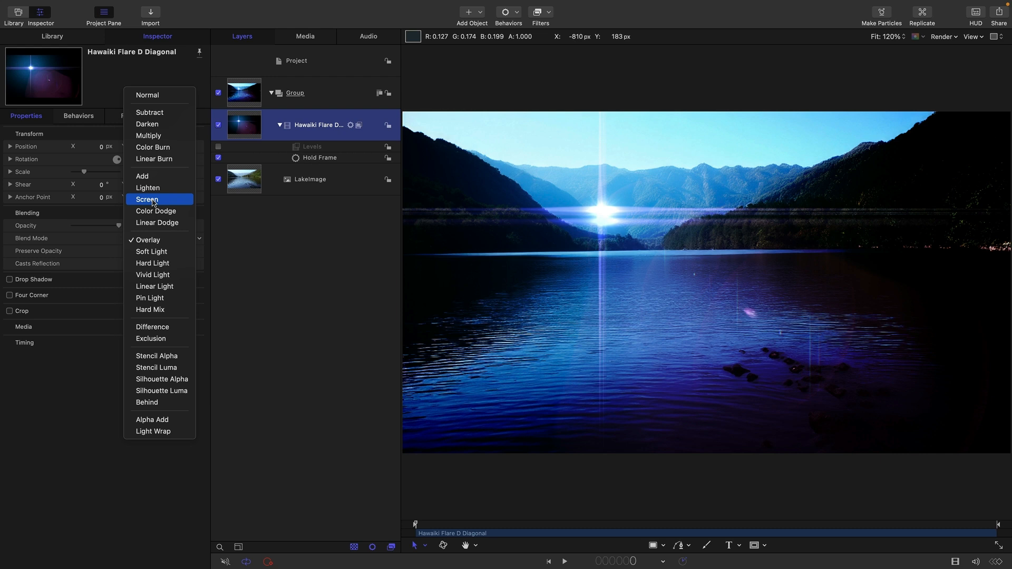
{"action": "left_click", "coordinate": [147, 199]}
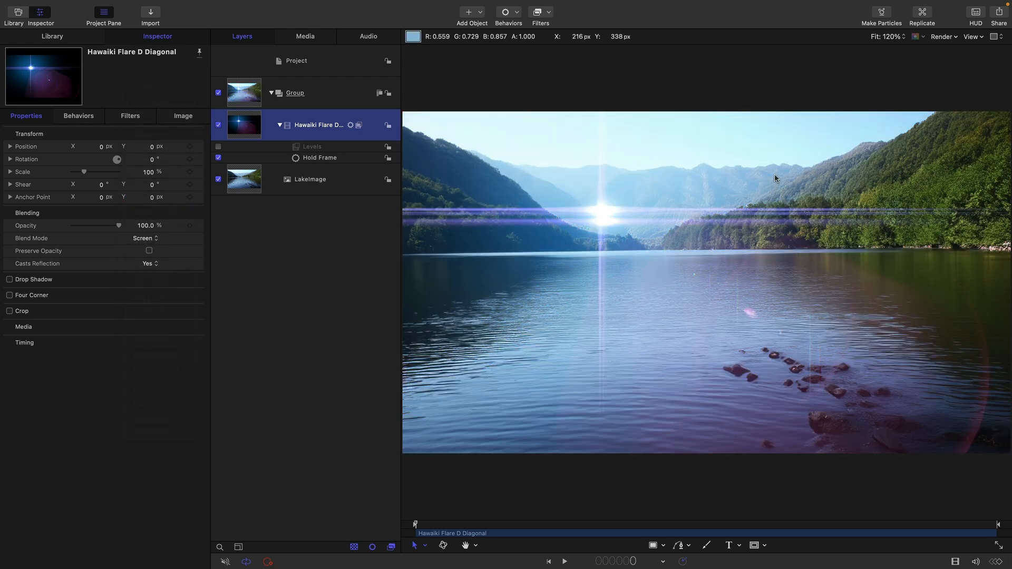
{"action": "mouse_move", "coordinate": [788, 196]}
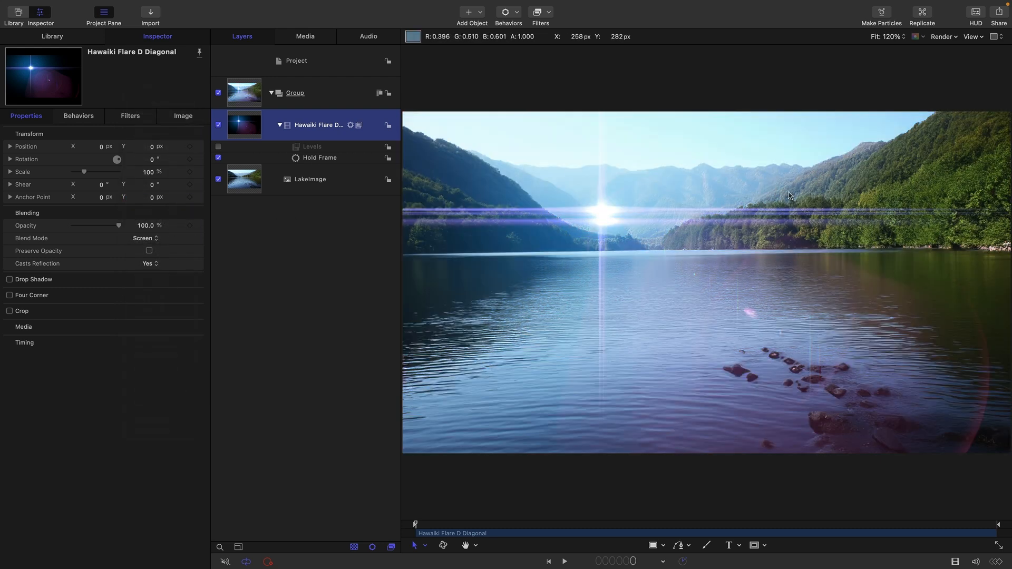
{"action": "mouse_move", "coordinate": [839, 236]}
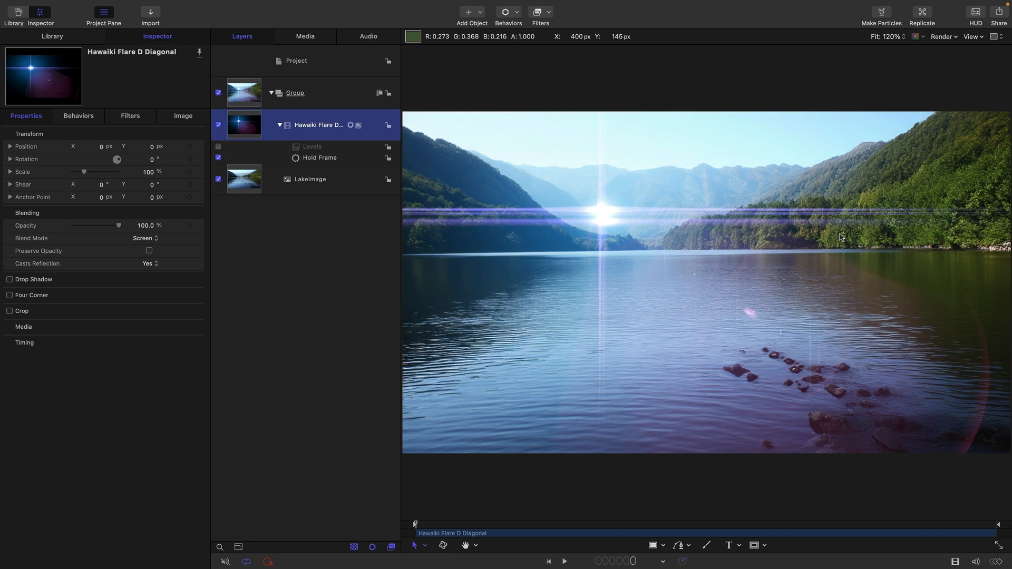
{"action": "mouse_move", "coordinate": [638, 321]}
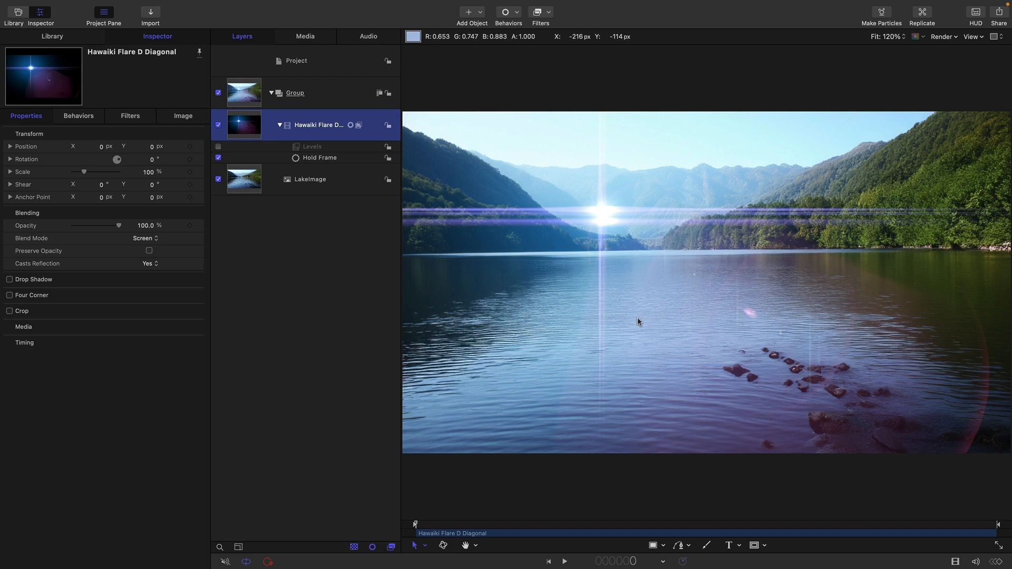
{"action": "mouse_move", "coordinate": [287, 404]}
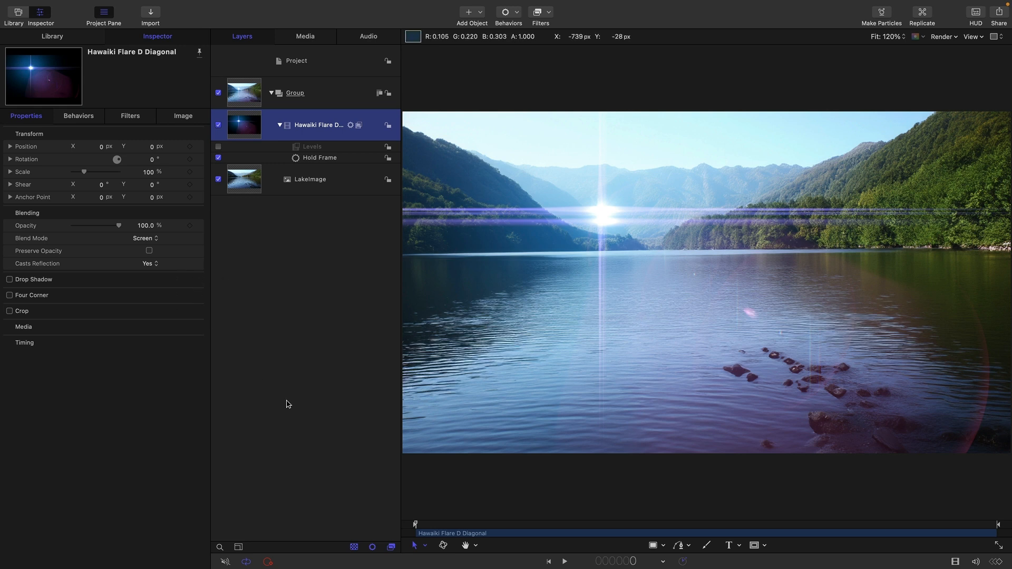
{"action": "left_click", "coordinate": [144, 238]}
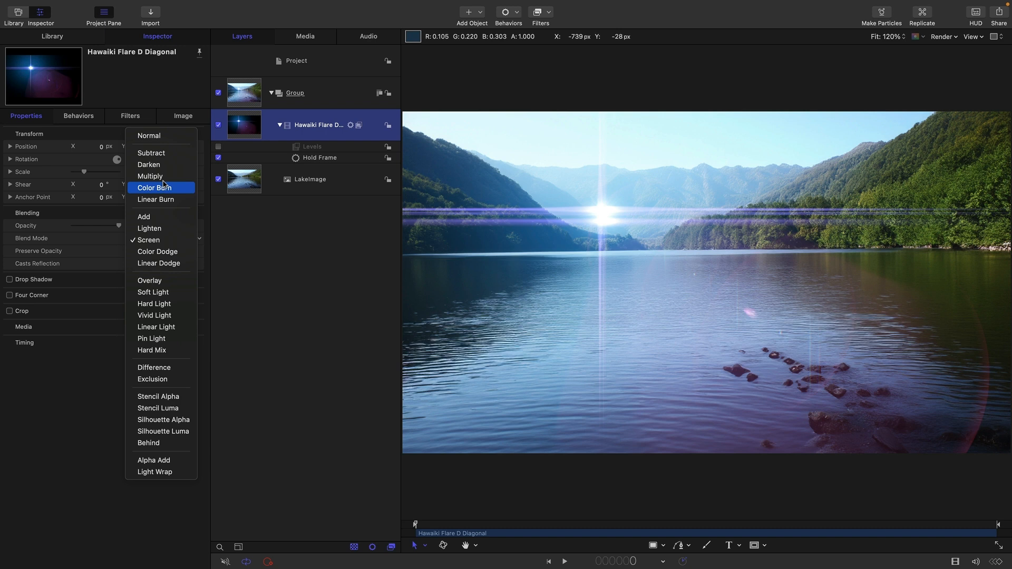
{"action": "left_click", "coordinate": [150, 176]}
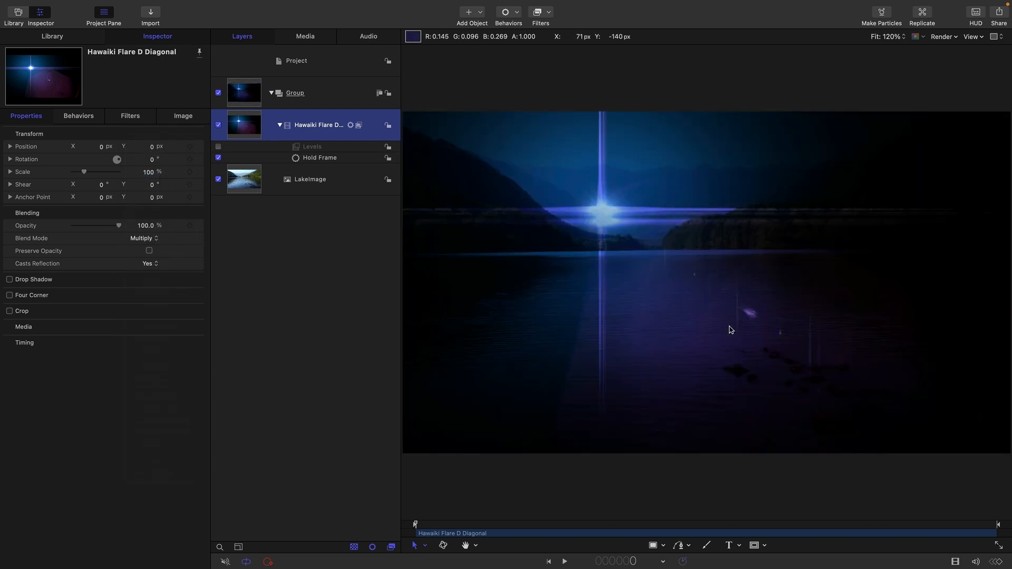
{"action": "left_click", "coordinate": [142, 238]}
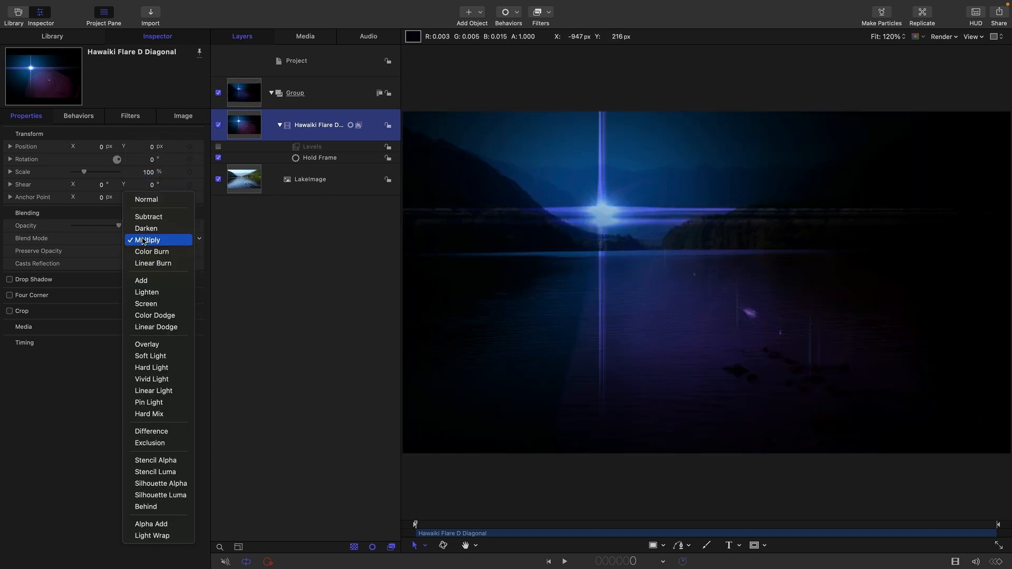
{"action": "mouse_move", "coordinate": [147, 344]}
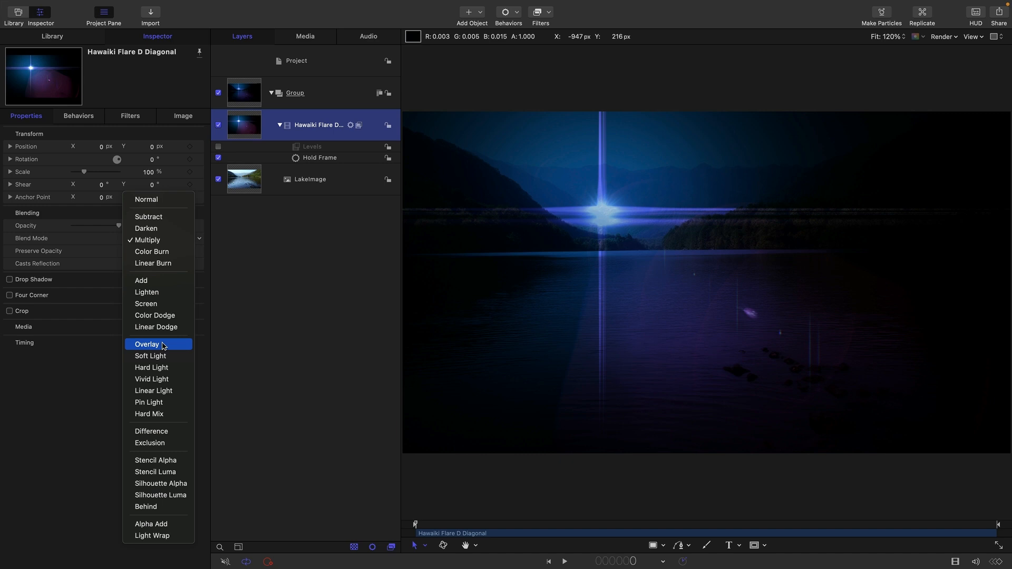
{"action": "left_click", "coordinate": [147, 344]}
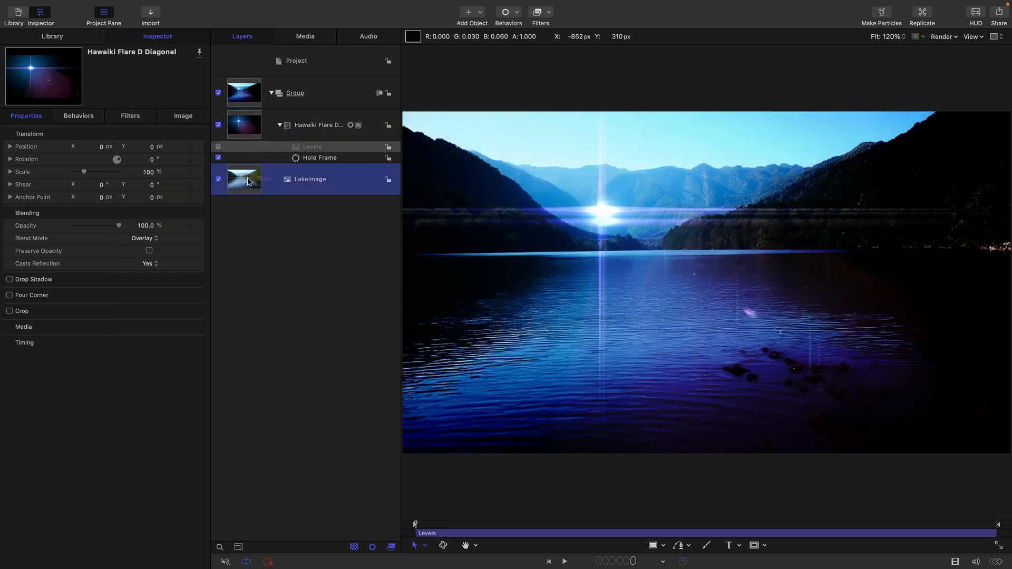
Step: Move the Levels filter onto LakeImage and enable it with White Out at 0.5
{"action": "left_click", "coordinate": [312, 190]}
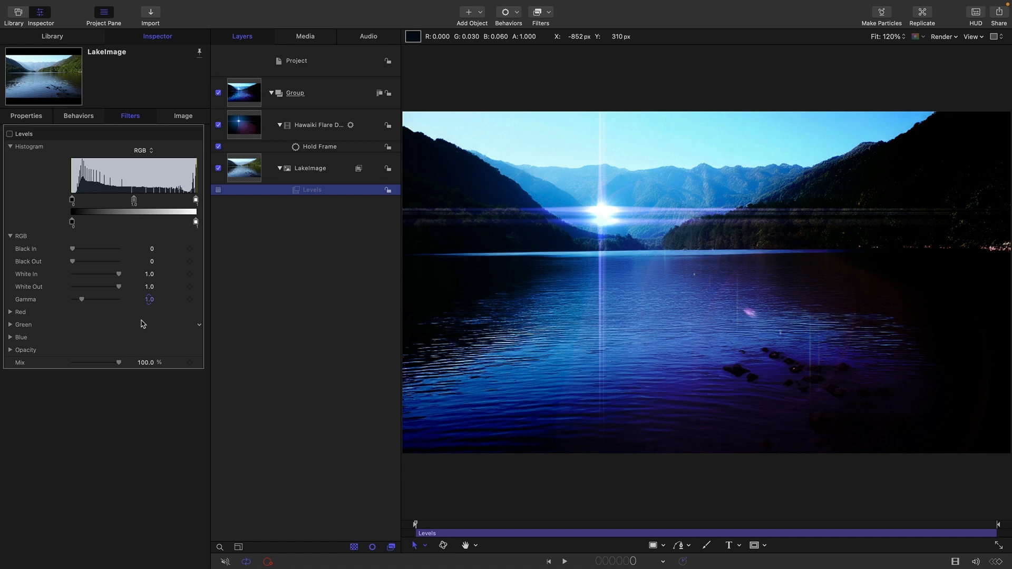
{"action": "left_click", "coordinate": [218, 190]}
{"action": "type", "text": "0.5"}
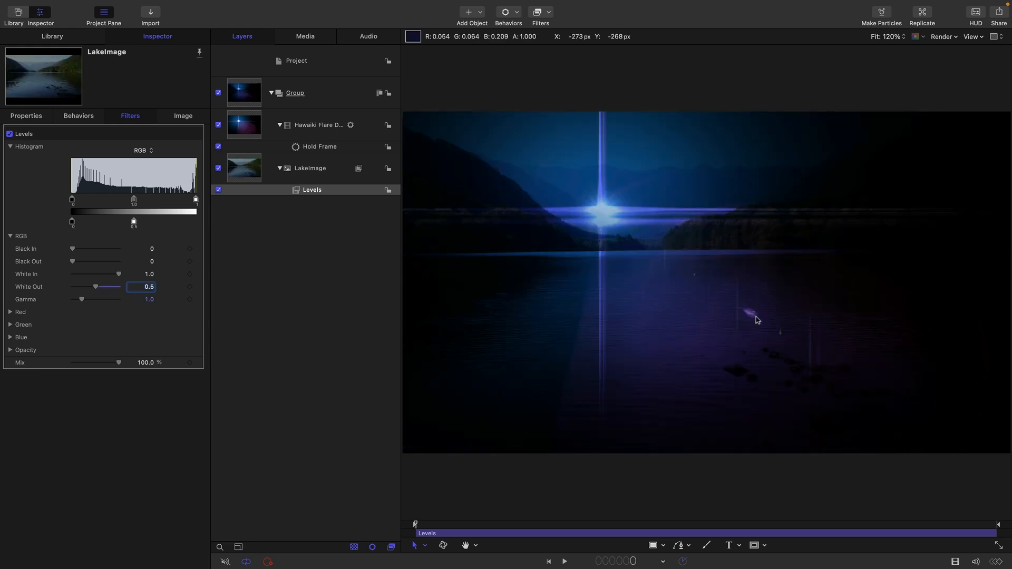
{"action": "mouse_move", "coordinate": [793, 307]}
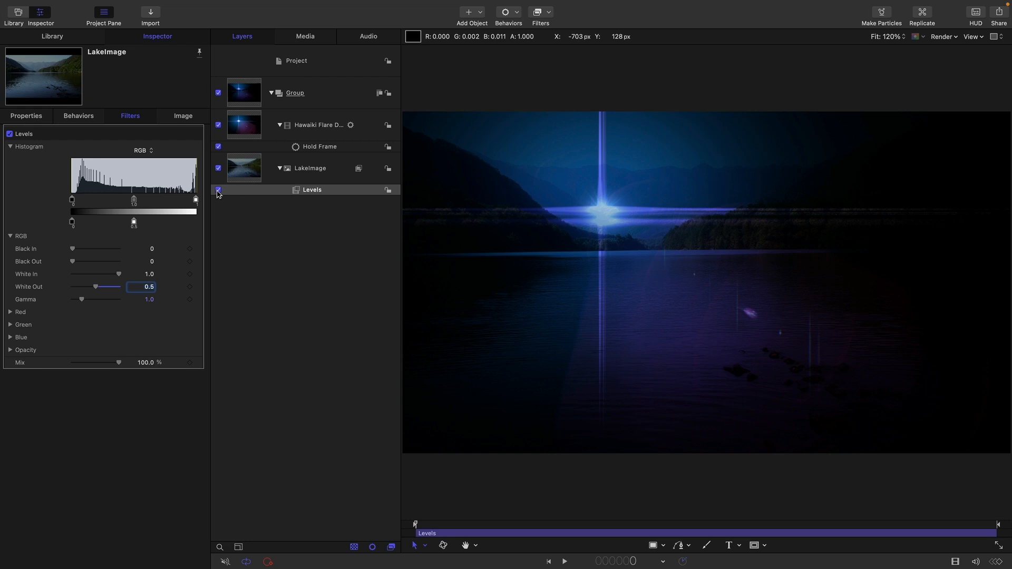
Step: Turn off LakeImage's Levels filter and set the flare's Blend Mode to Multiply
{"action": "left_click", "coordinate": [218, 189]}
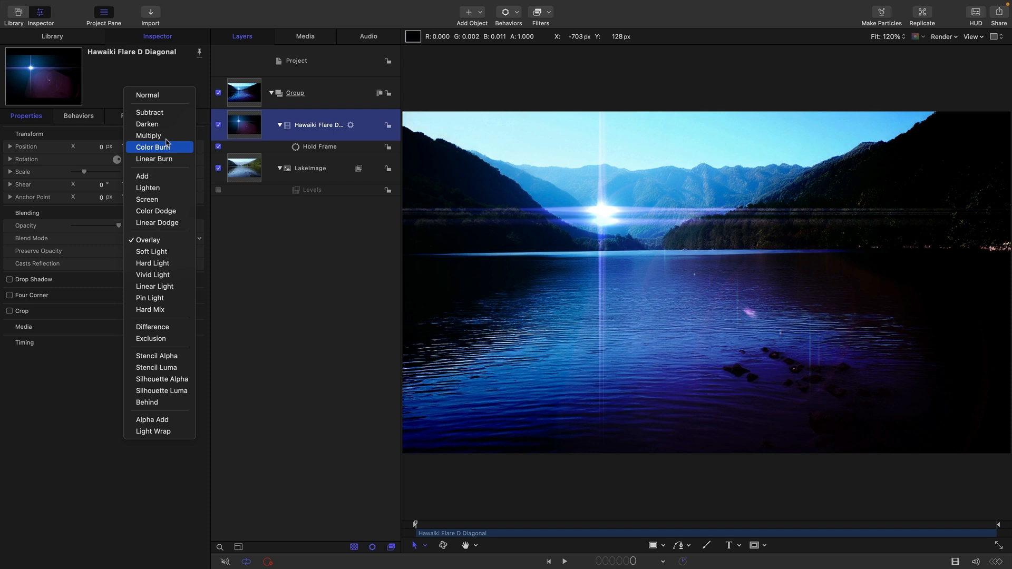
{"action": "left_click", "coordinate": [148, 135]}
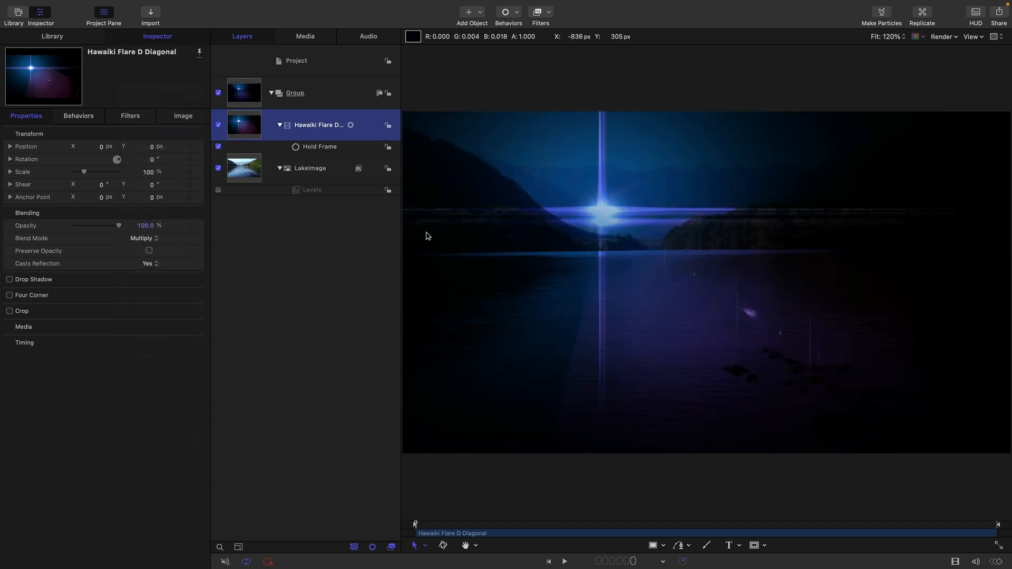
{"action": "mouse_move", "coordinate": [218, 196]}
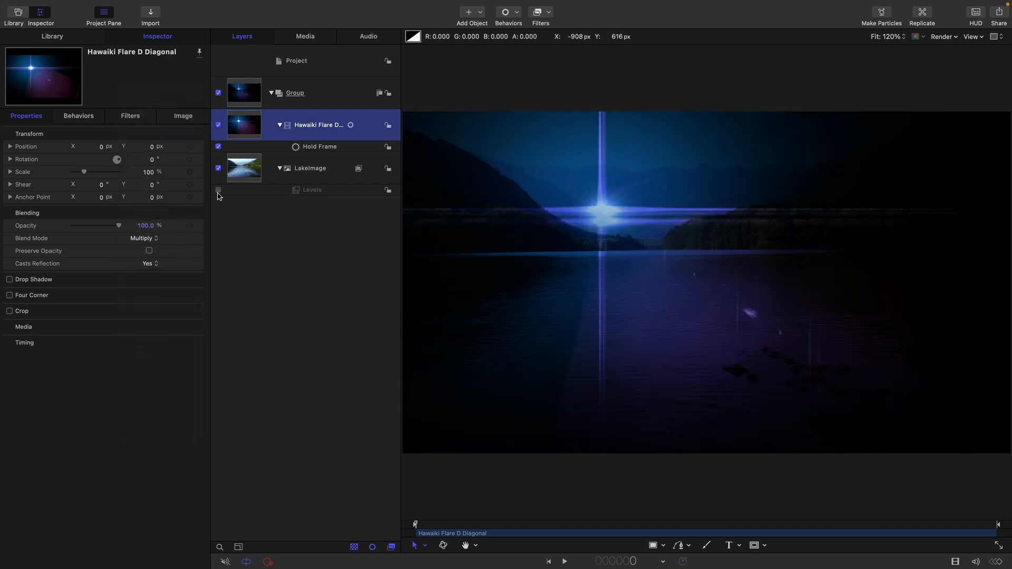
{"action": "mouse_move", "coordinate": [824, 263]}
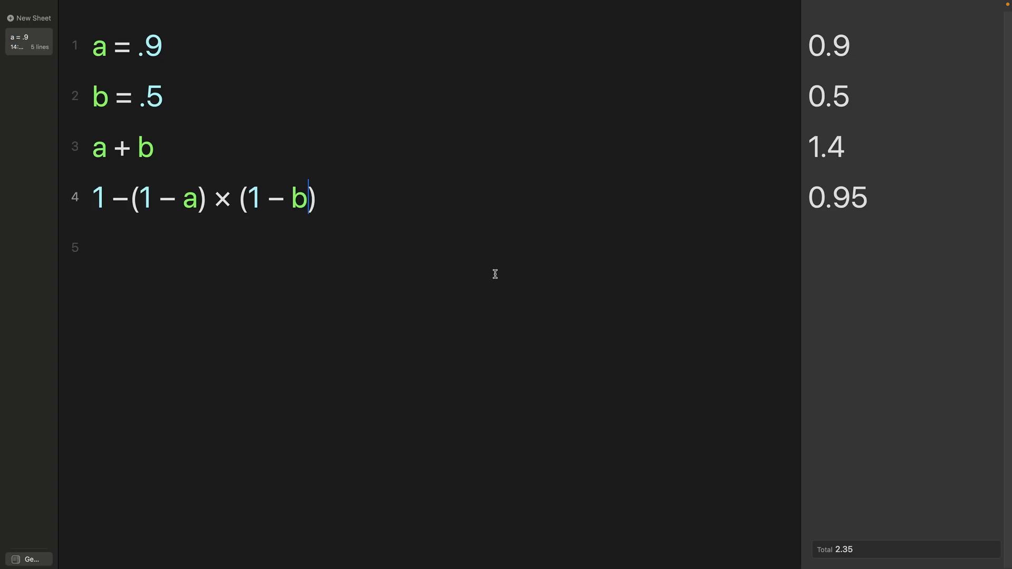
Step: Review the Soulver sheet: a+b = 1.4 versus 1−(1−a)×(1−b) = 0.95
{"action": "left_click", "coordinate": [164, 46]}
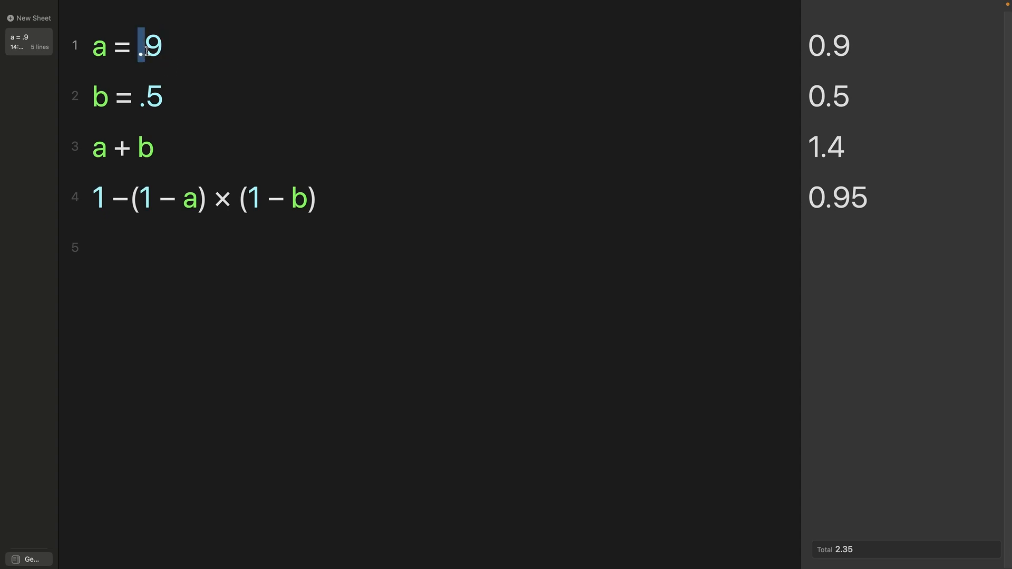
{"action": "double_click", "coordinate": [149, 95]}
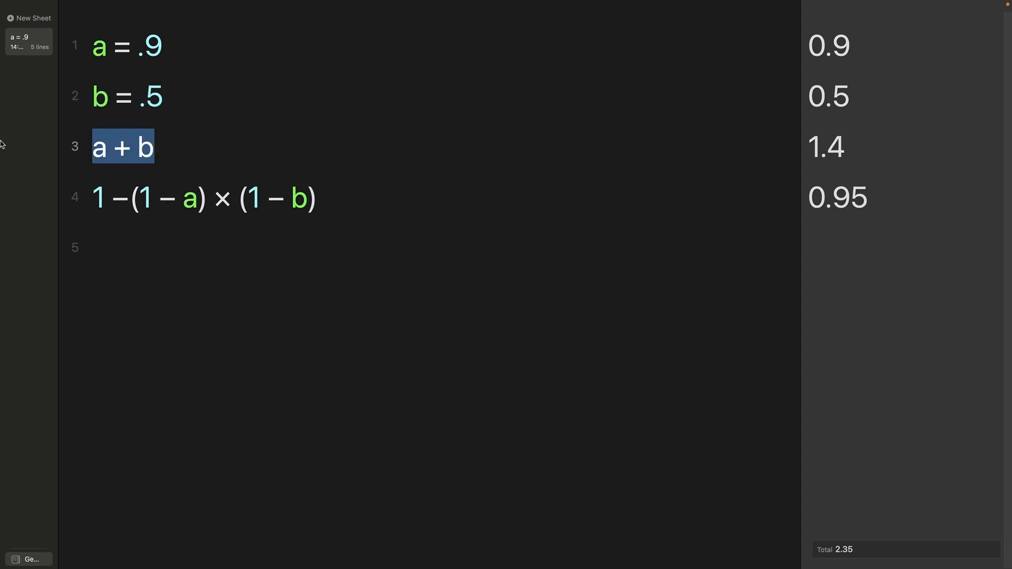
{"action": "mouse_move", "coordinate": [861, 152]}
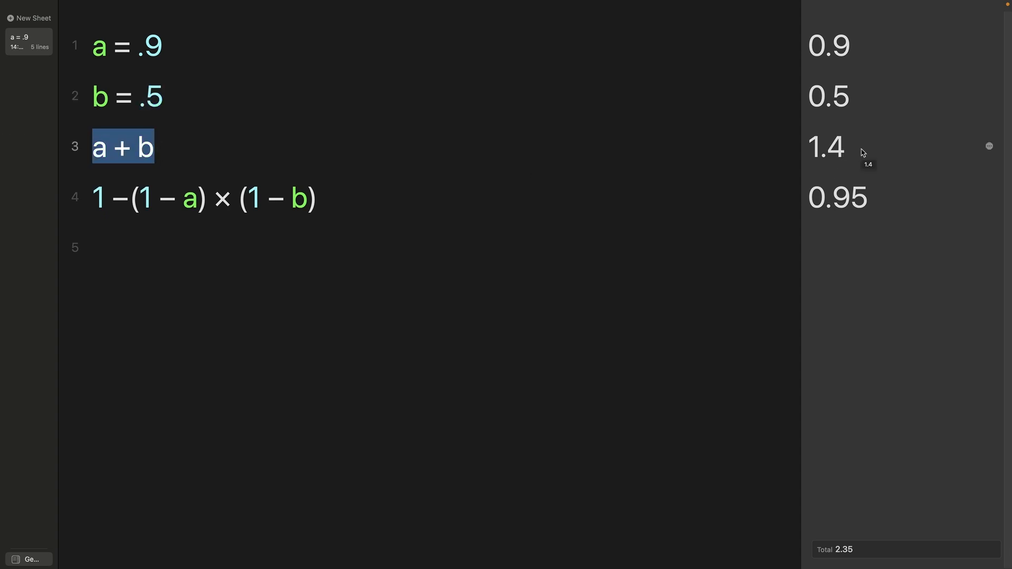
{"action": "mouse_move", "coordinate": [112, 198]}
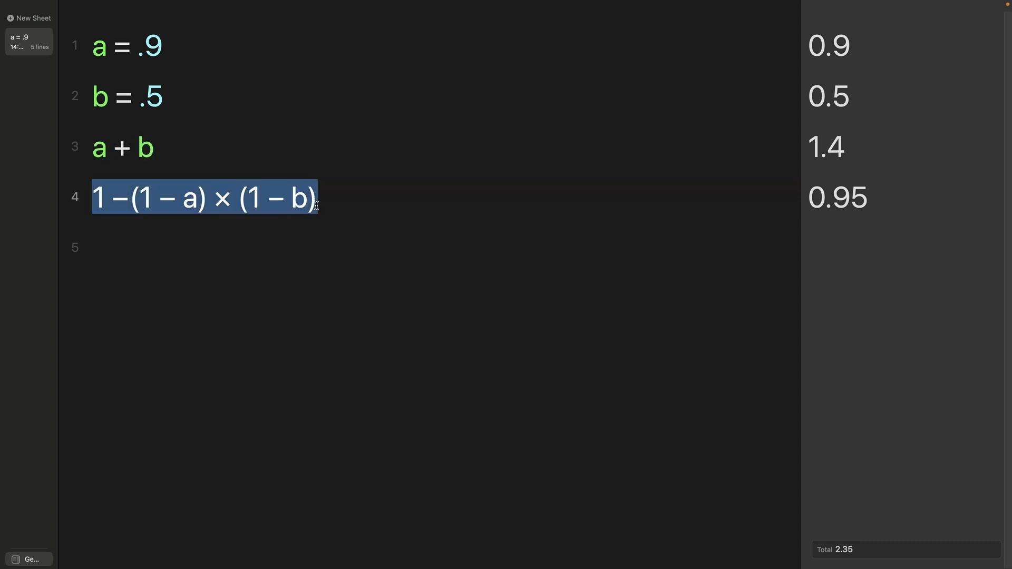
{"action": "mouse_move", "coordinate": [879, 202]}
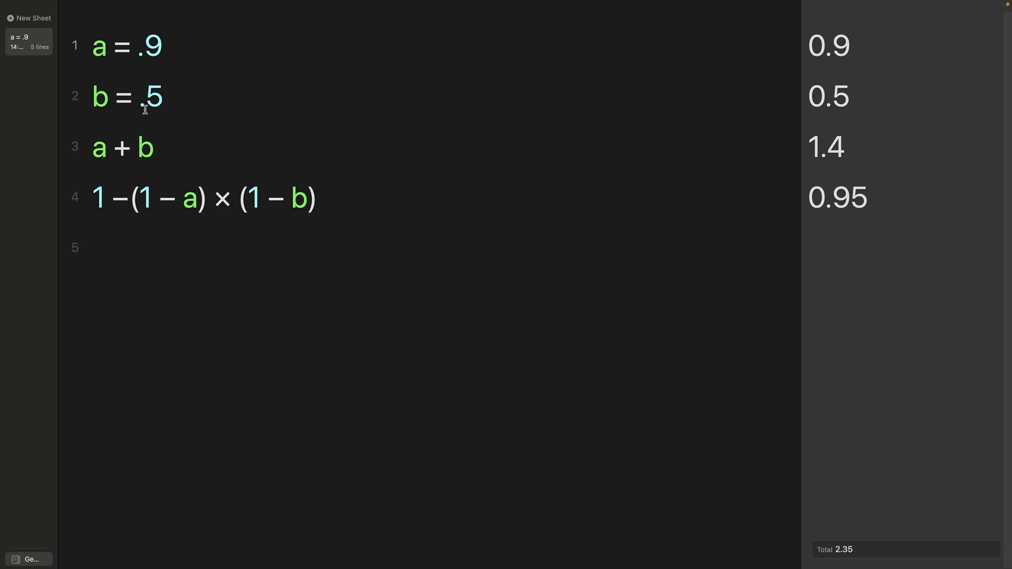
{"action": "left_click", "coordinate": [161, 45]}
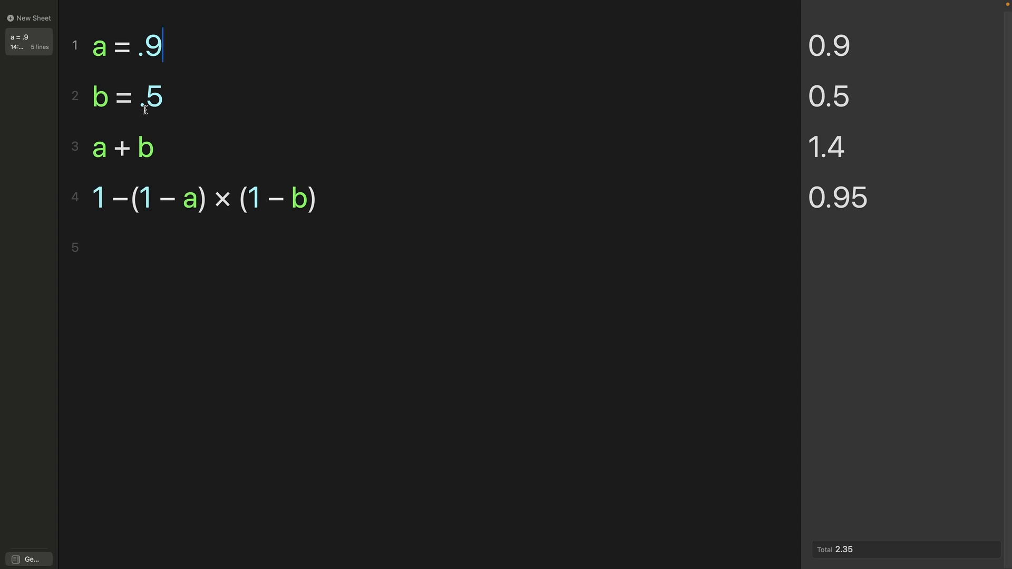
{"action": "mouse_move", "coordinate": [831, 201]}
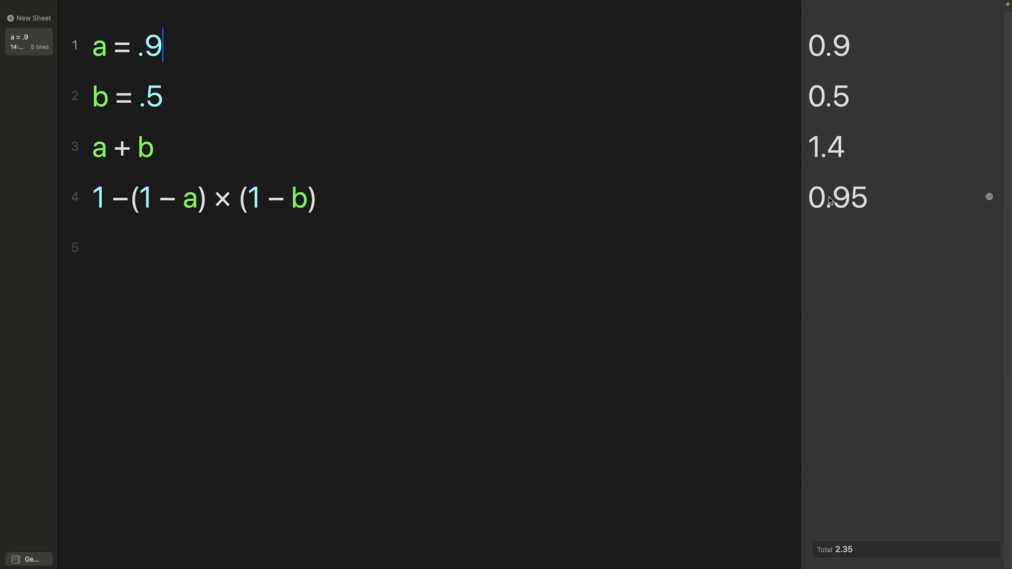
{"action": "mouse_move", "coordinate": [750, 187]}
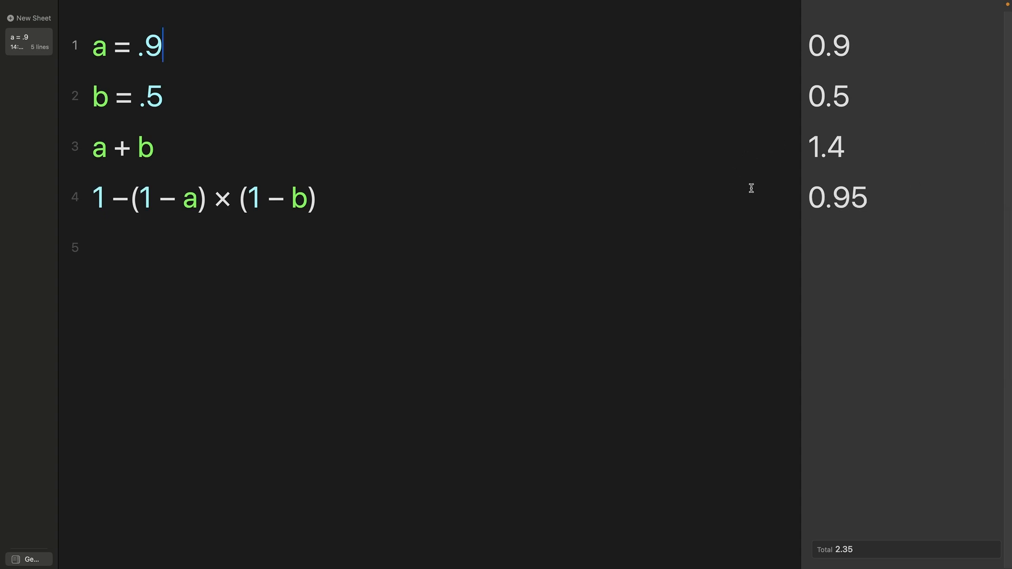
{"action": "mouse_move", "coordinate": [888, 242]}
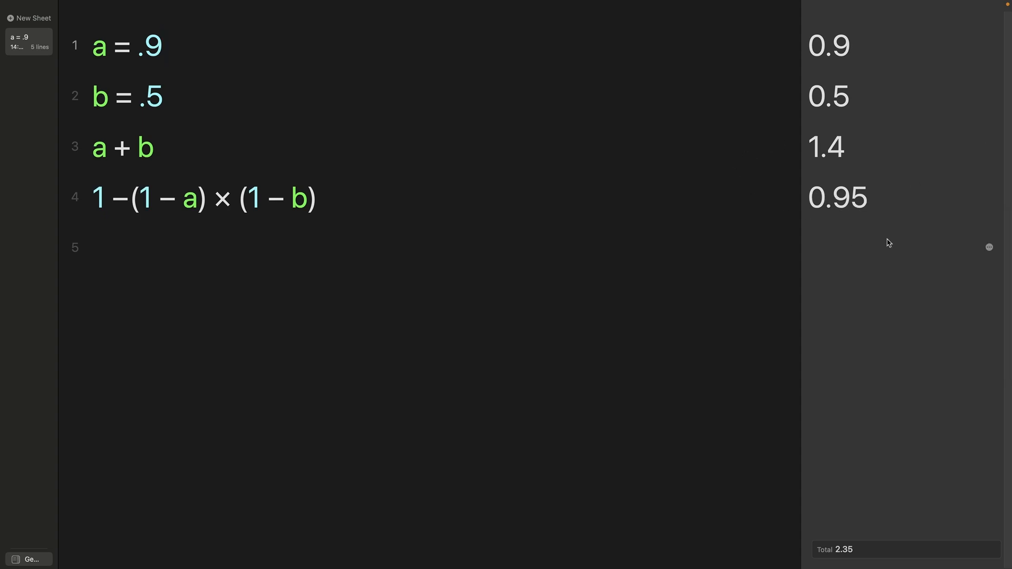
{"action": "left_click", "coordinate": [163, 45]}
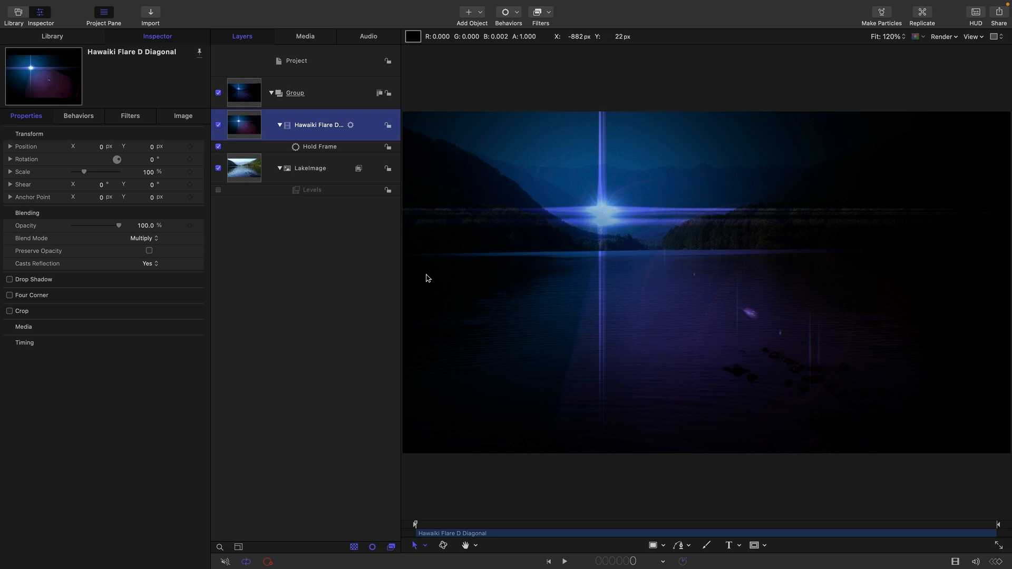
{"action": "mouse_move", "coordinate": [713, 179]}
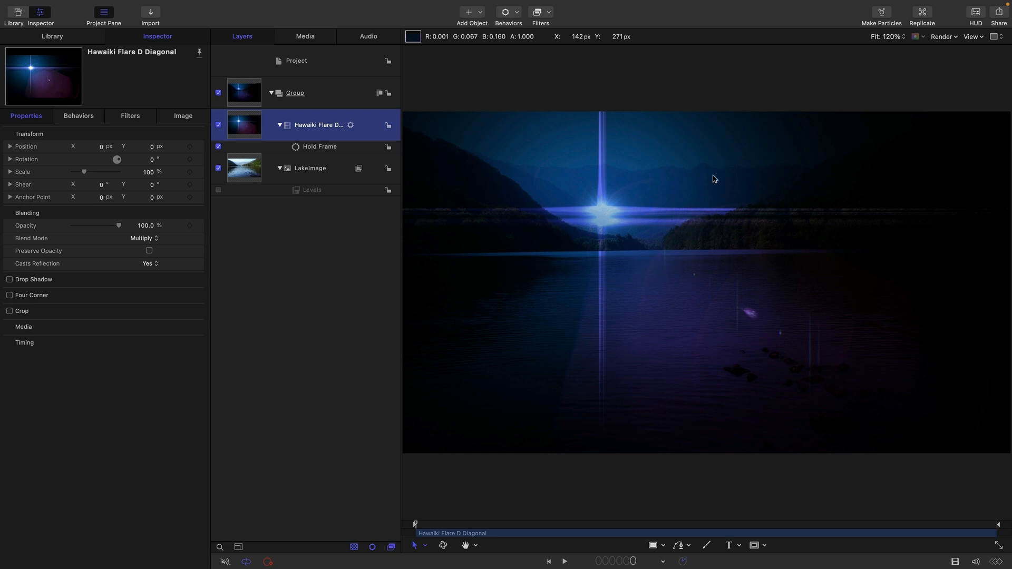
{"action": "mouse_move", "coordinate": [433, 316]}
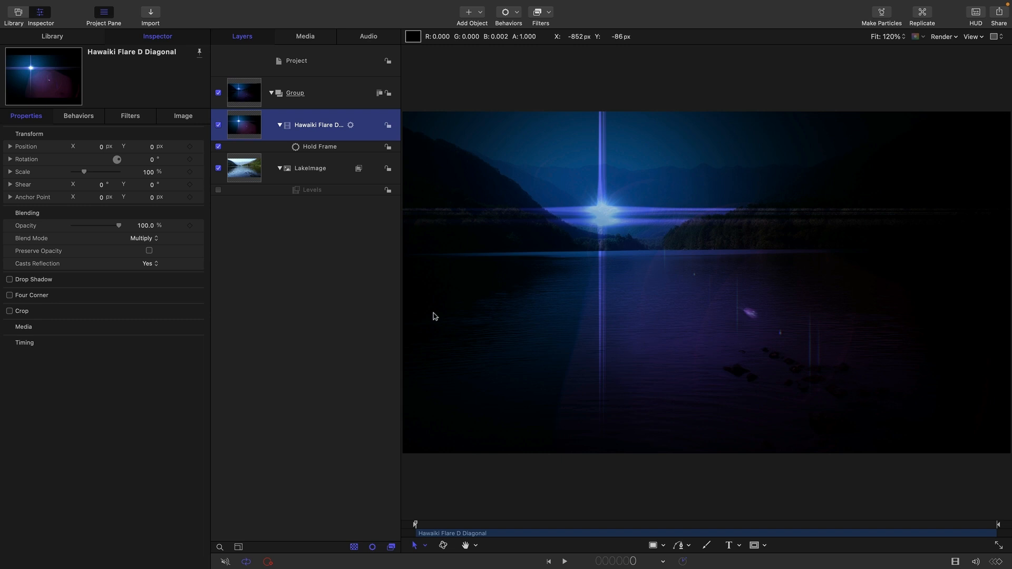
{"action": "mouse_move", "coordinate": [421, 285]}
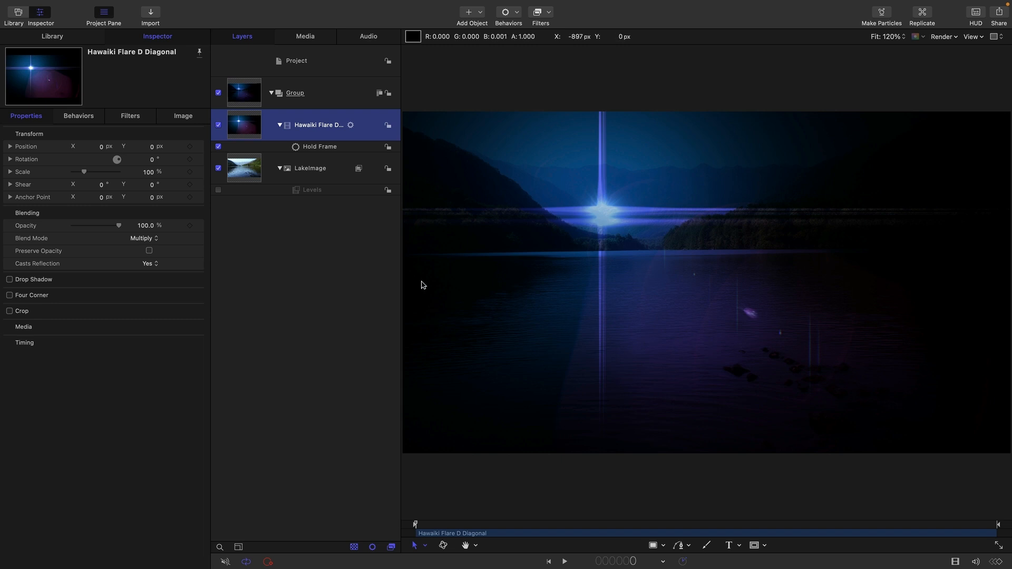
{"action": "mouse_move", "coordinate": [781, 198]}
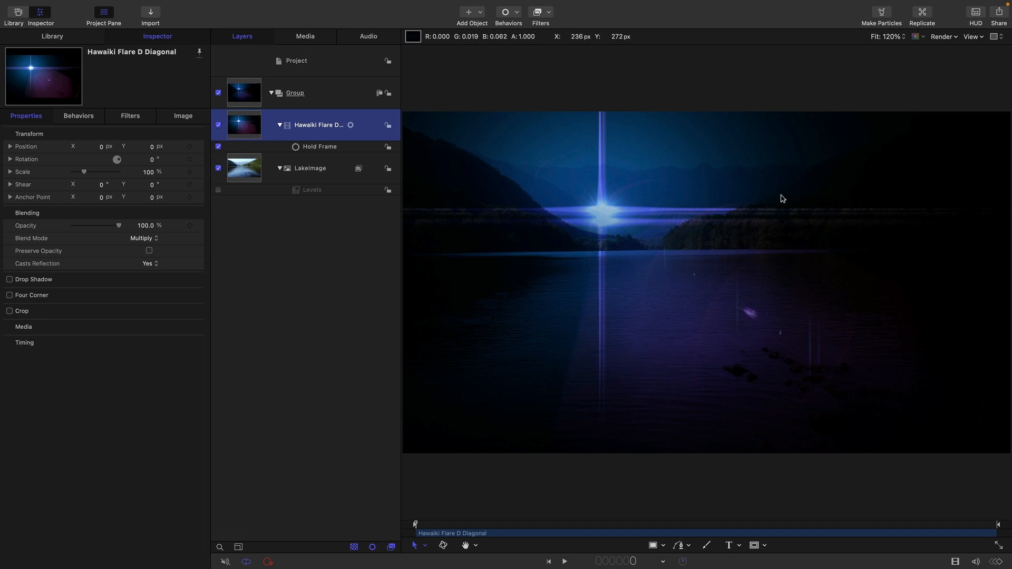
{"action": "mouse_move", "coordinate": [954, 241]}
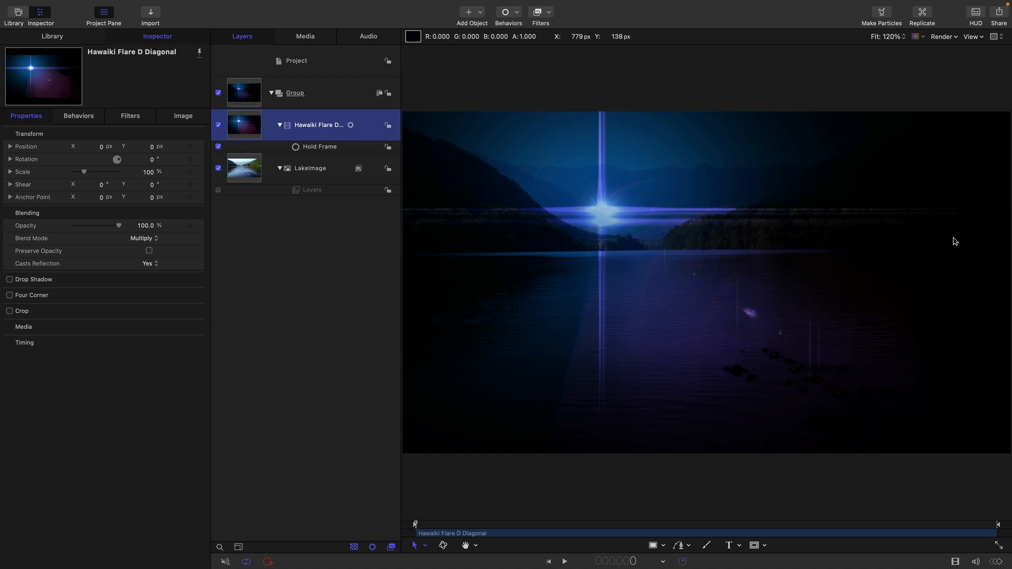
{"action": "mouse_move", "coordinate": [983, 169]}
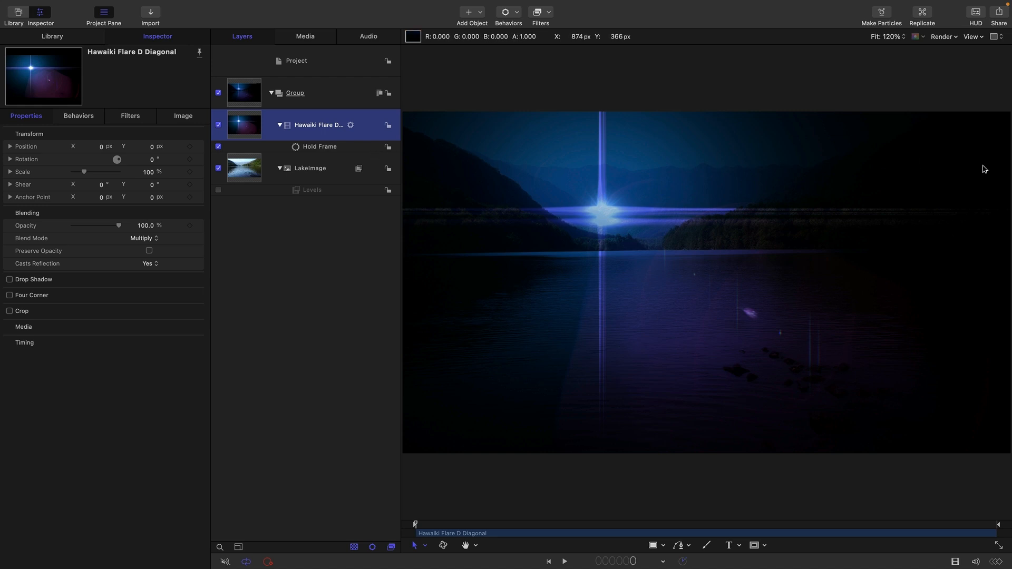
{"action": "mouse_move", "coordinate": [896, 126]}
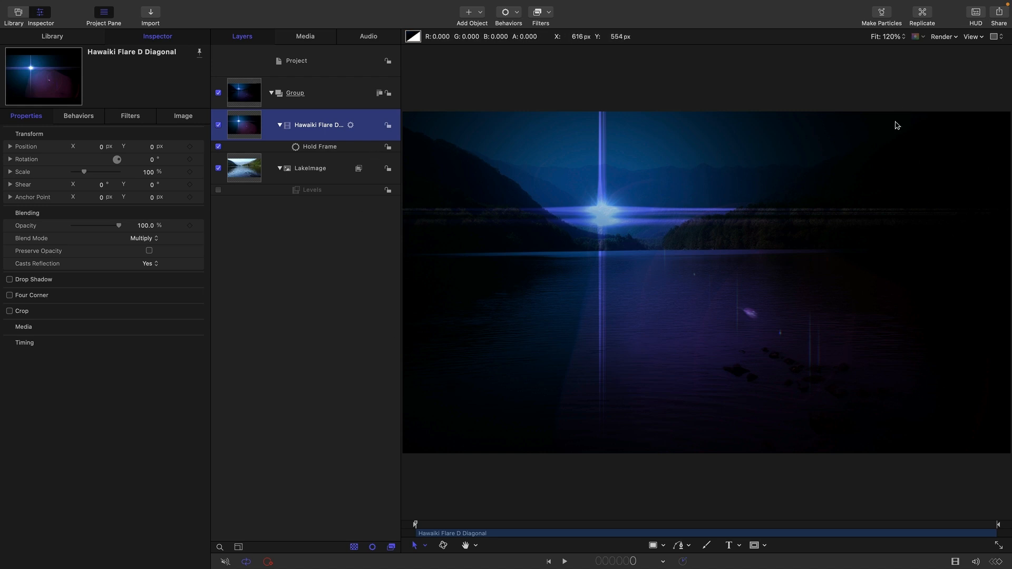
{"action": "mouse_move", "coordinate": [898, 146]}
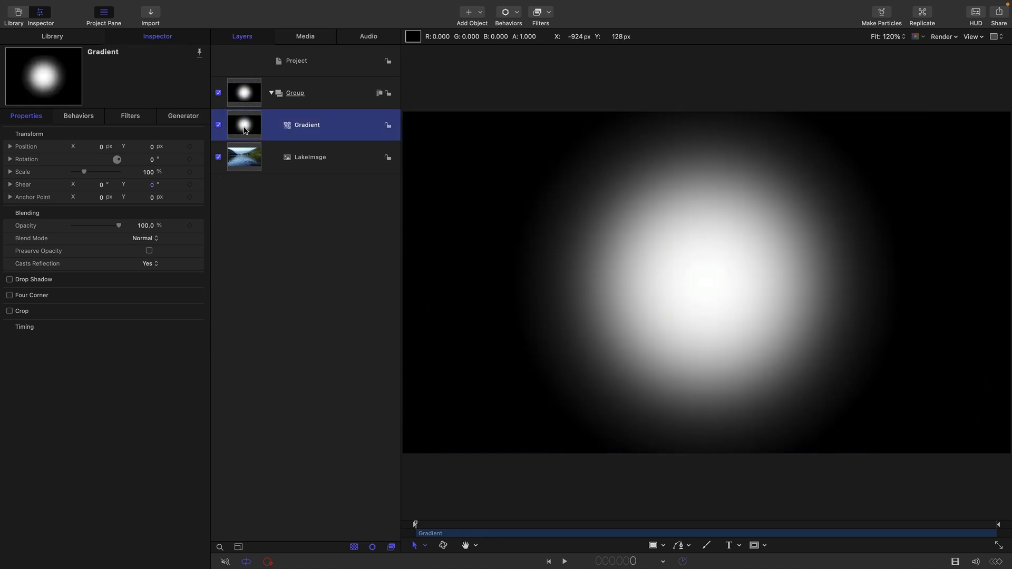
{"action": "mouse_move", "coordinate": [731, 313]}
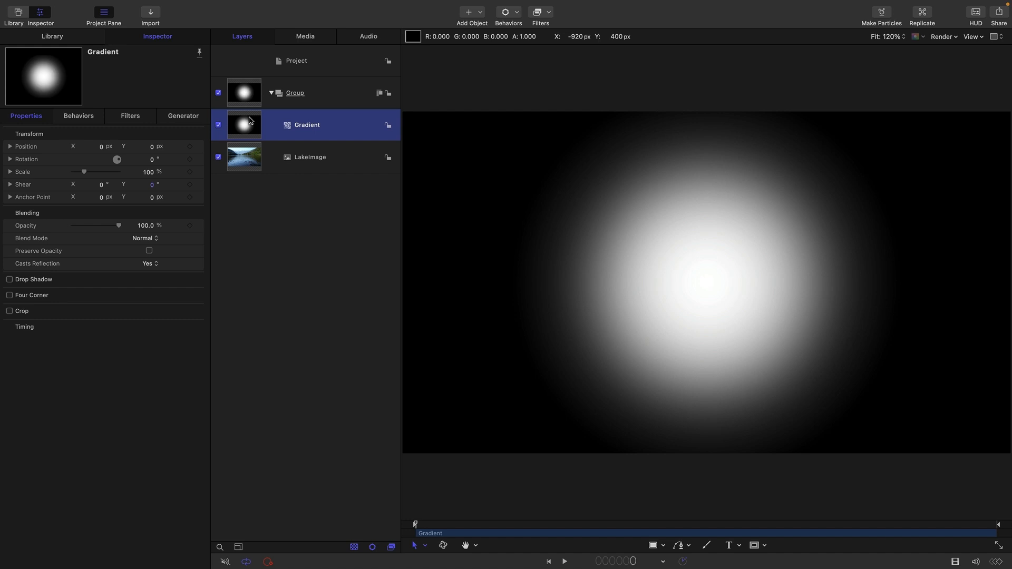
Step: Set the Gradient layer's Blend Mode to Multiply
{"action": "left_click", "coordinate": [144, 238]}
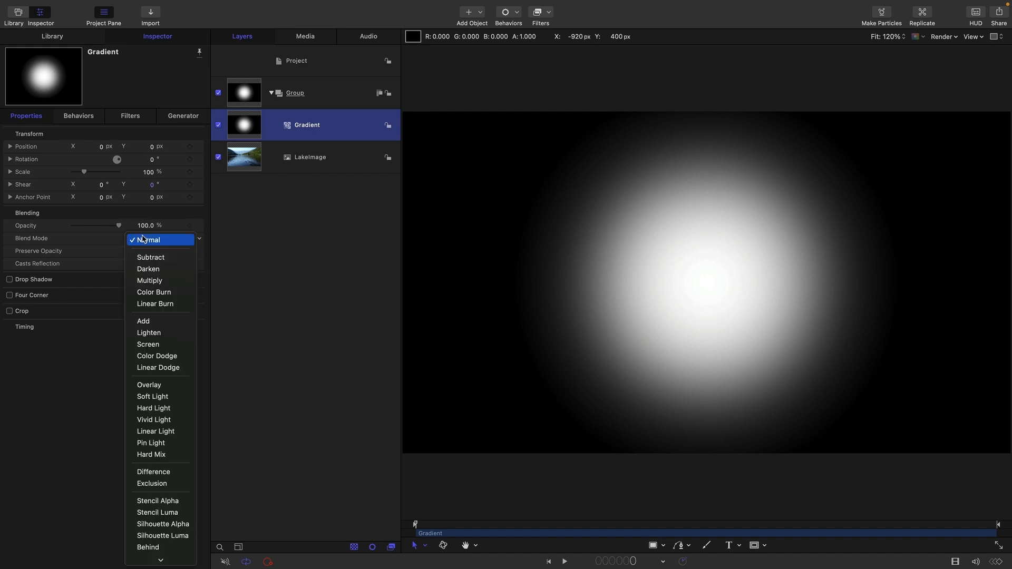
{"action": "mouse_move", "coordinate": [149, 280]}
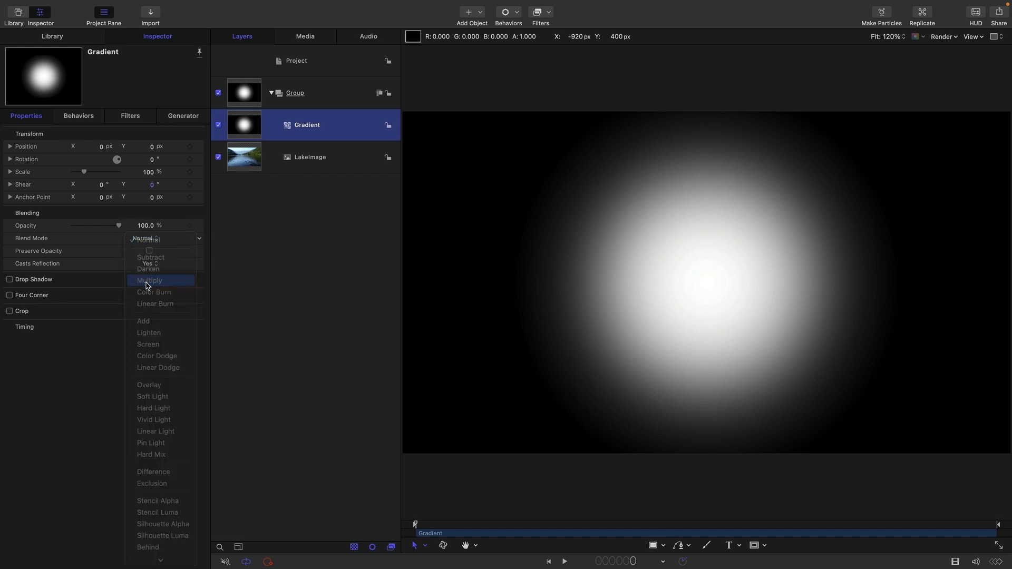
{"action": "left_click", "coordinate": [149, 280]}
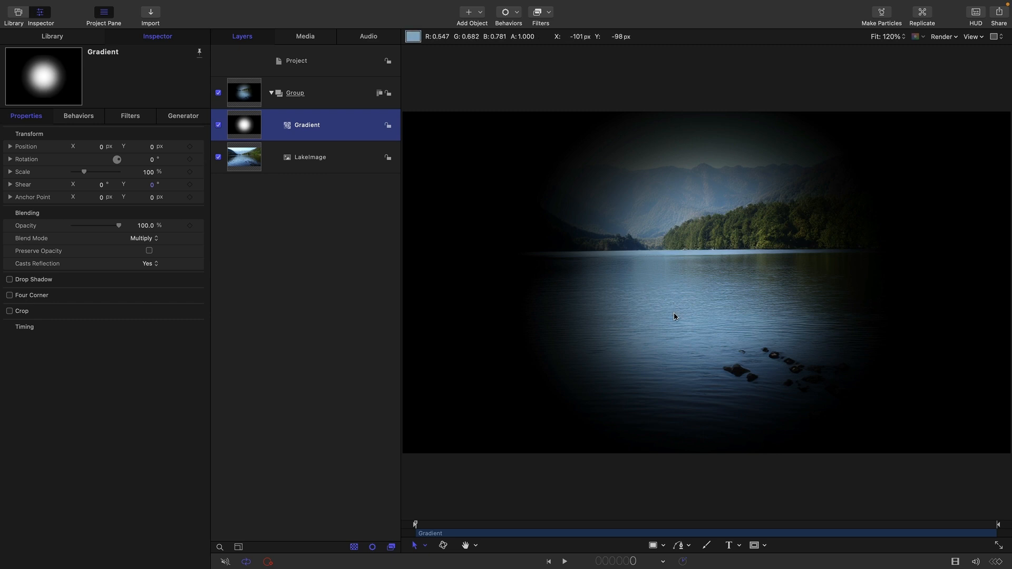
{"action": "mouse_move", "coordinate": [565, 216]}
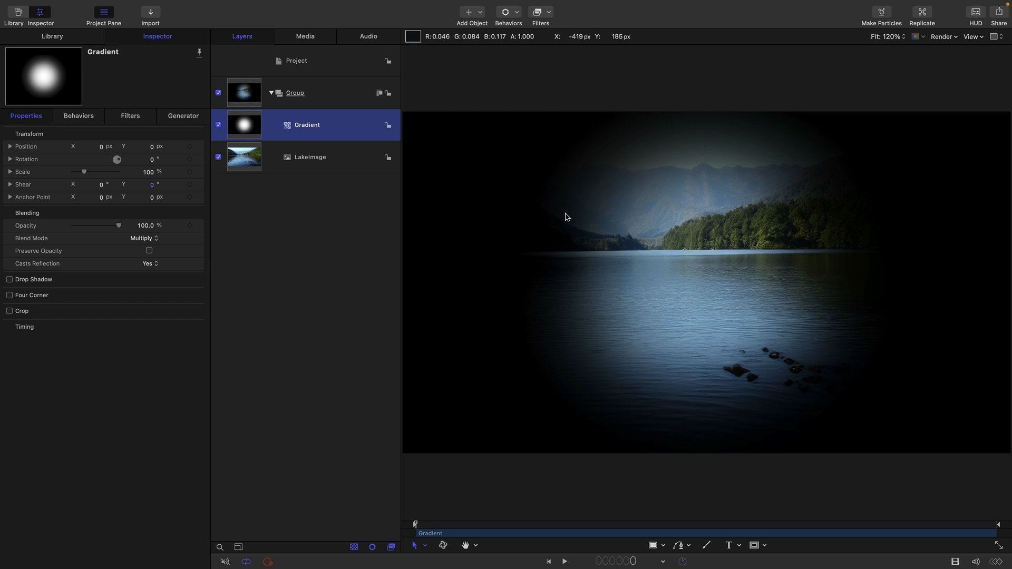
{"action": "mouse_move", "coordinate": [416, 146]}
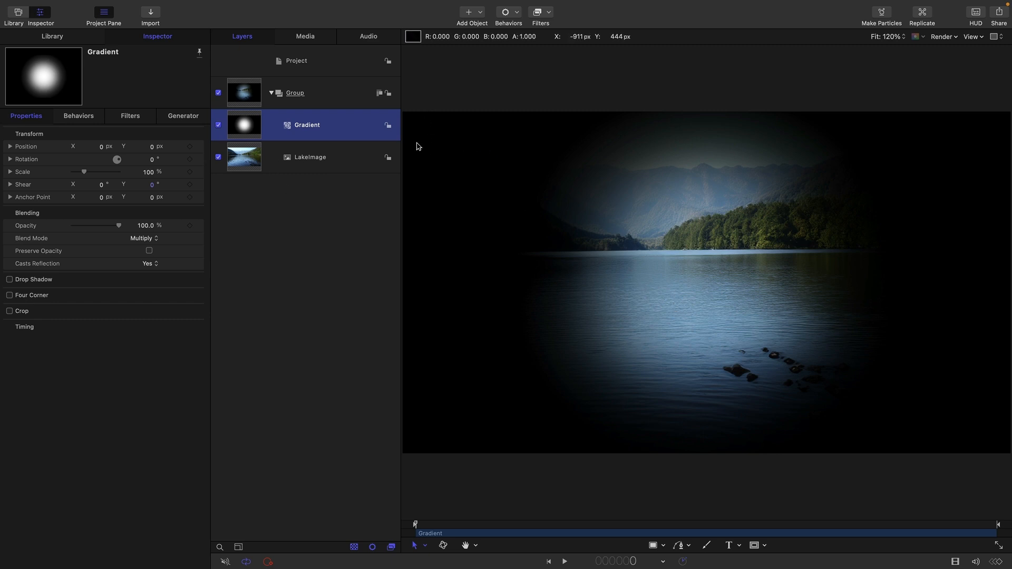
{"action": "mouse_move", "coordinate": [442, 227]}
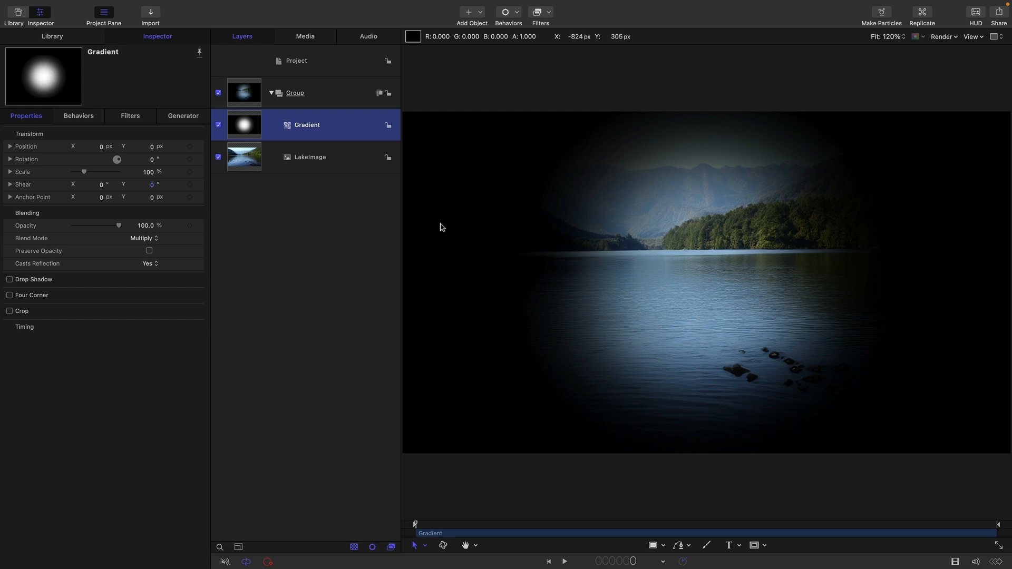
{"action": "mouse_move", "coordinate": [413, 360]}
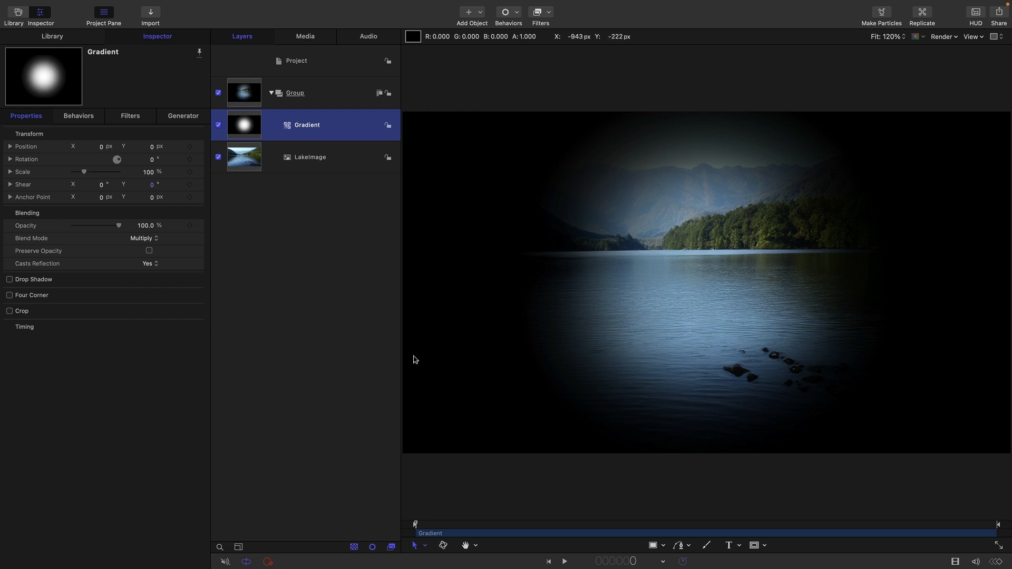
{"action": "mouse_move", "coordinate": [433, 172]}
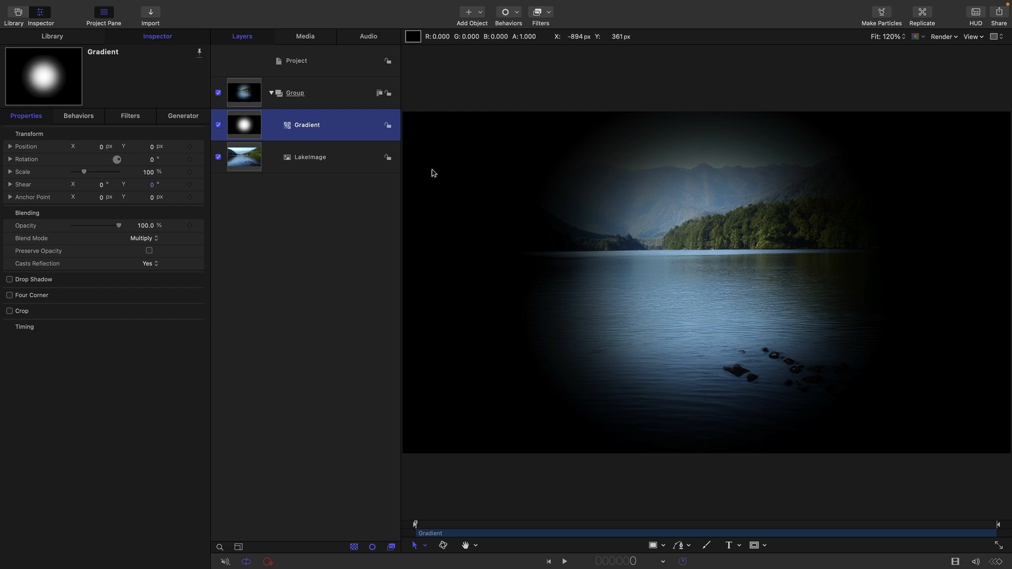
{"action": "mouse_move", "coordinate": [719, 137]}
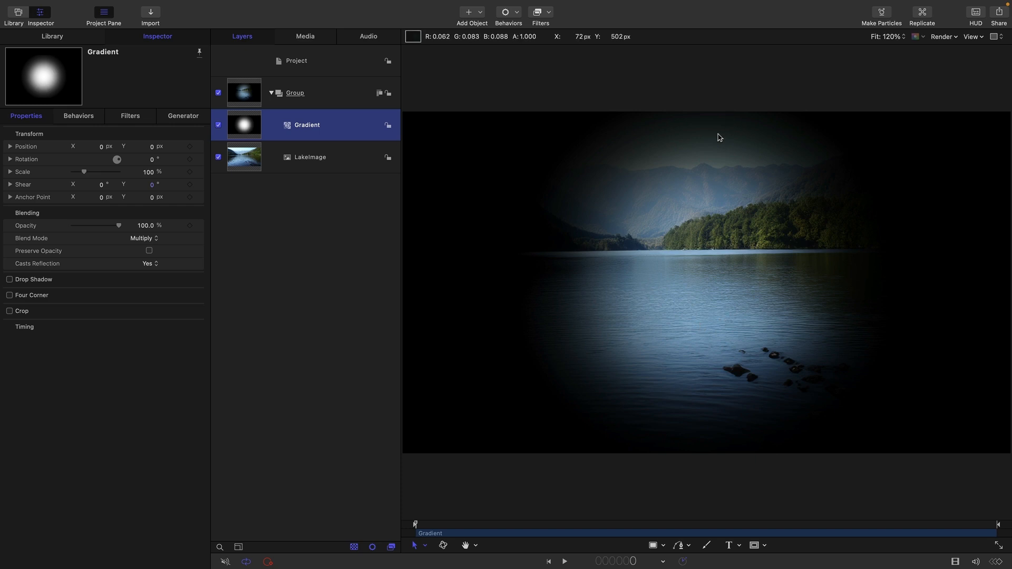
{"action": "mouse_move", "coordinate": [415, 149]}
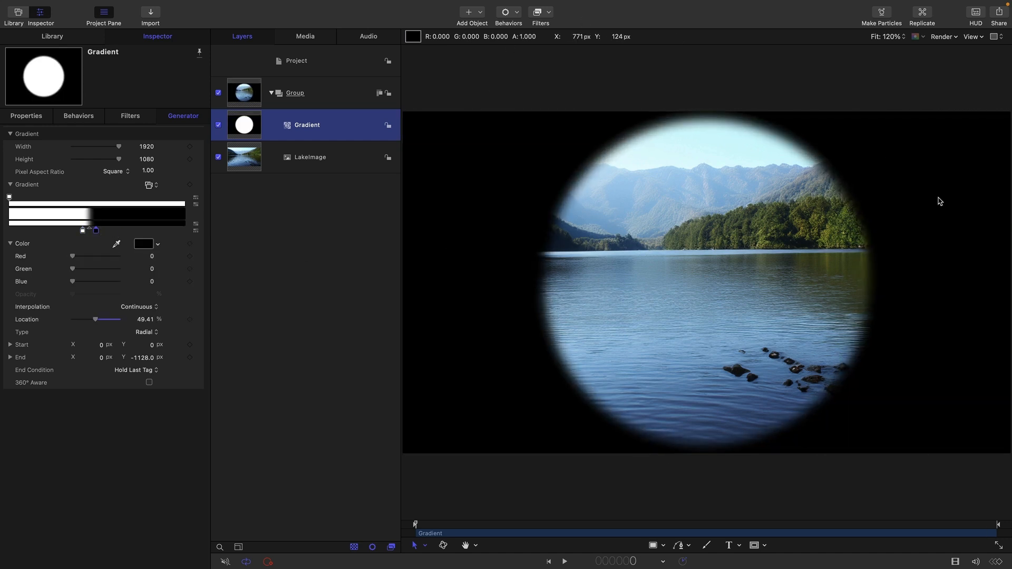
{"action": "mouse_move", "coordinate": [487, 376]}
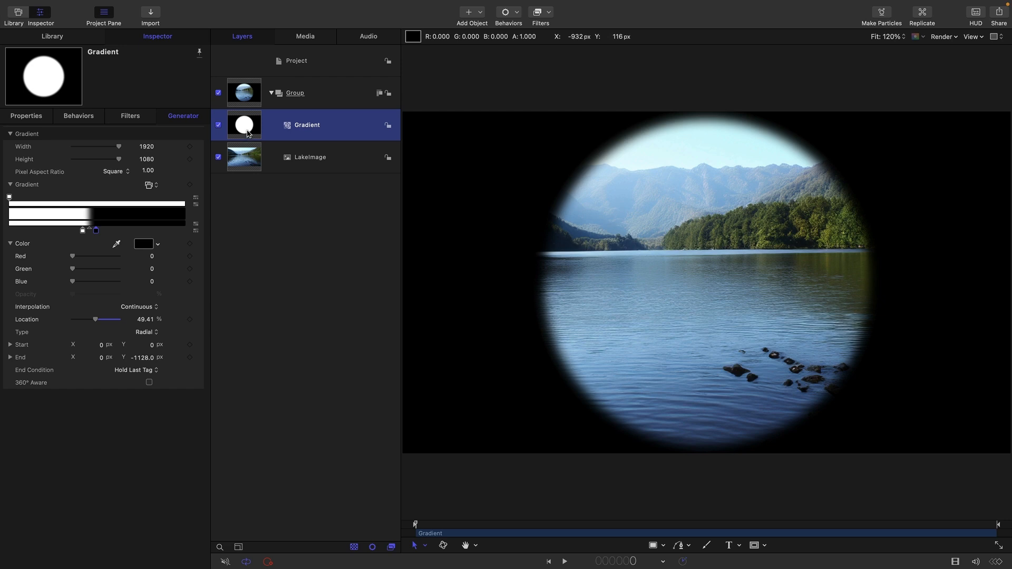
{"action": "mouse_move", "coordinate": [724, 254]}
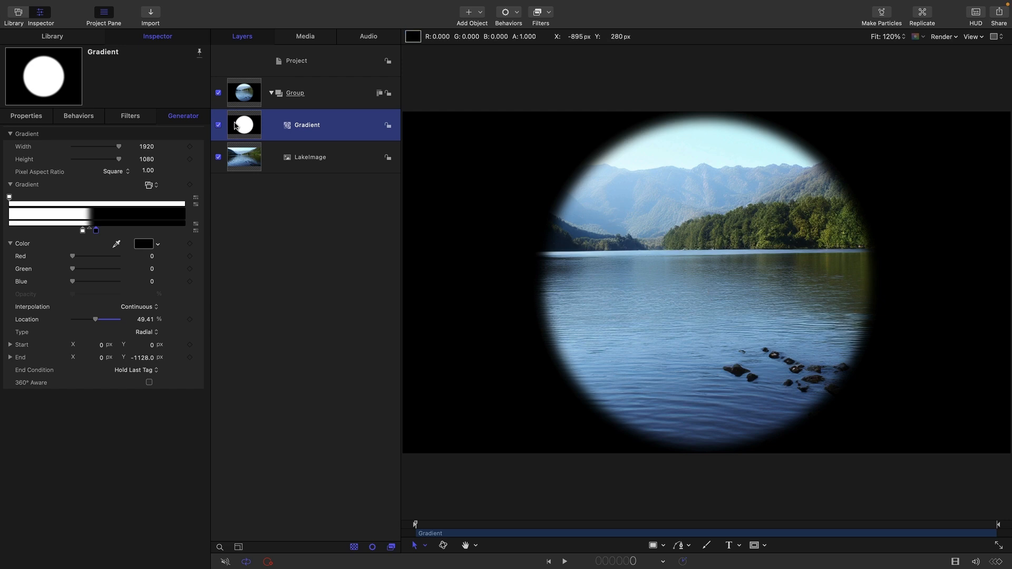
{"action": "mouse_move", "coordinate": [696, 394]}
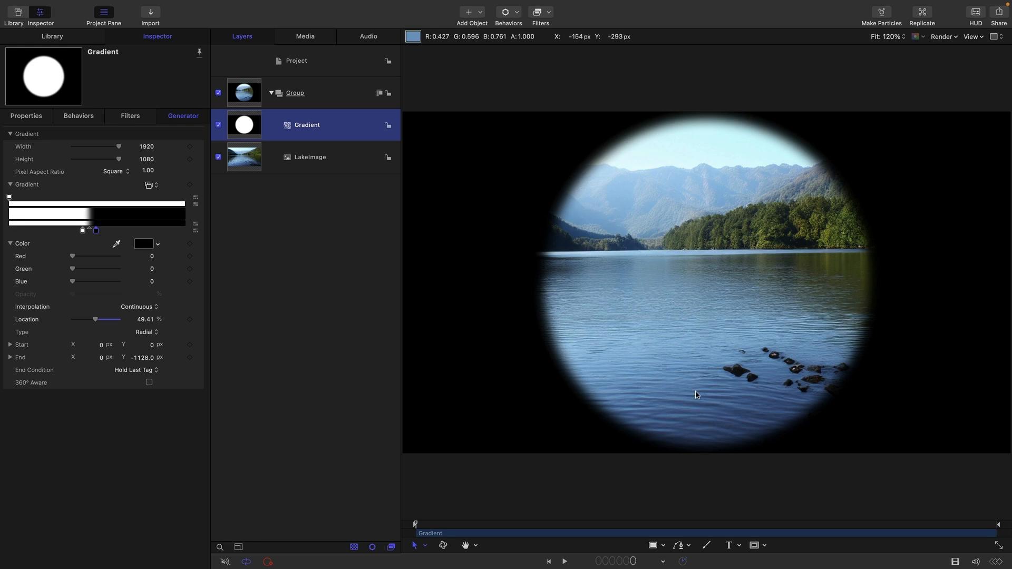
{"action": "mouse_move", "coordinate": [592, 204]}
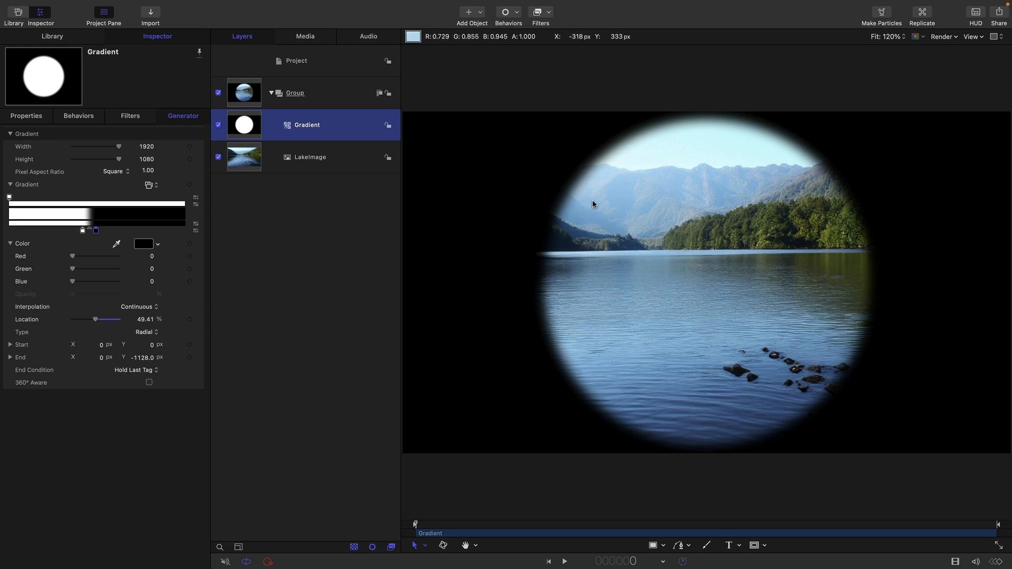
{"action": "mouse_move", "coordinate": [608, 390]}
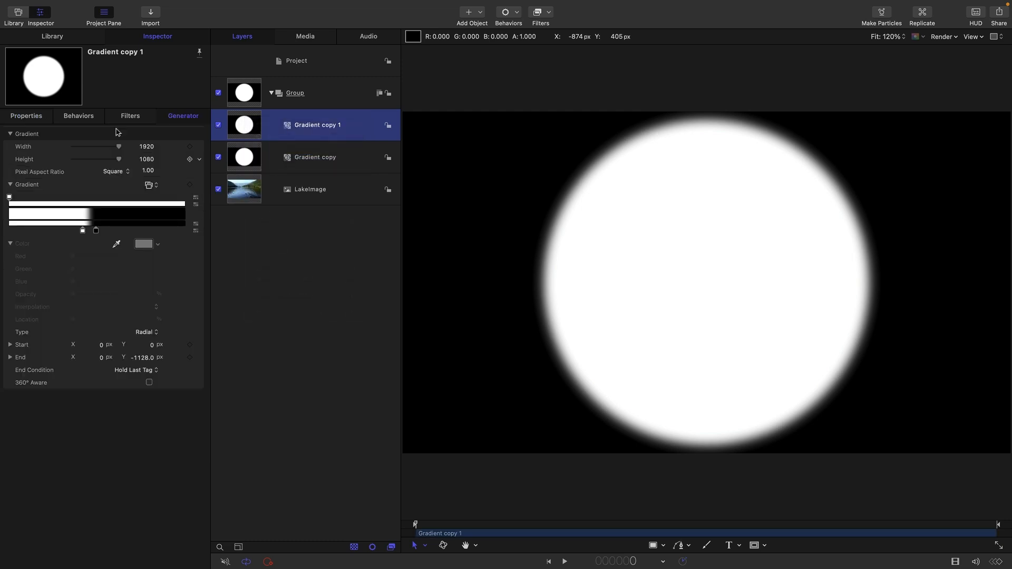
Step: Set the gradient copy to Multiply, re-enable LakeImage, and set Group 1 to Multiply
{"action": "left_click", "coordinate": [155, 238]}
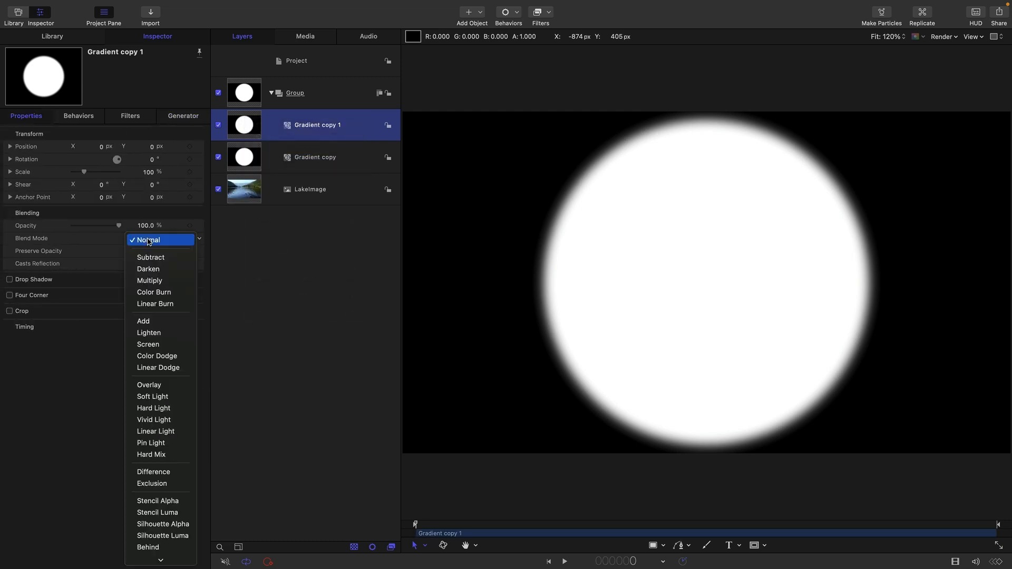
{"action": "left_click", "coordinate": [150, 280]}
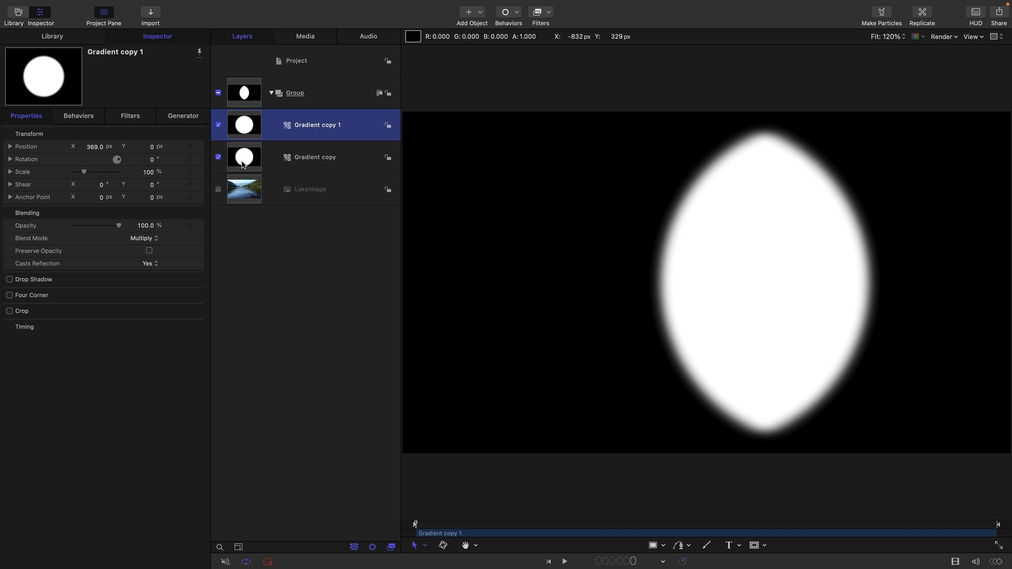
{"action": "mouse_move", "coordinate": [247, 130]}
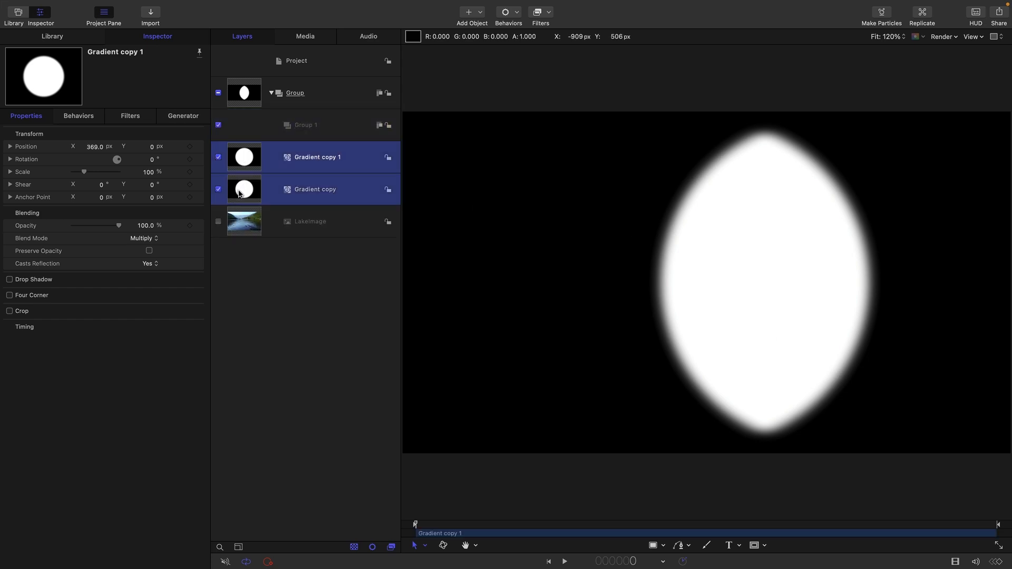
{"action": "left_click", "coordinate": [305, 124]}
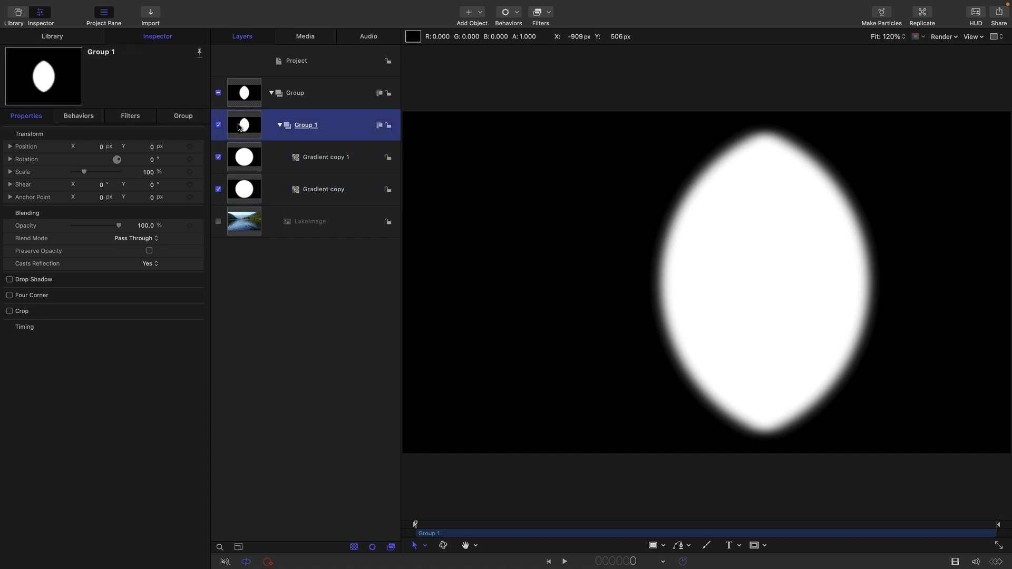
{"action": "left_click", "coordinate": [218, 221]}
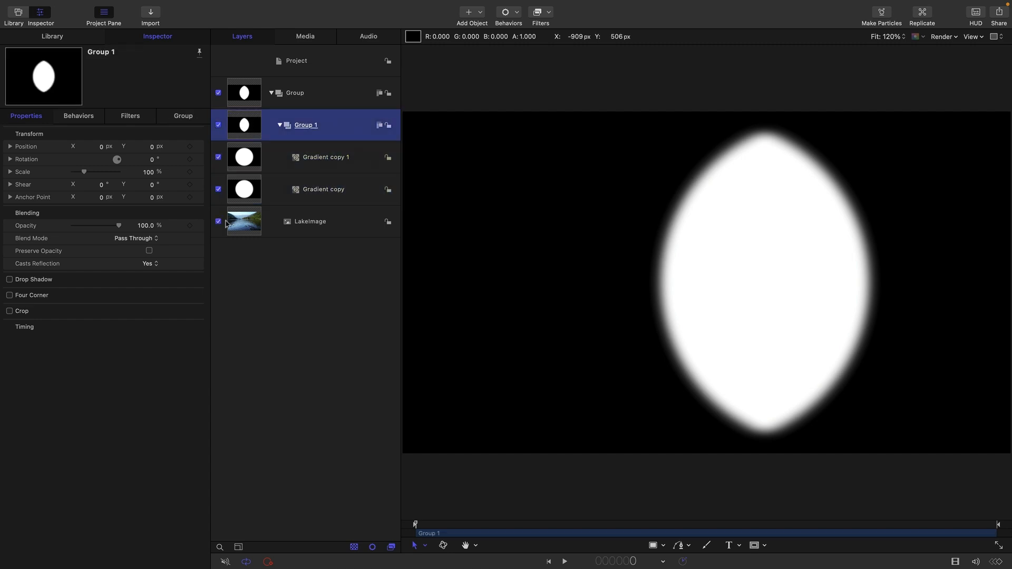
{"action": "left_click", "coordinate": [136, 239]}
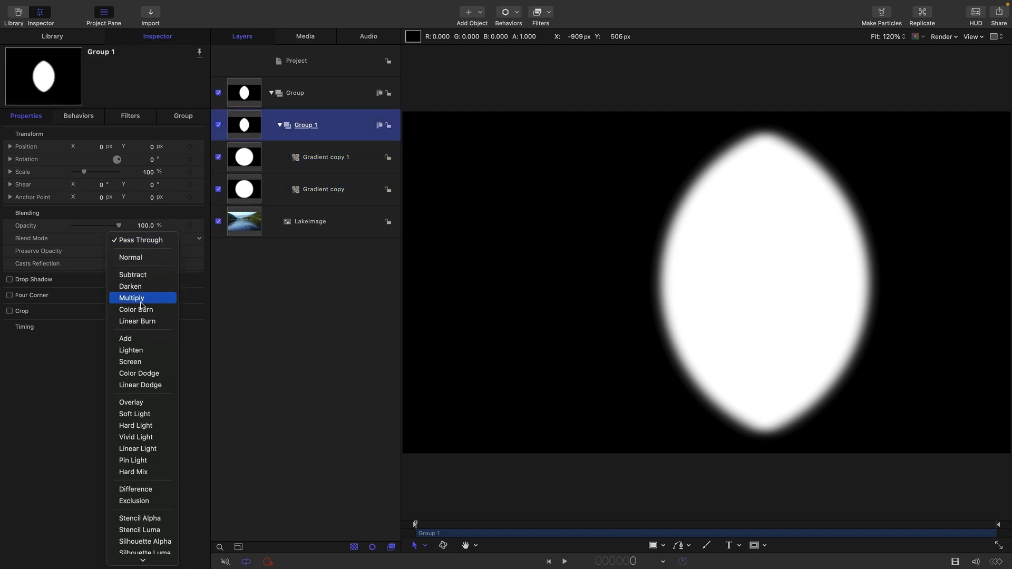
{"action": "left_click", "coordinate": [131, 297]}
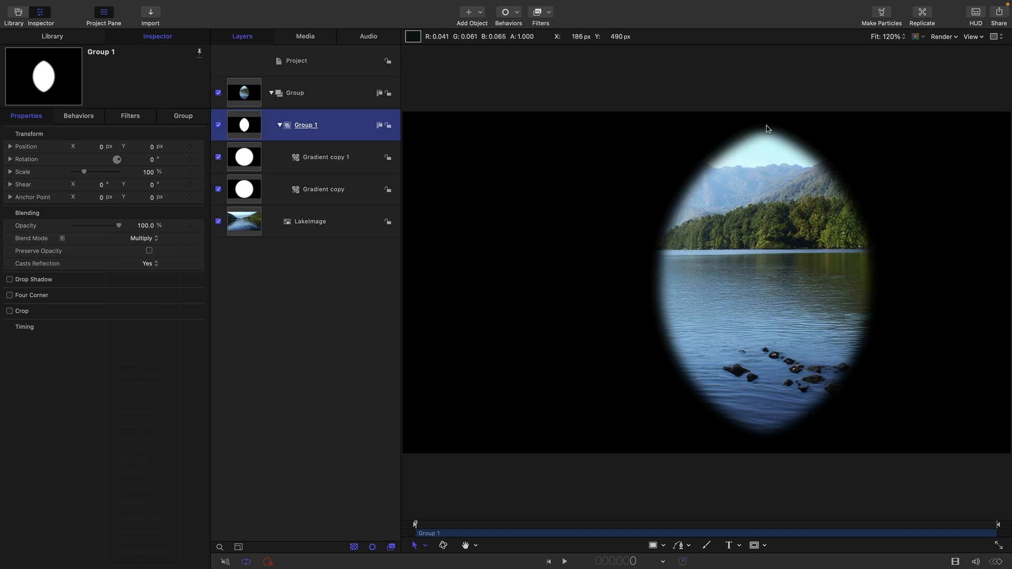
{"action": "mouse_move", "coordinate": [731, 129]}
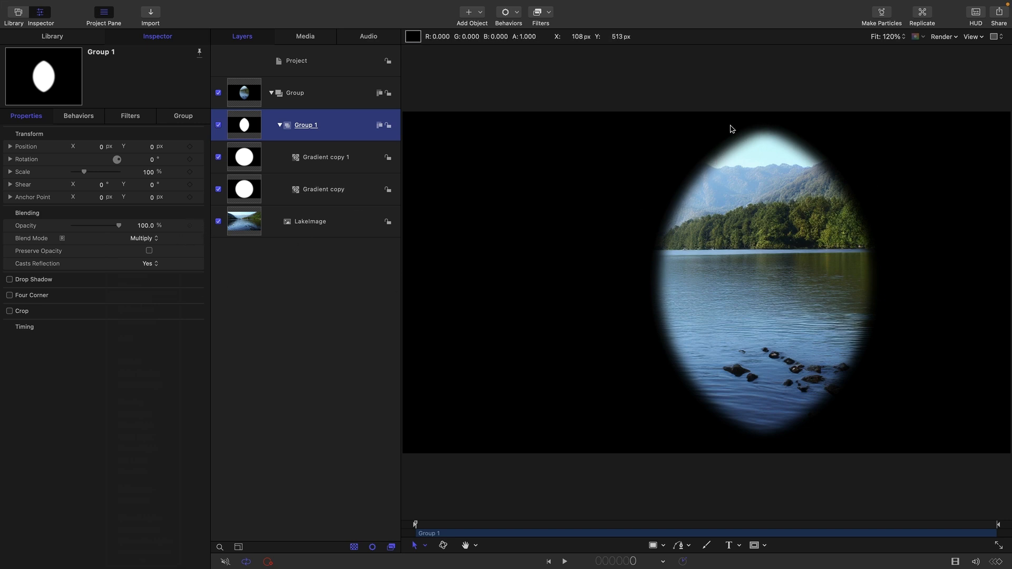
{"action": "mouse_move", "coordinate": [772, 139]}
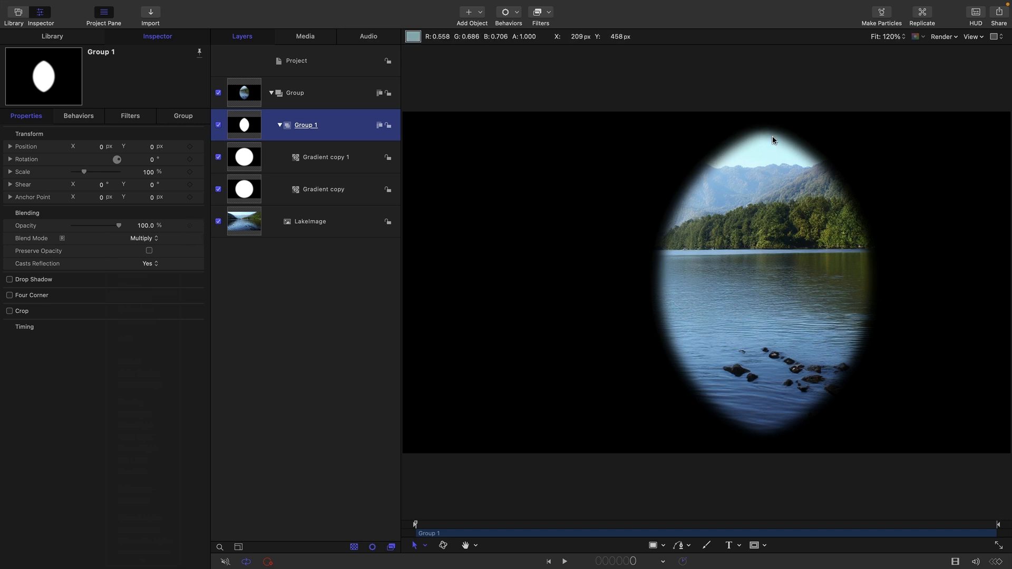
Step: Set Gradient copy 1 to Exclusion blending, toggling LakeImage off and on to check
{"action": "left_click", "coordinate": [325, 157]}
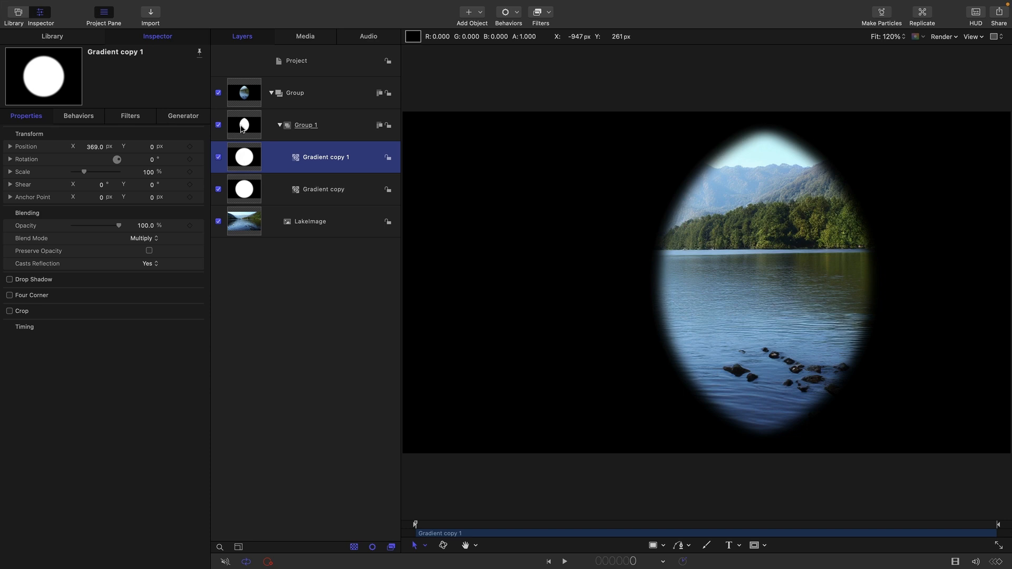
{"action": "mouse_move", "coordinate": [244, 163]}
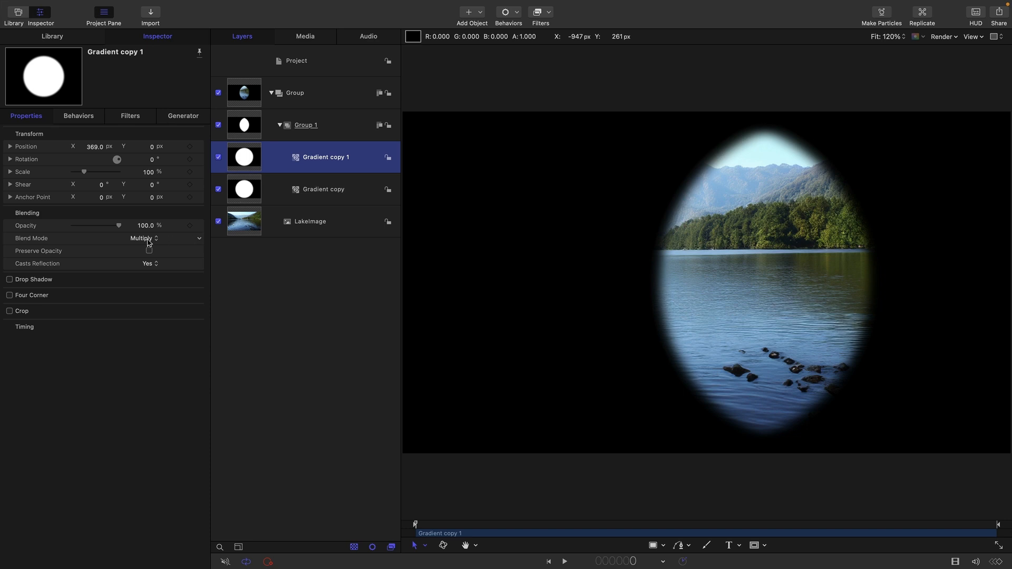
{"action": "left_click", "coordinate": [142, 238]}
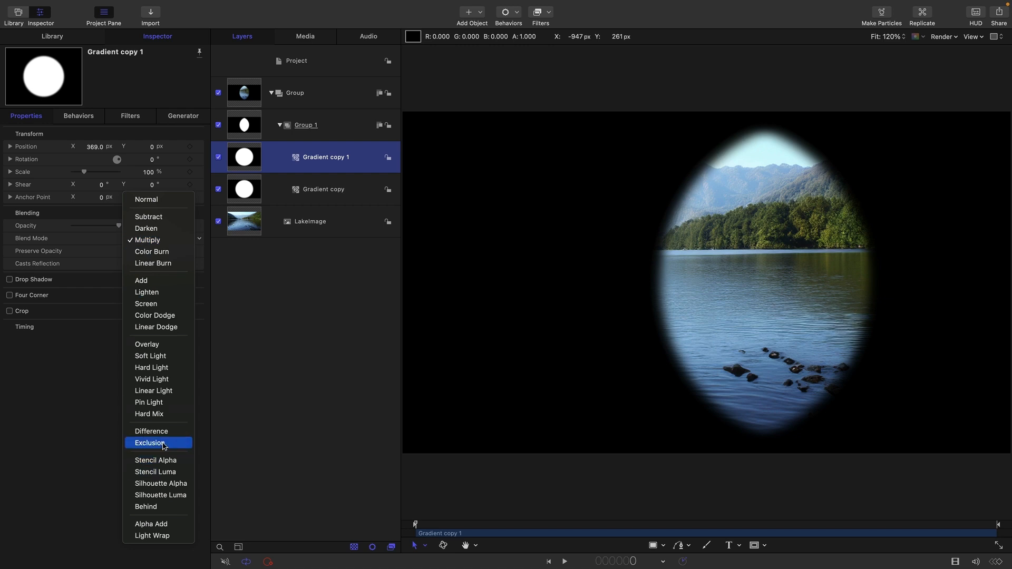
{"action": "left_click", "coordinate": [150, 443]}
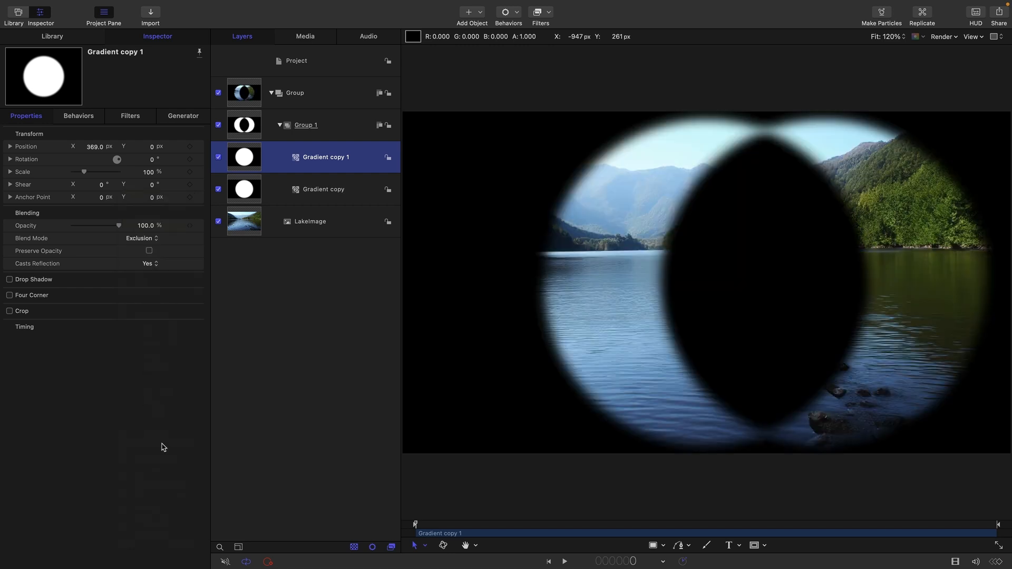
{"action": "mouse_move", "coordinate": [595, 348]}
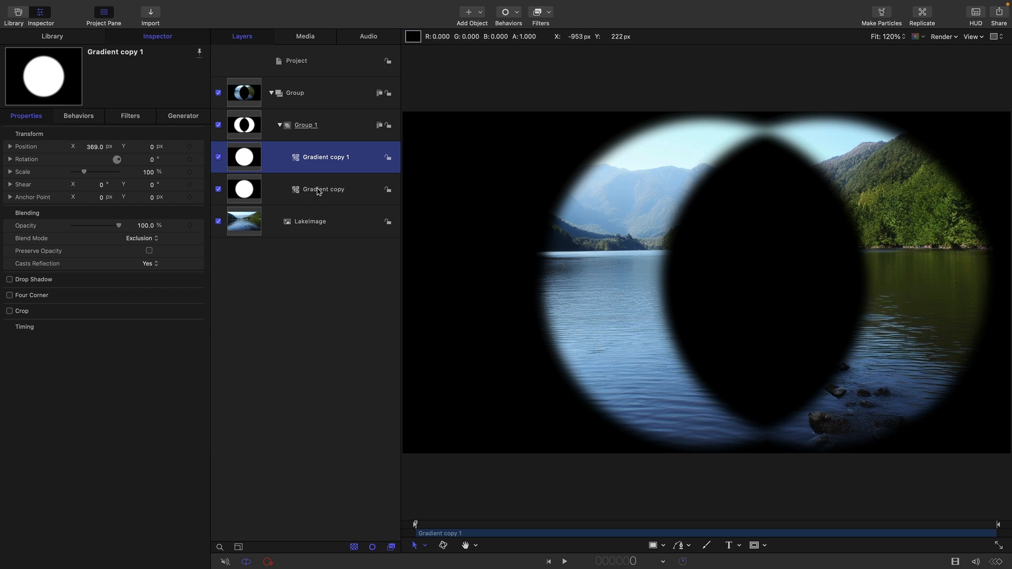
{"action": "mouse_move", "coordinate": [899, 146]}
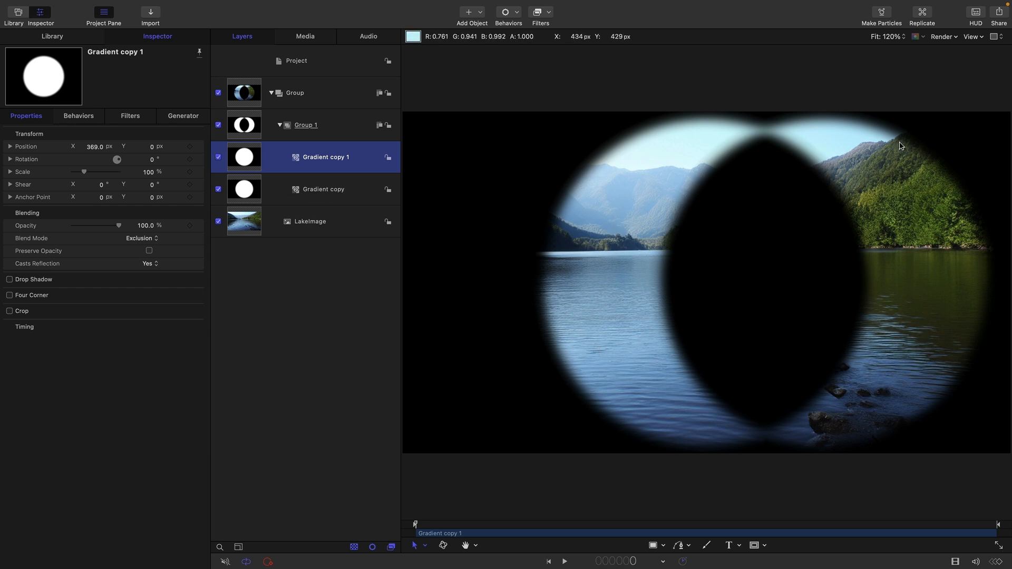
{"action": "mouse_move", "coordinate": [881, 405]}
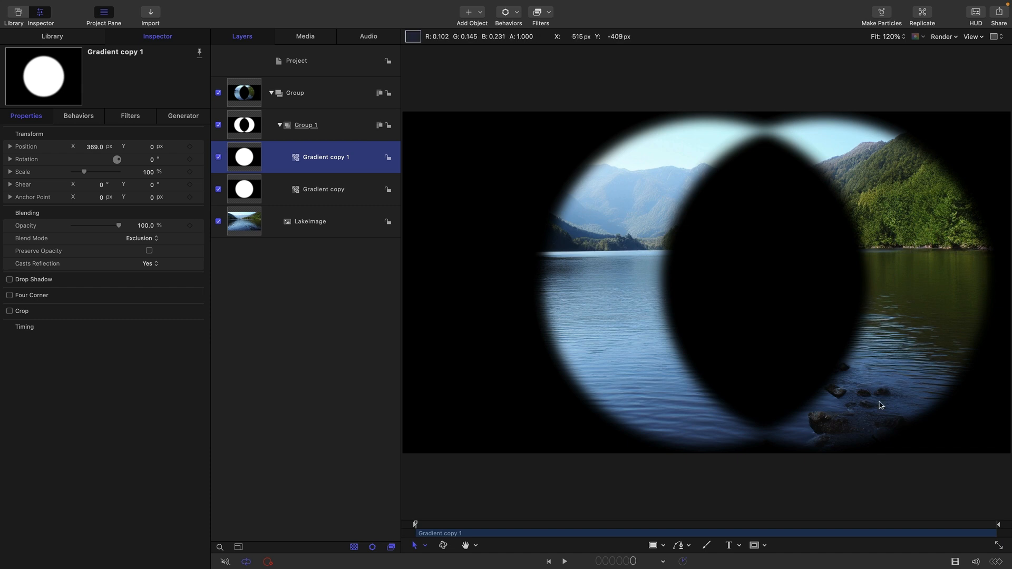
{"action": "mouse_move", "coordinate": [914, 241]}
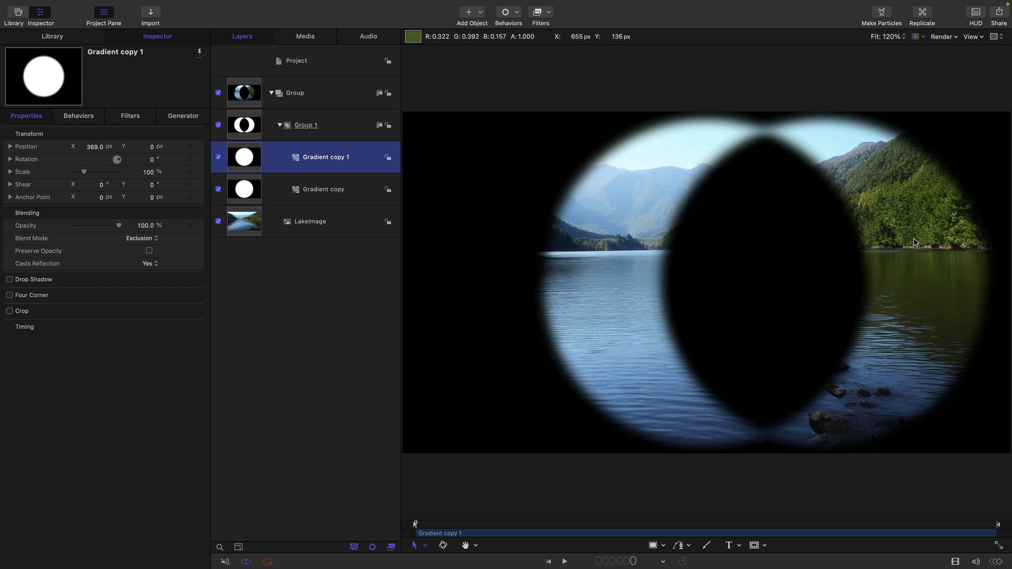
{"action": "left_click", "coordinate": [218, 222]}
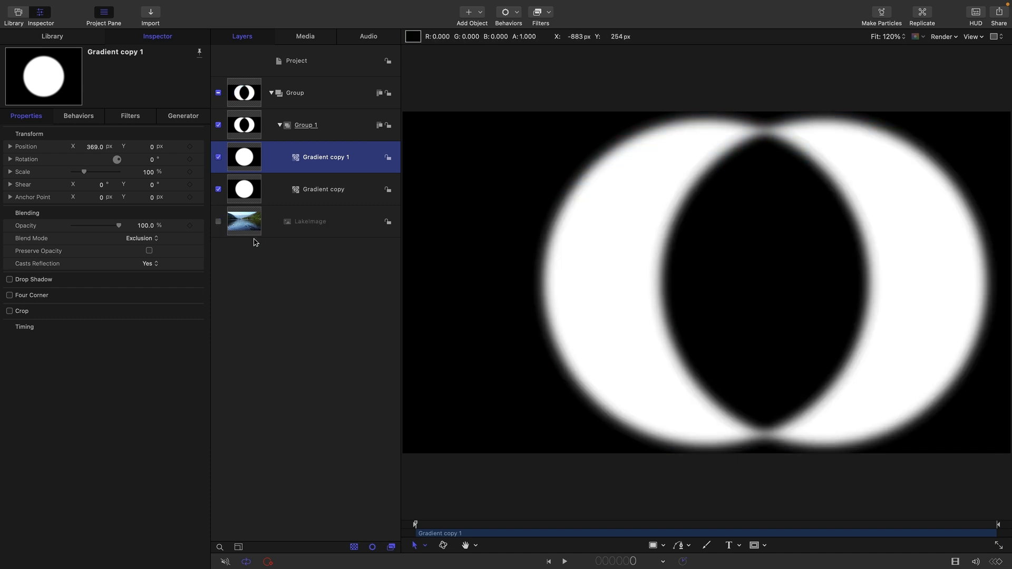
{"action": "mouse_move", "coordinate": [673, 162]}
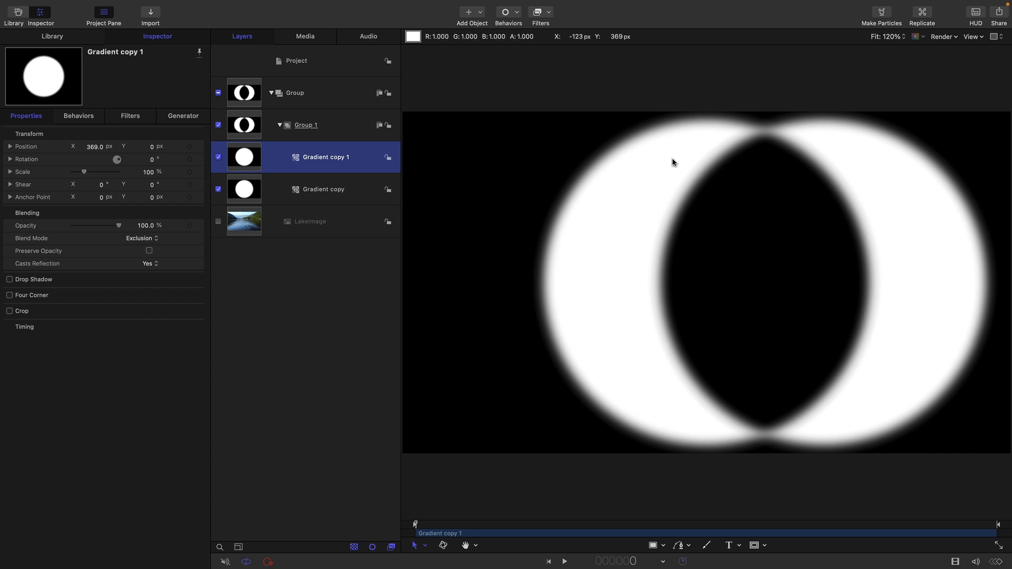
{"action": "mouse_move", "coordinate": [869, 161]}
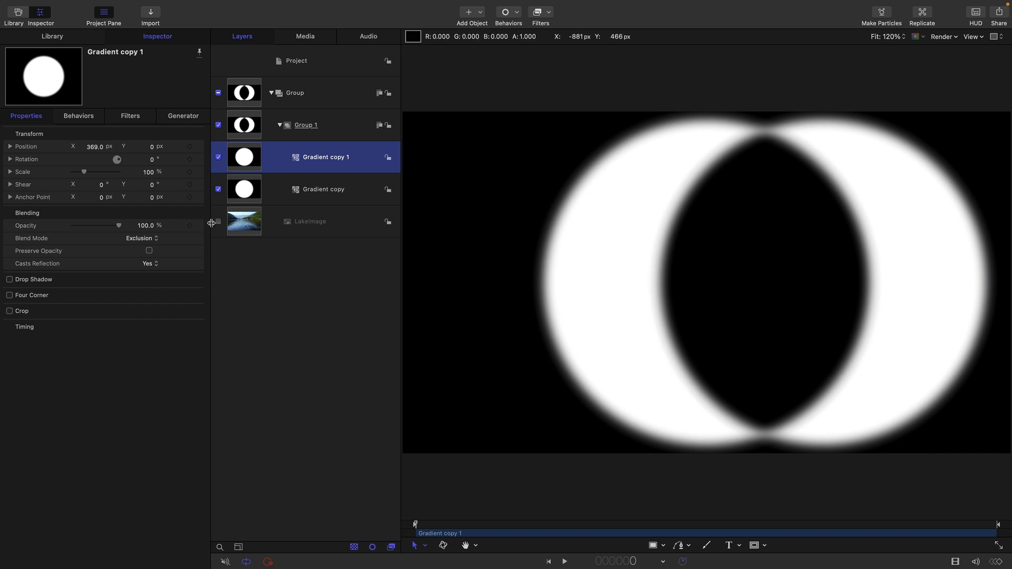
{"action": "left_click", "coordinate": [219, 221]}
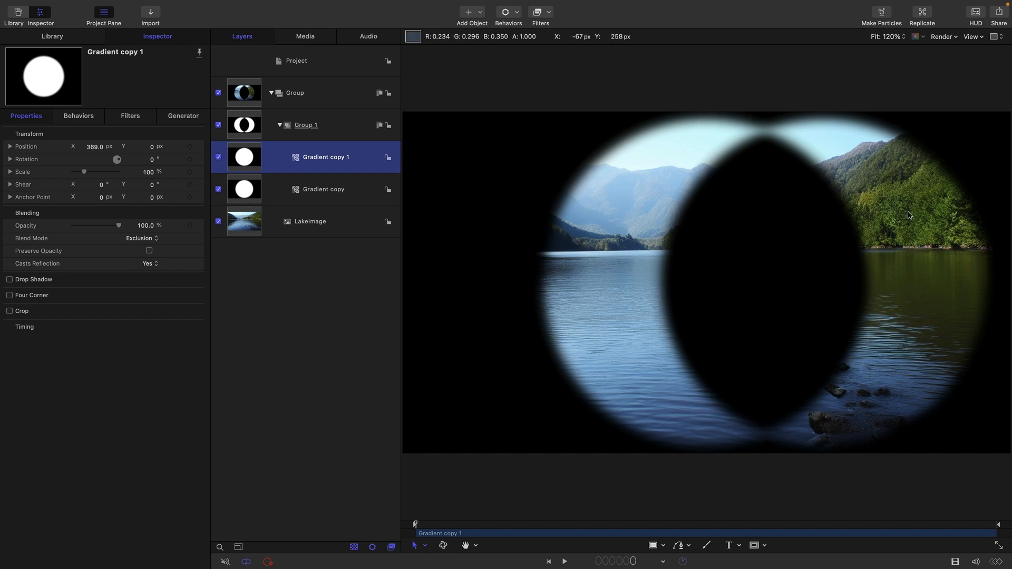
{"action": "mouse_move", "coordinate": [880, 390]}
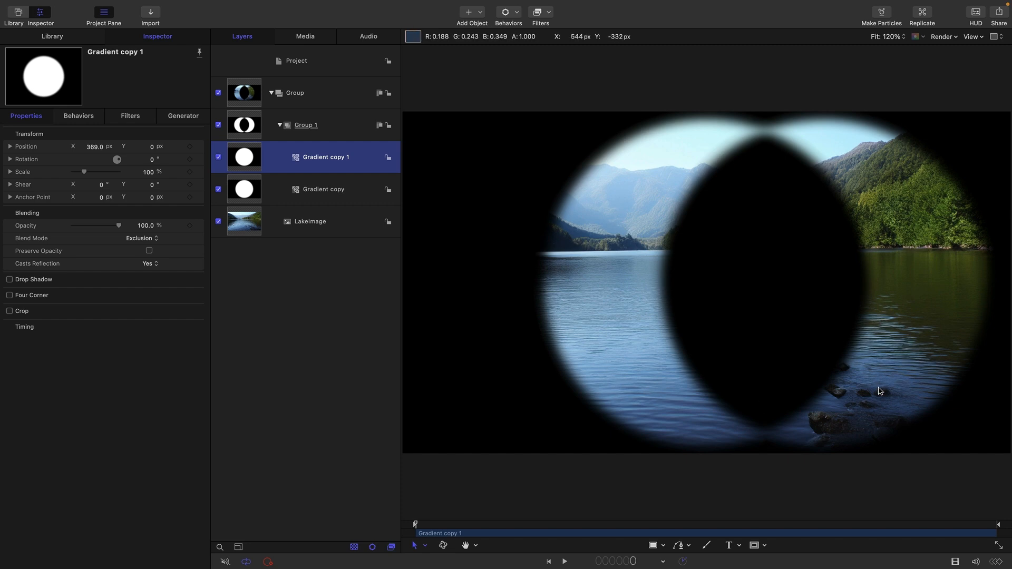